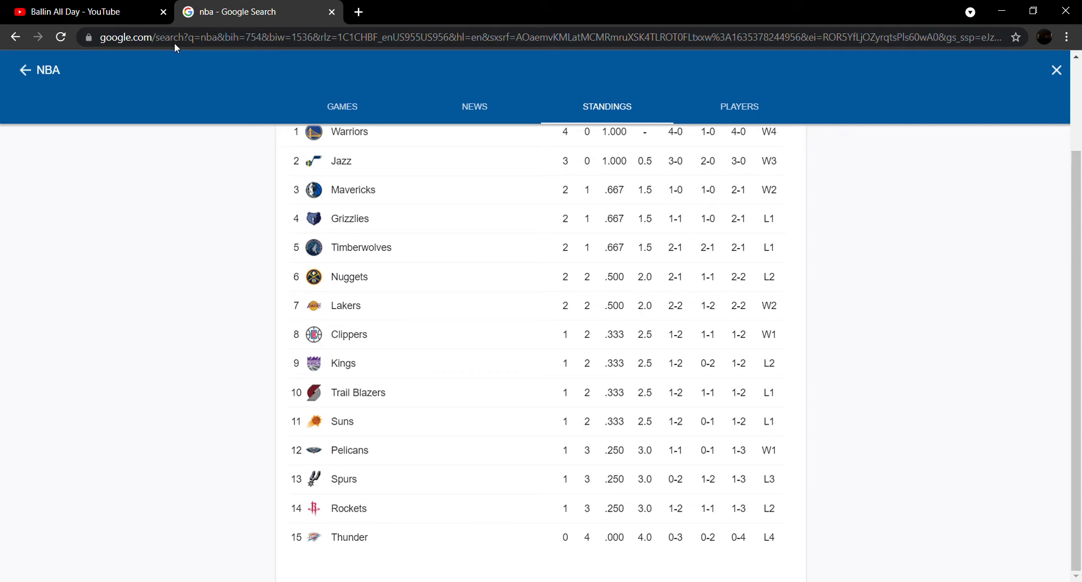
pyautogui.moveTo(586, 187)
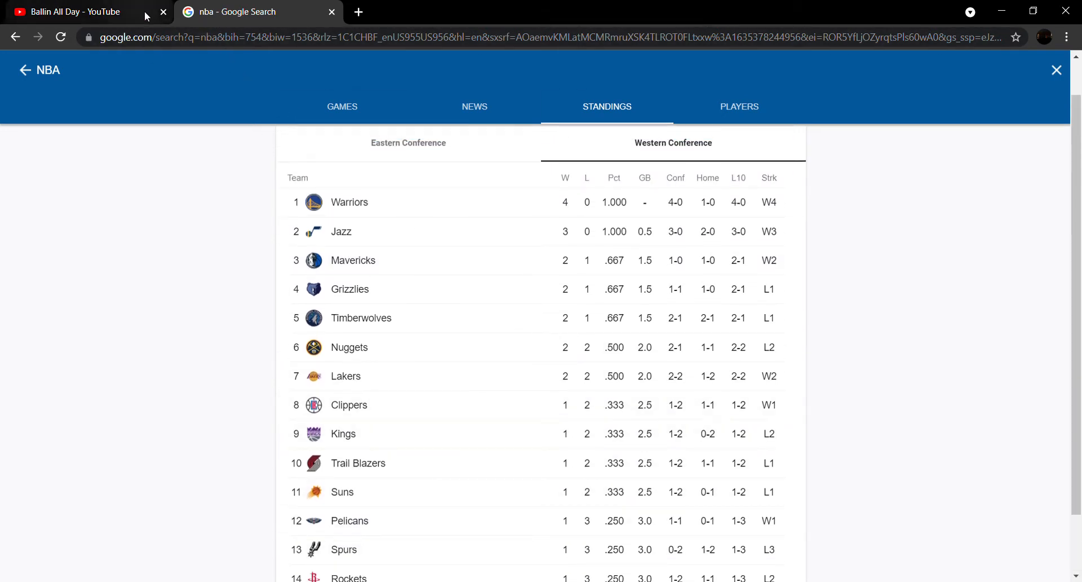
# Close the 'Ballin All Day' YouTube tab and scroll the Western Conference standings
pyautogui.click(163, 12)
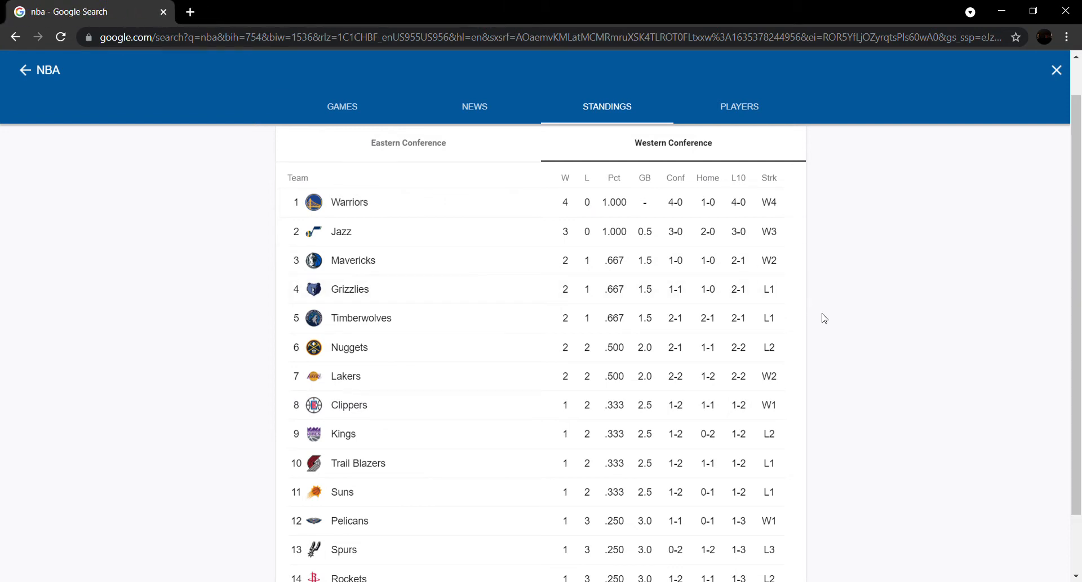
pyautogui.moveTo(498, 148)
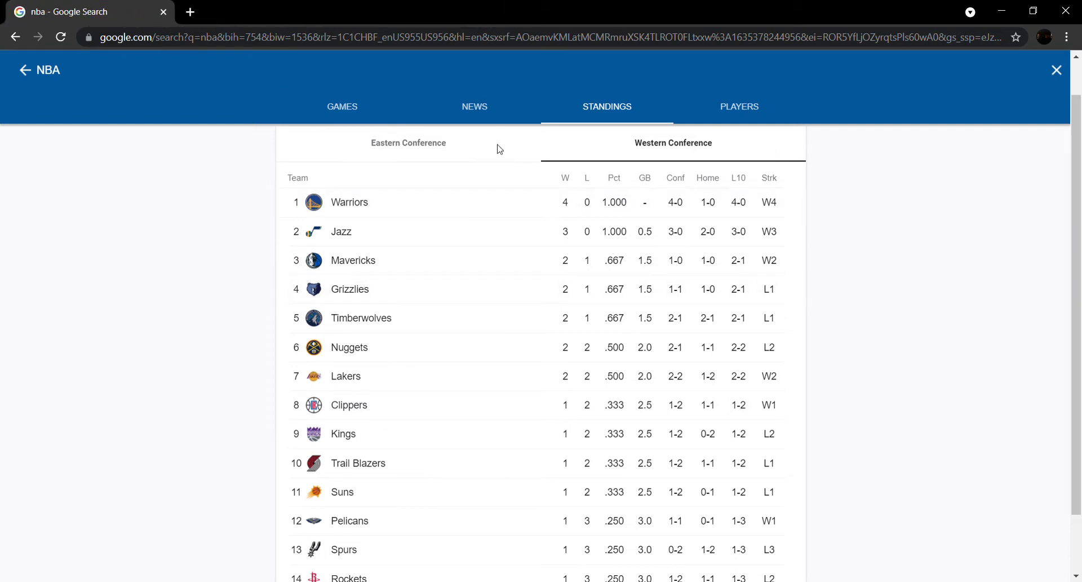
pyautogui.scroll(-3)
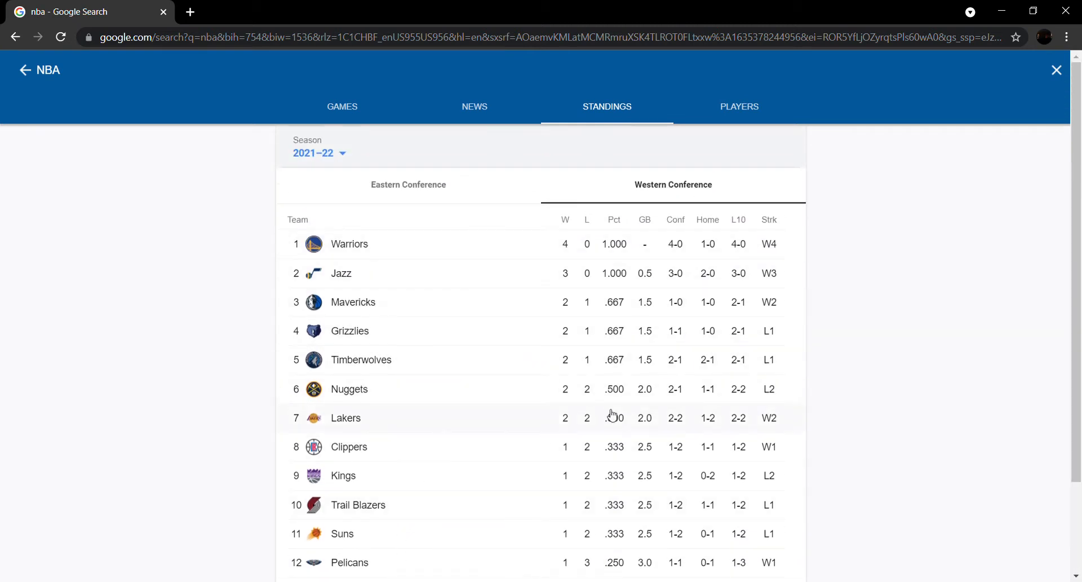
pyautogui.moveTo(537, 397)
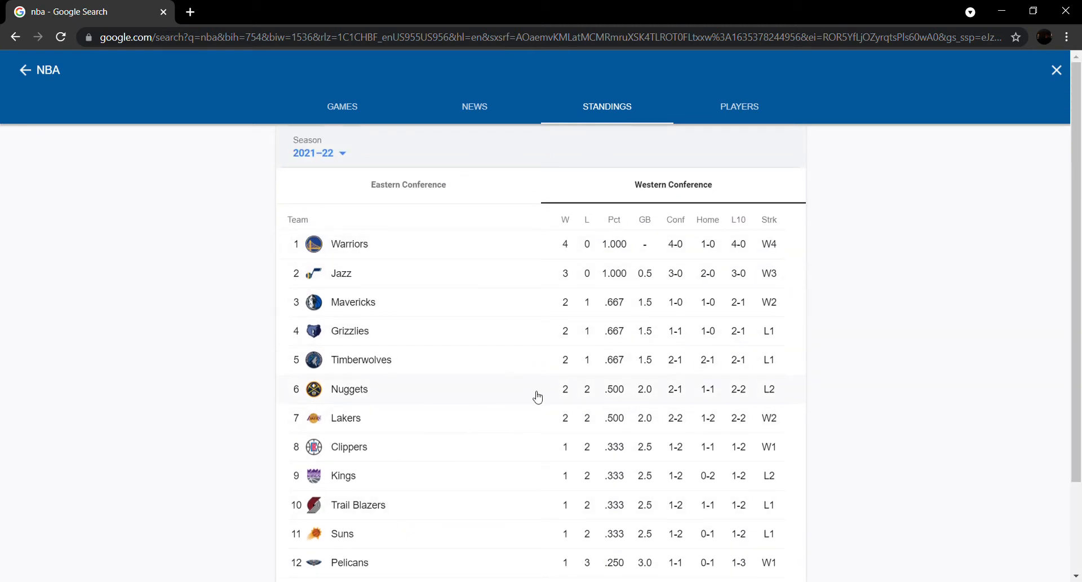
# Switch to the Eastern Conference table and scroll from the Bulls (4–0) to the Pistons (0–3)
pyautogui.click(408, 185)
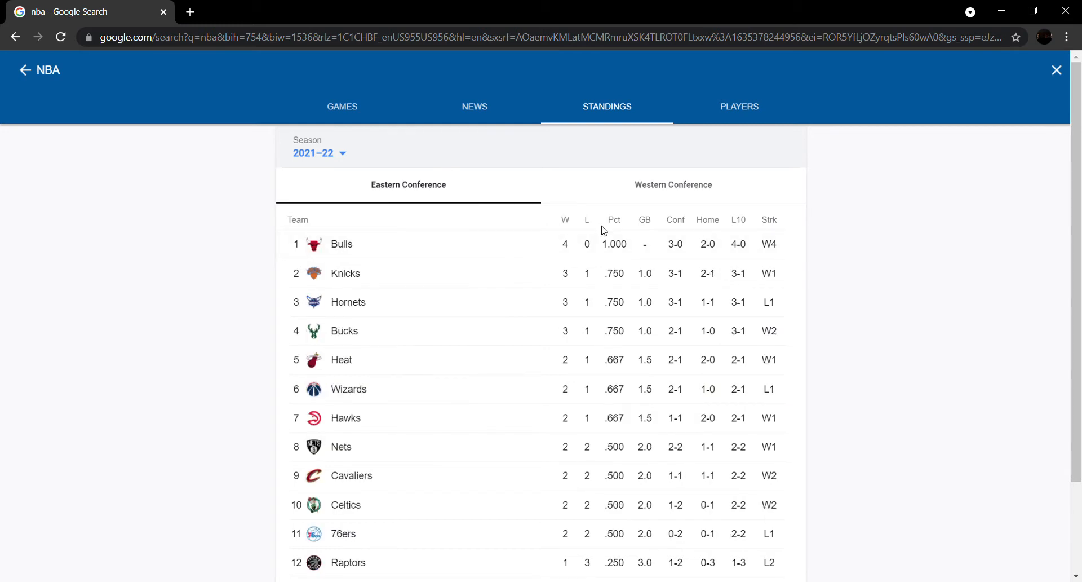
pyautogui.moveTo(488, 195)
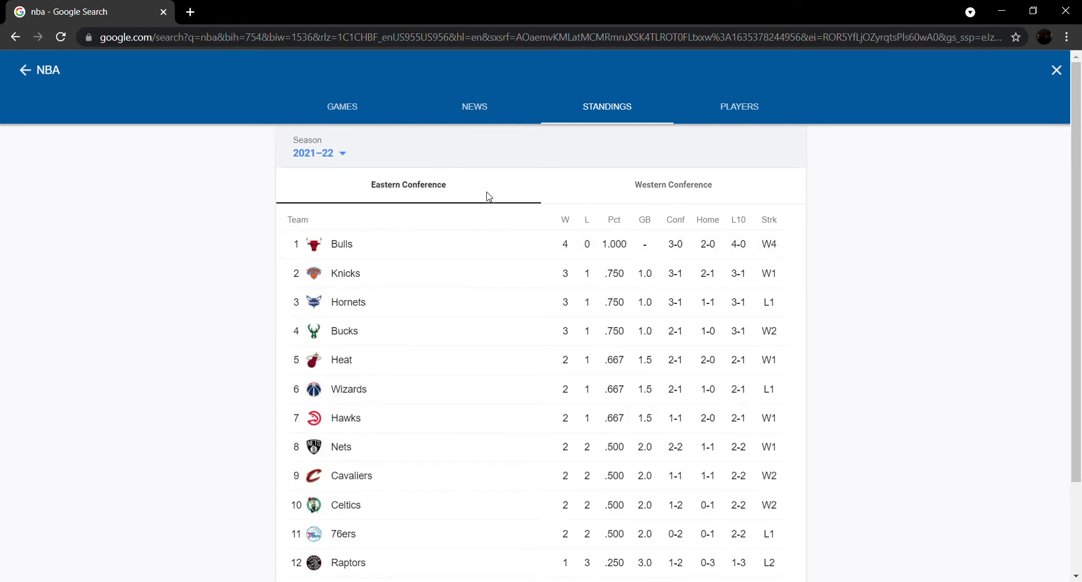
pyautogui.scroll(-3)
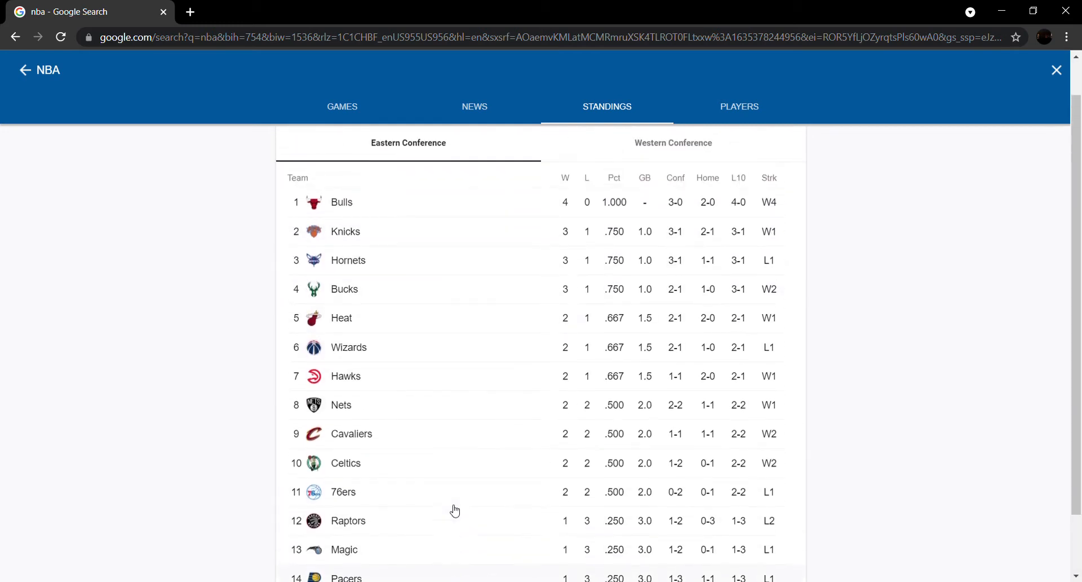
pyautogui.scroll(-3)
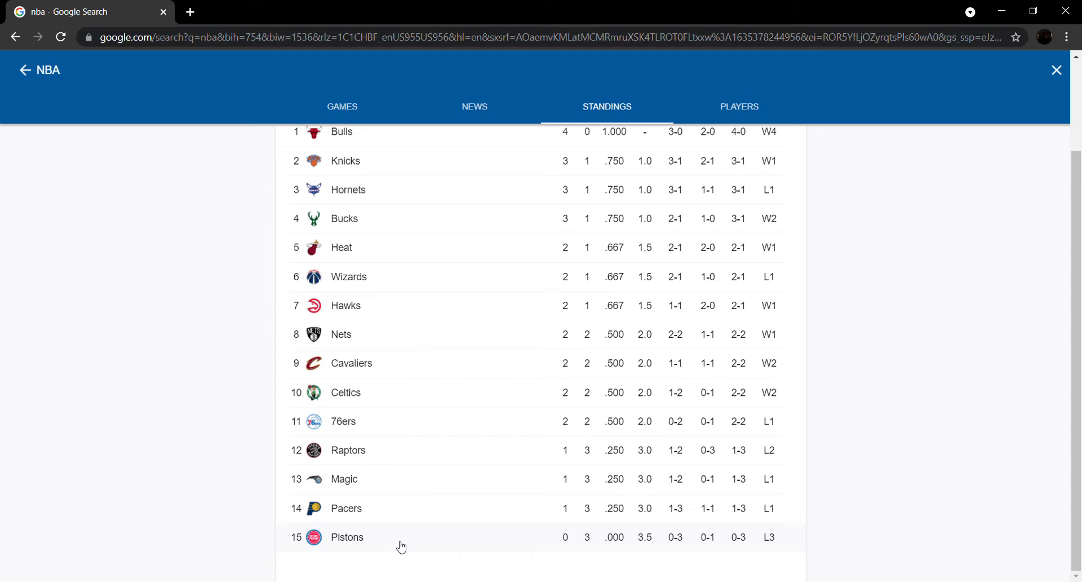
# Open the Pistons' games and browse their Hawks and Bulls box scores
pyautogui.click(347, 537)
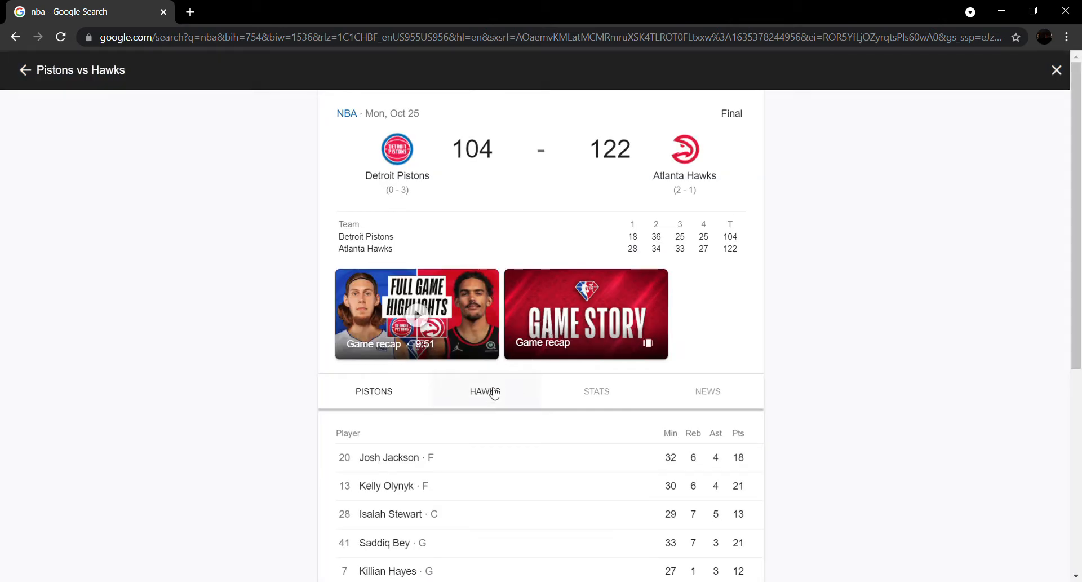
pyautogui.scroll(-3)
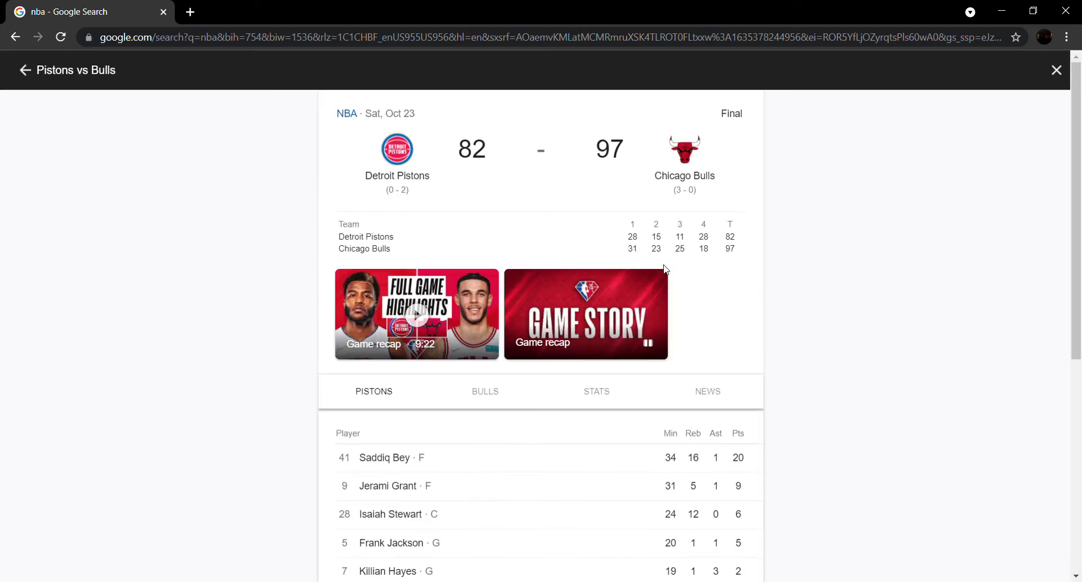
pyautogui.scroll(-3)
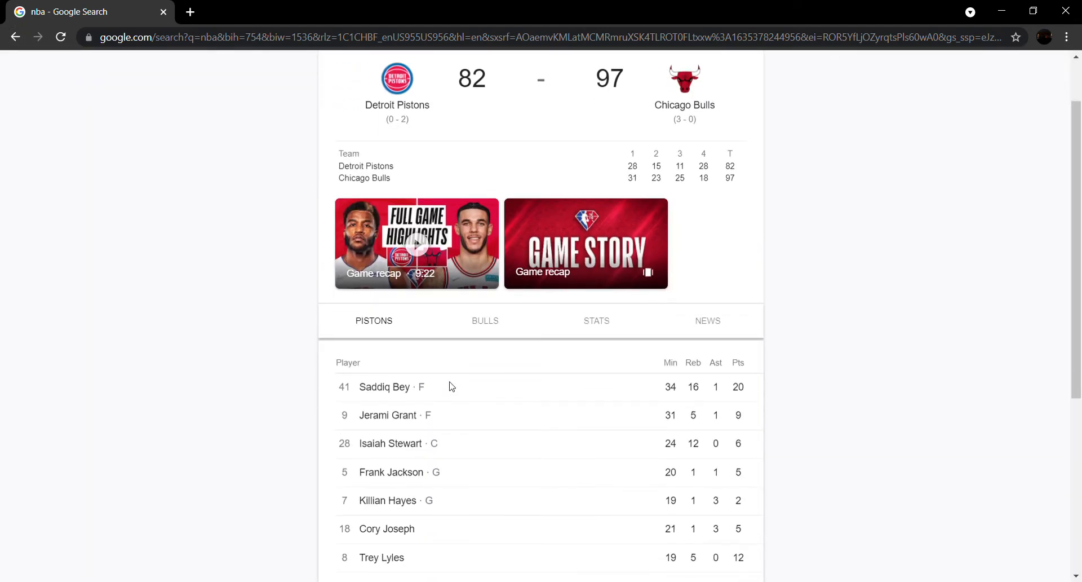
pyautogui.scroll(-3)
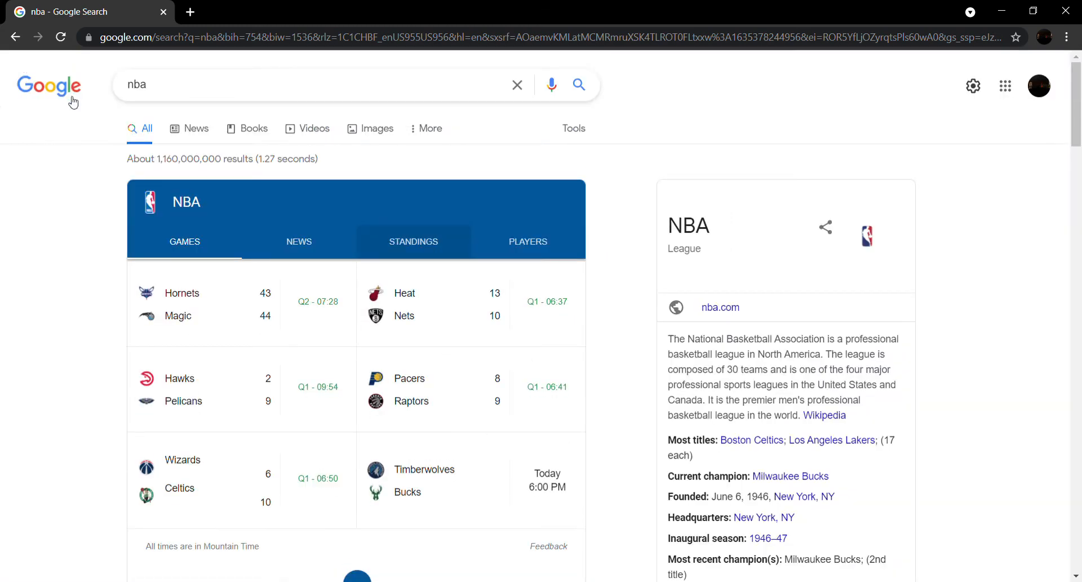
# From Standings, open the Pacers and scroll their preseason, regular-season and upcoming games
pyautogui.click(413, 241)
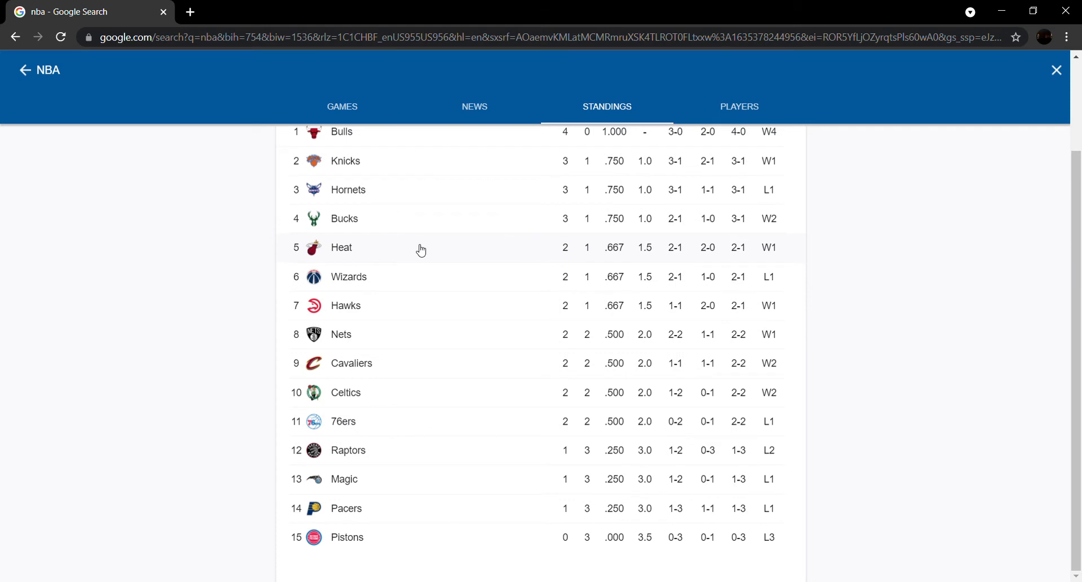
pyautogui.moveTo(361, 523)
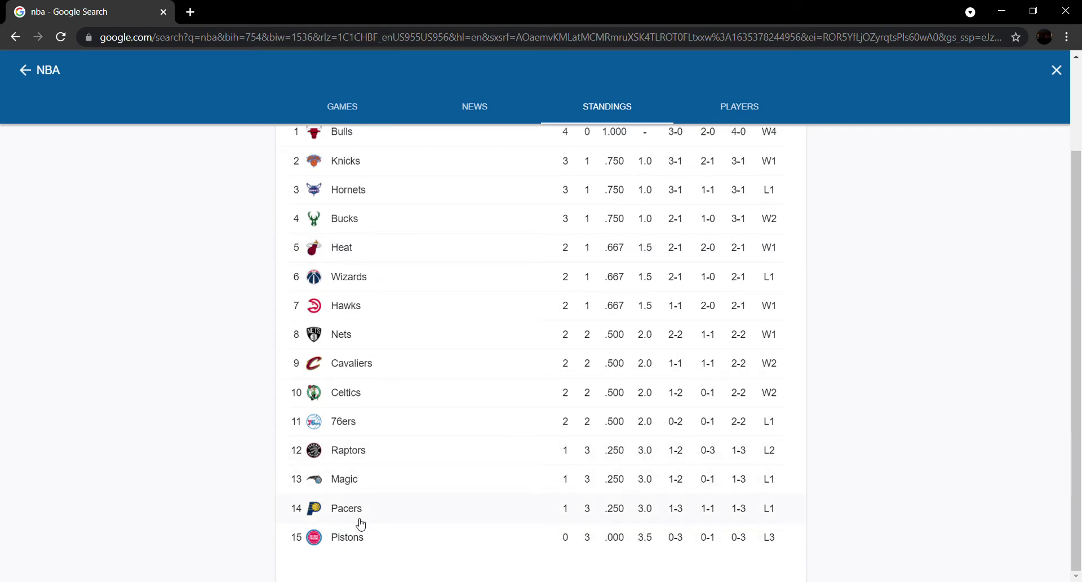
pyautogui.click(346, 508)
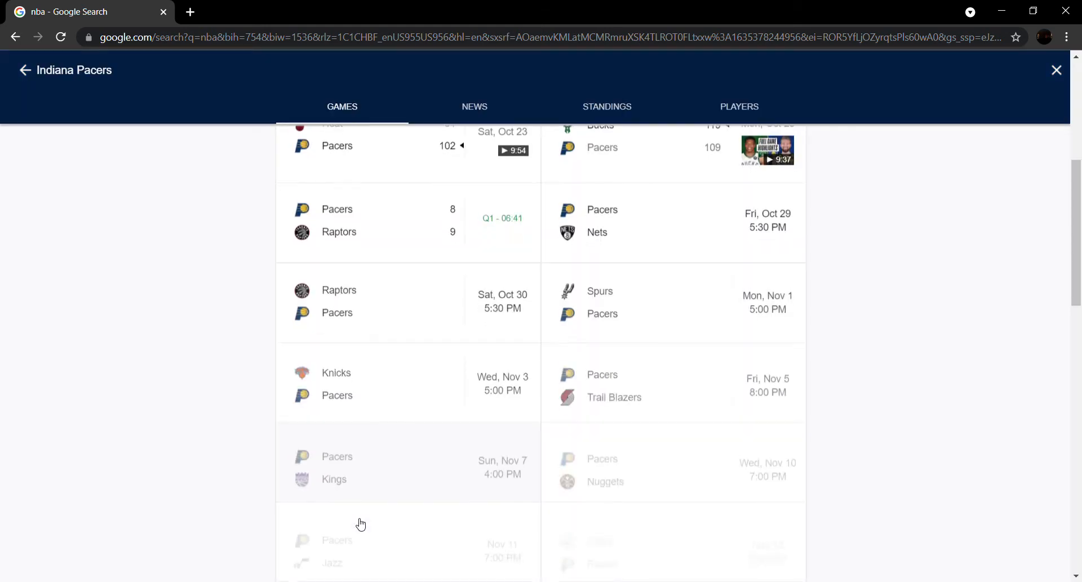
pyautogui.scroll(3)
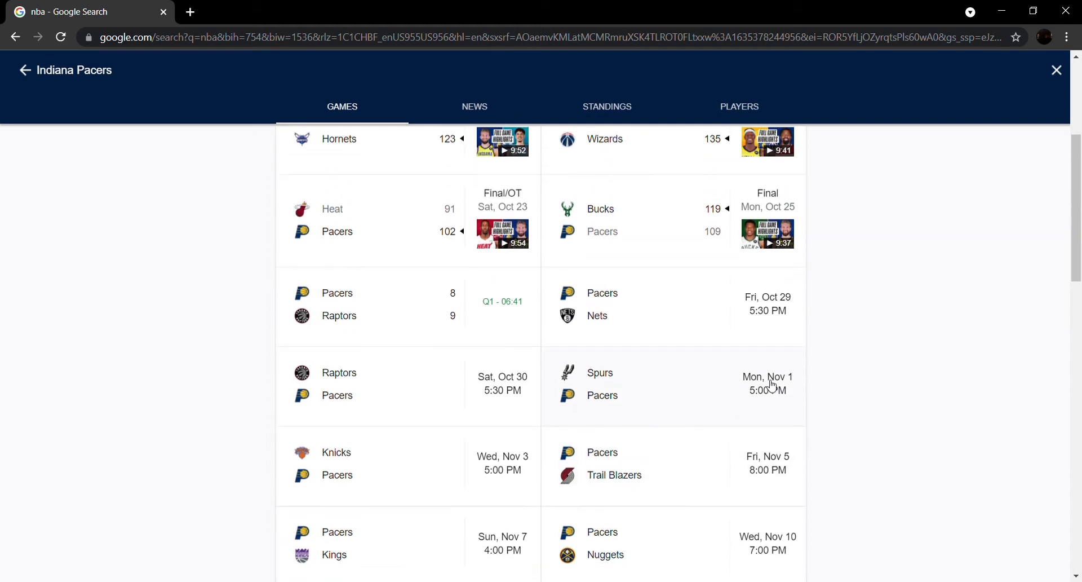
pyautogui.scroll(3)
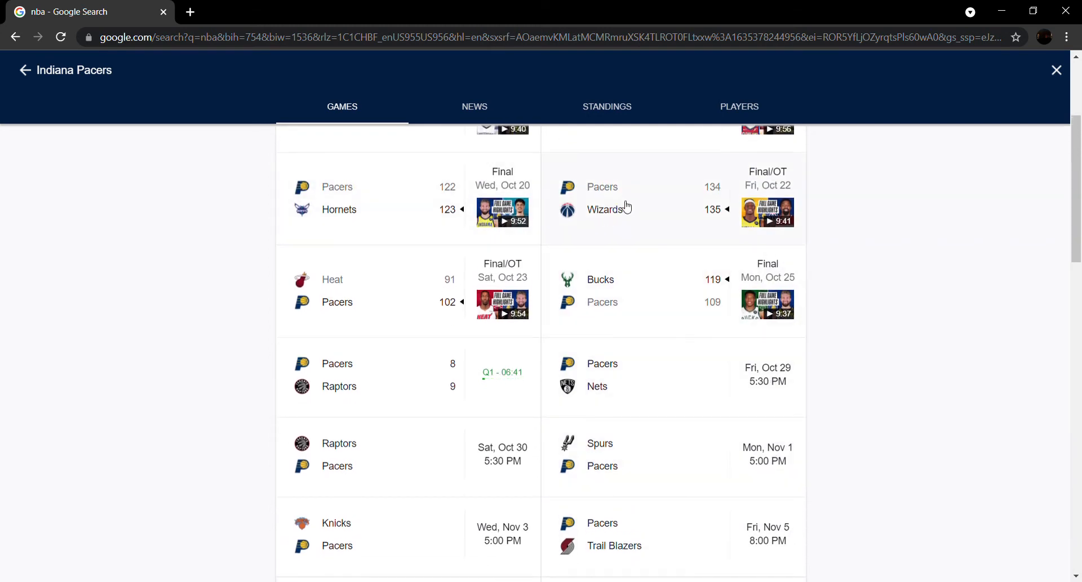
pyautogui.scroll(3)
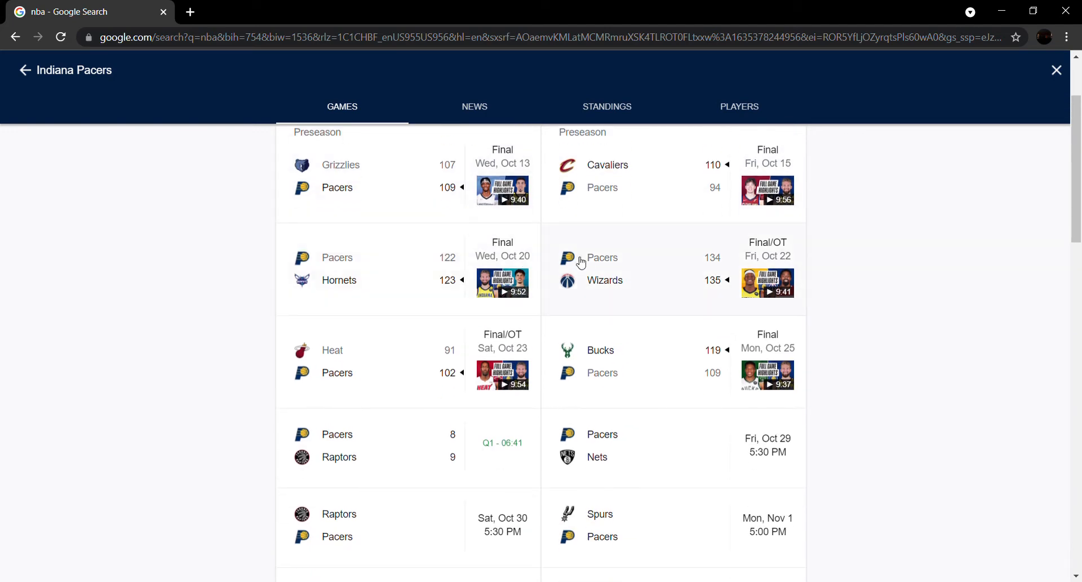
pyautogui.scroll(-3)
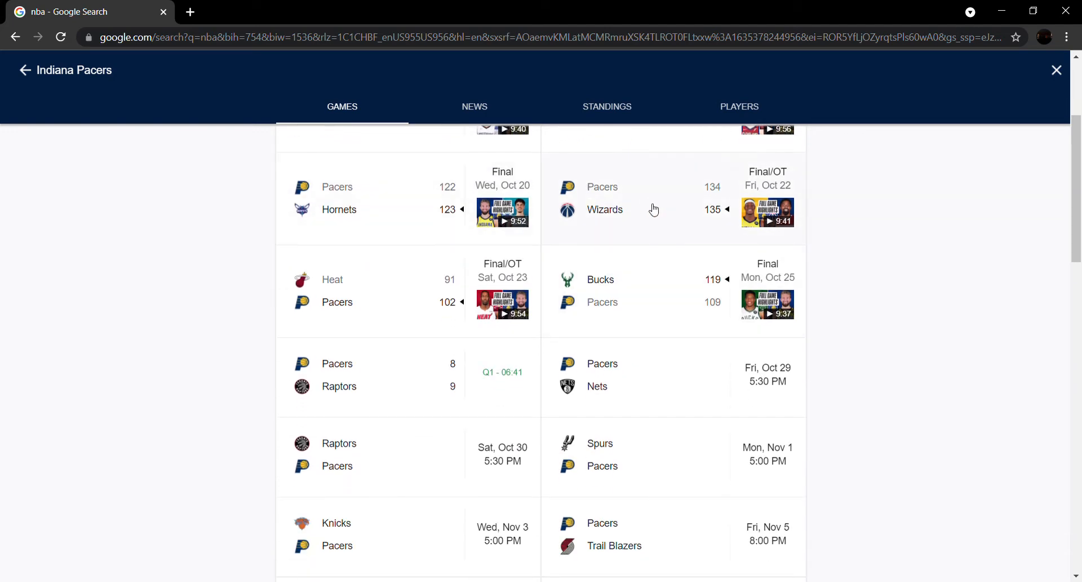
pyautogui.moveTo(720, 255)
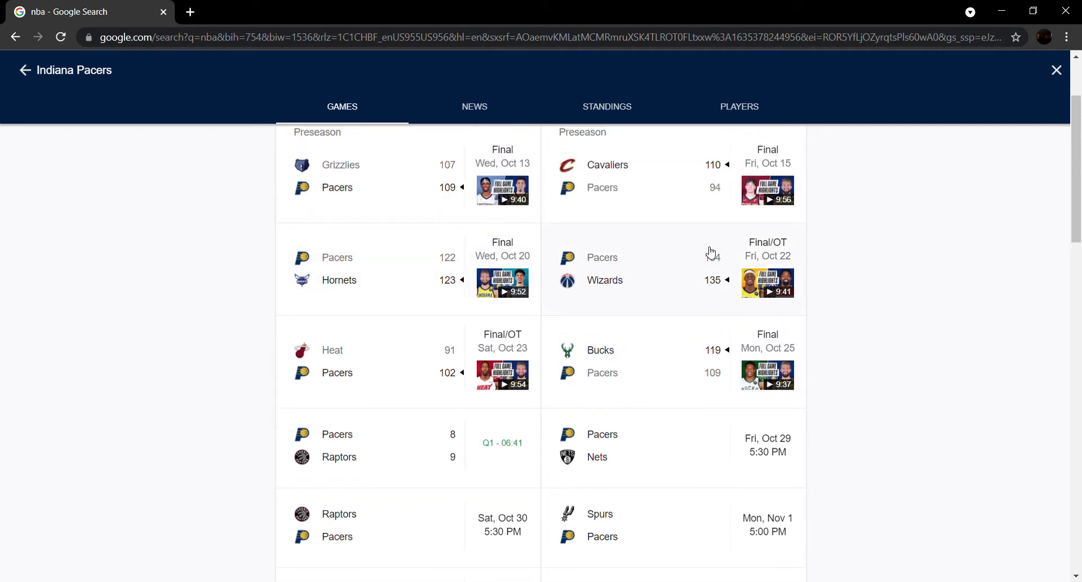
pyautogui.scroll(-3)
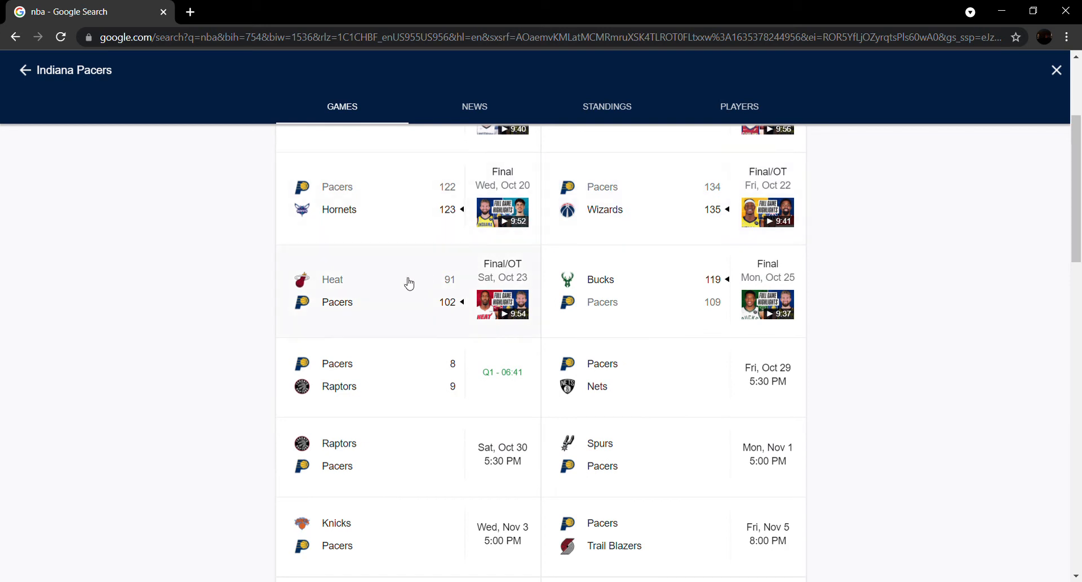
pyautogui.moveTo(575, 276)
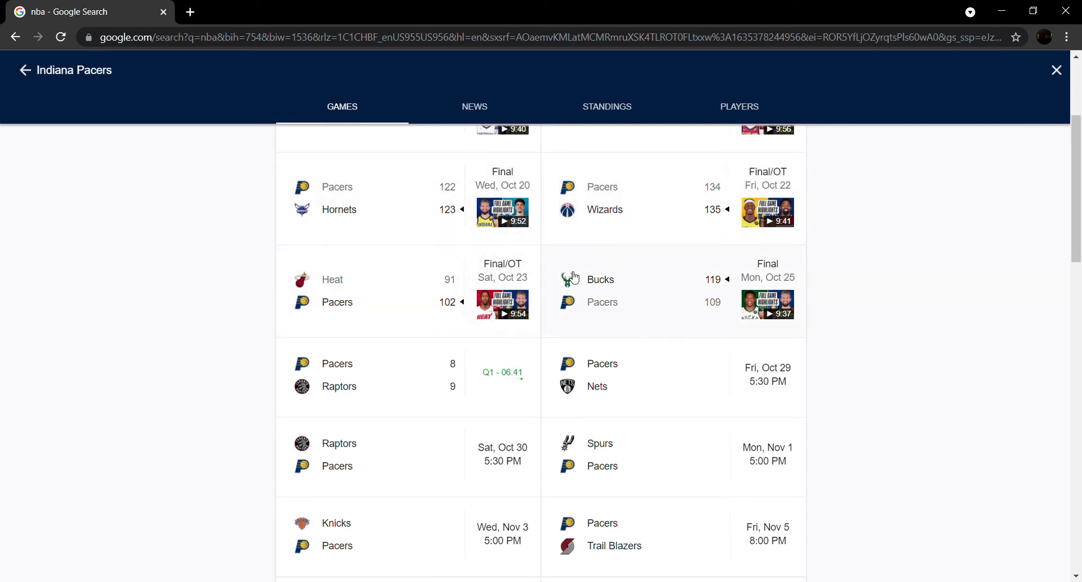
pyautogui.moveTo(282, 273)
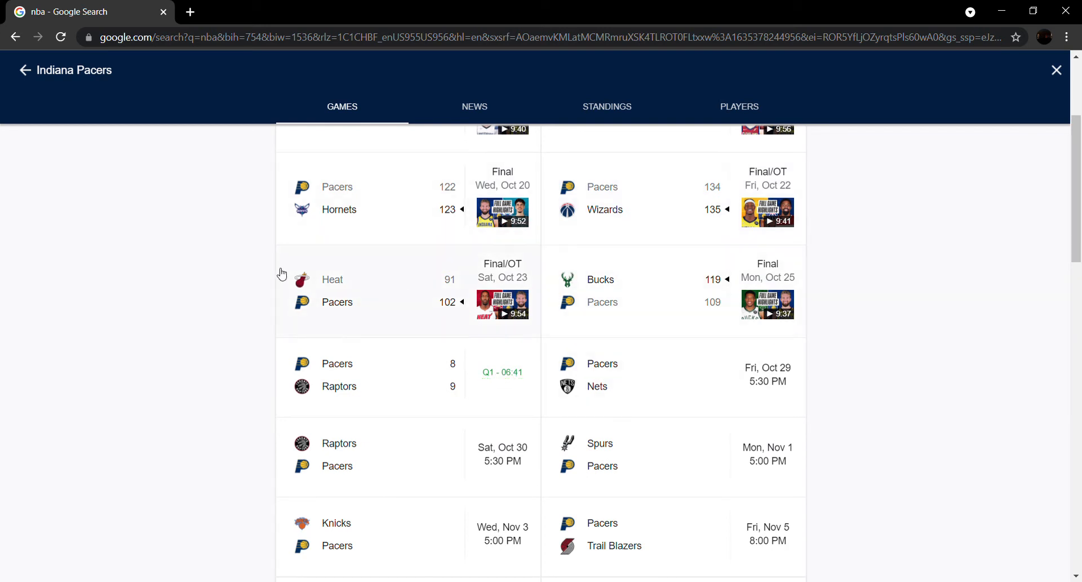
pyautogui.moveTo(645, 314)
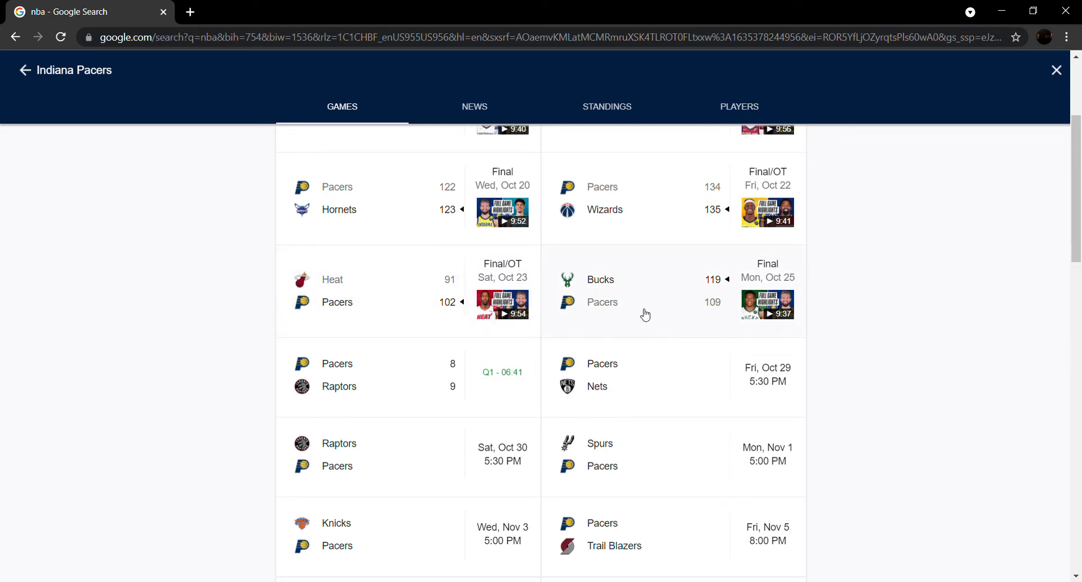
pyautogui.moveTo(512, 325)
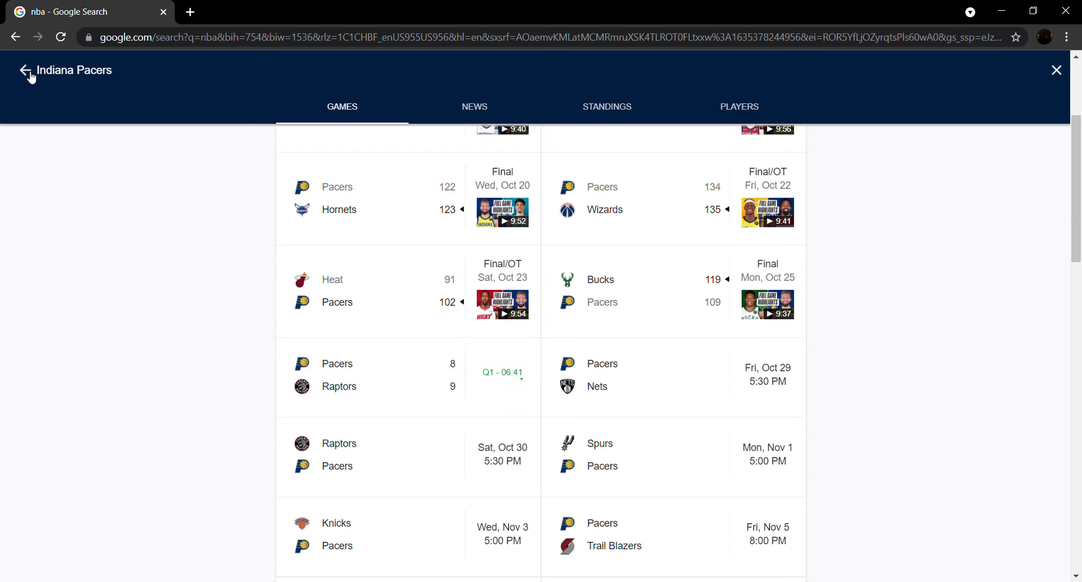
# Return to the NBA overview and show the Eastern Conference standings, Pacers 14th at 1–3
pyautogui.click(1056, 70)
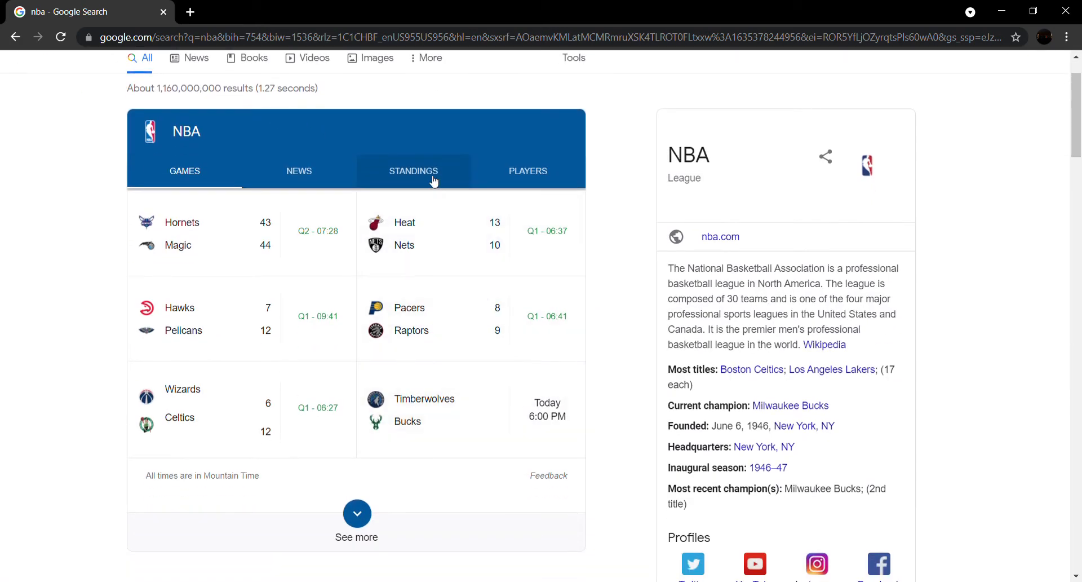
pyautogui.click(413, 171)
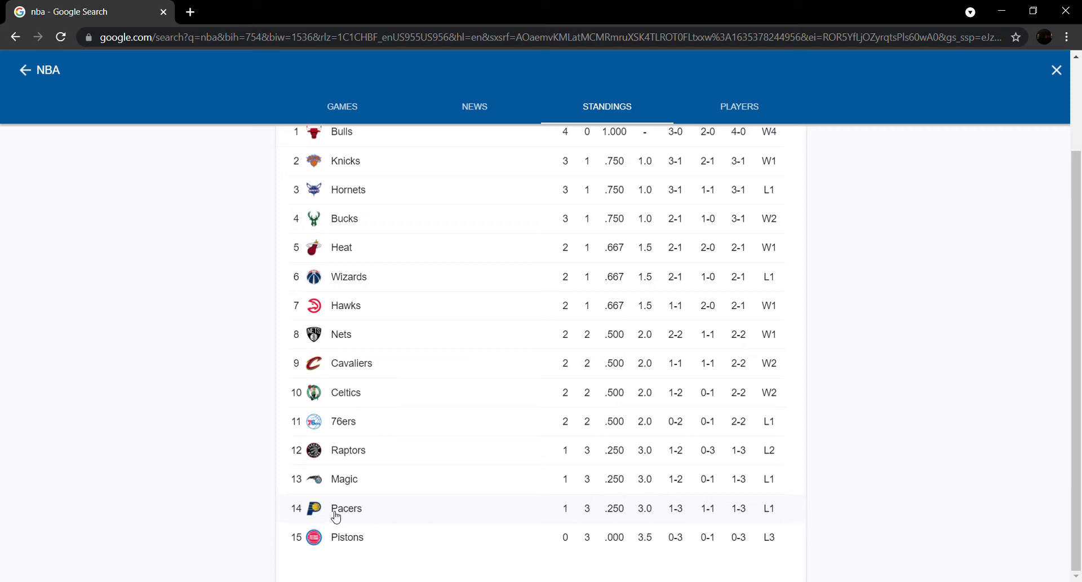
# Open the Magic's schedule and view the live Hornets–Magic box score, 44–43 in Q2
pyautogui.click(342, 107)
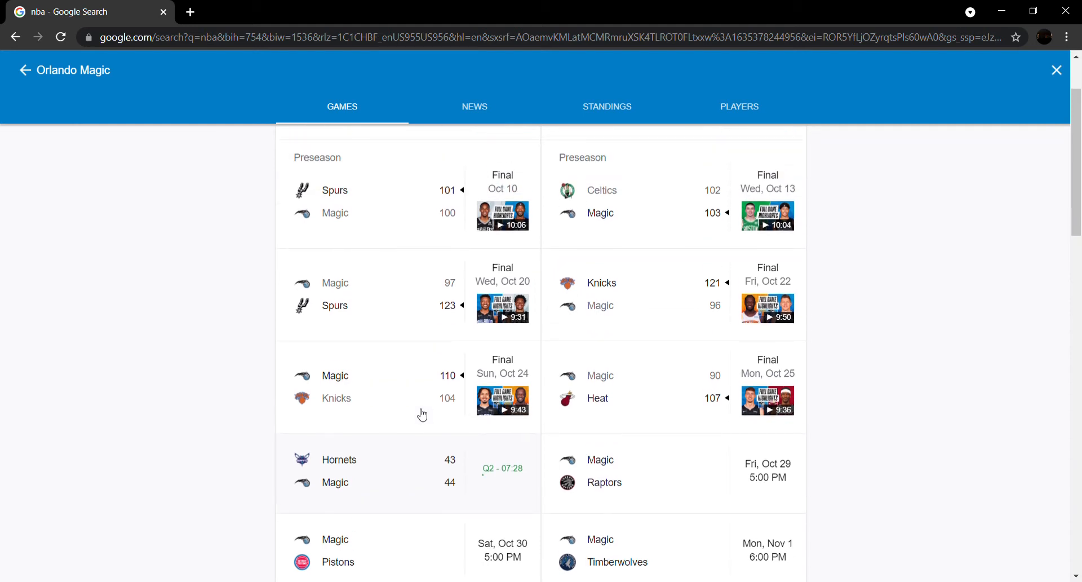
pyautogui.scroll(-3)
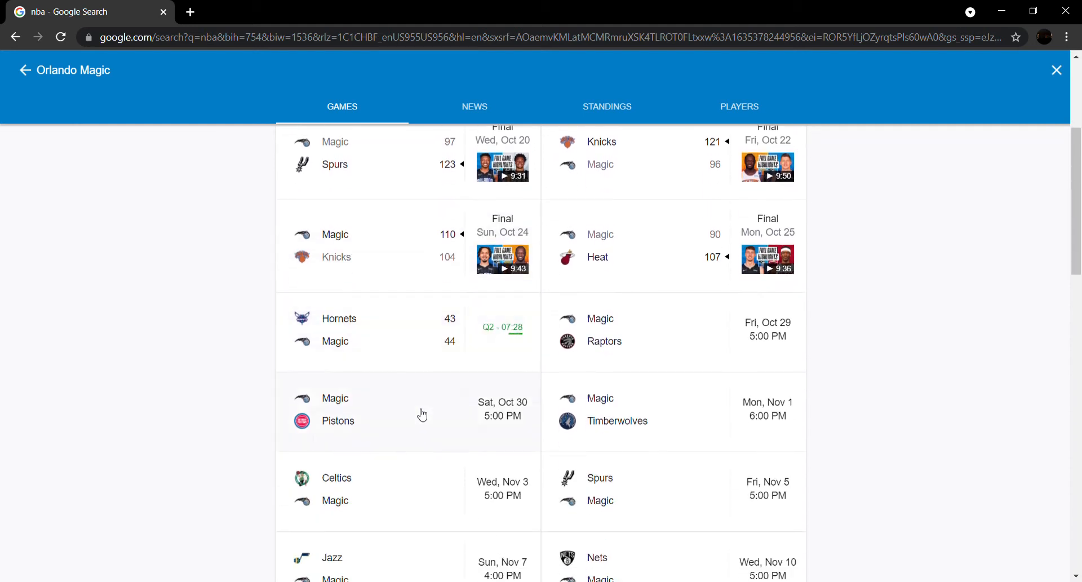
pyautogui.moveTo(755, 285)
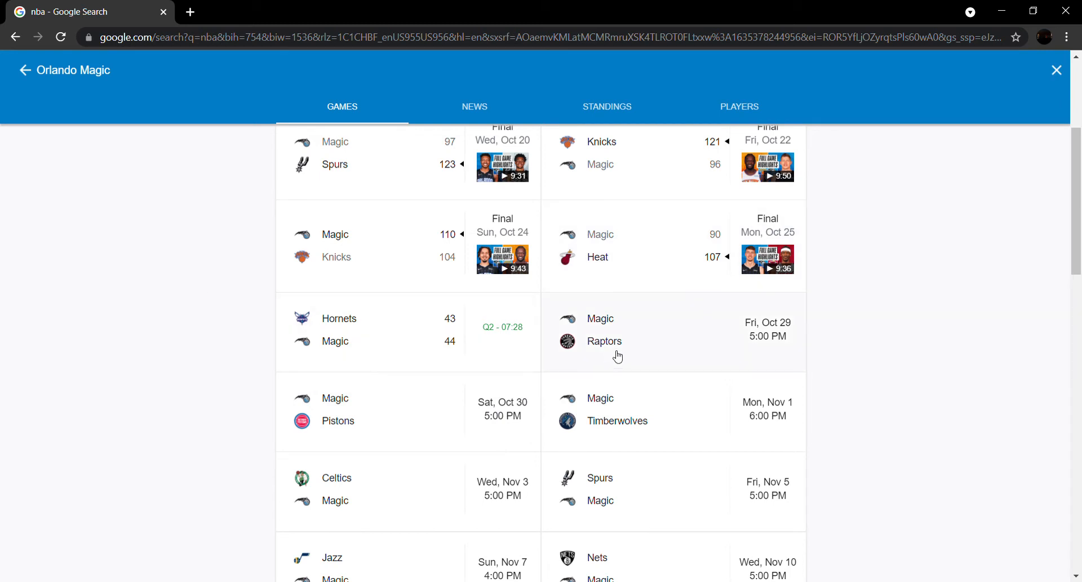
pyautogui.moveTo(406, 274)
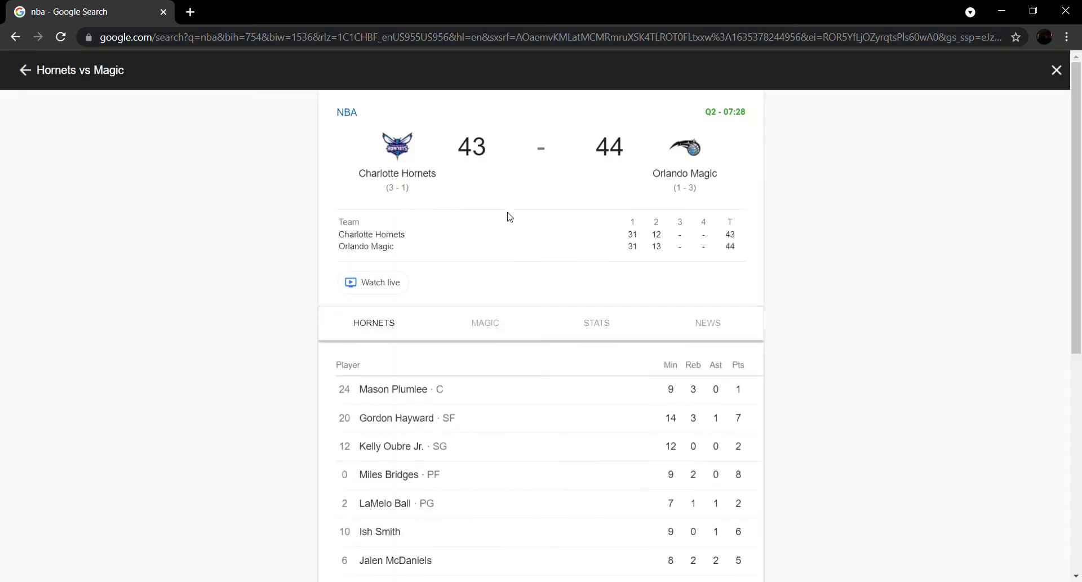
pyautogui.moveTo(736, 161)
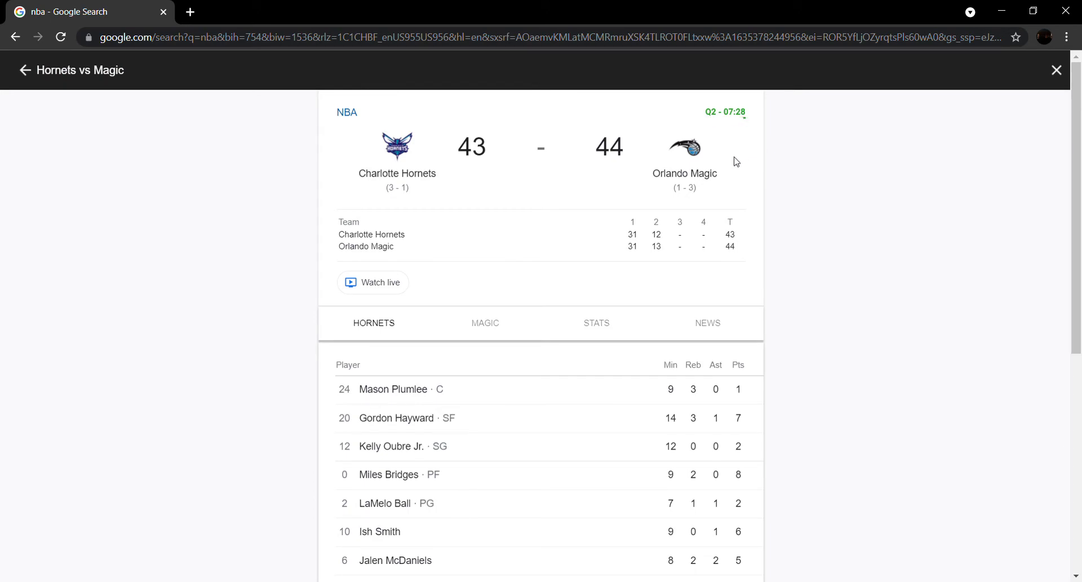
pyautogui.scroll(-3)
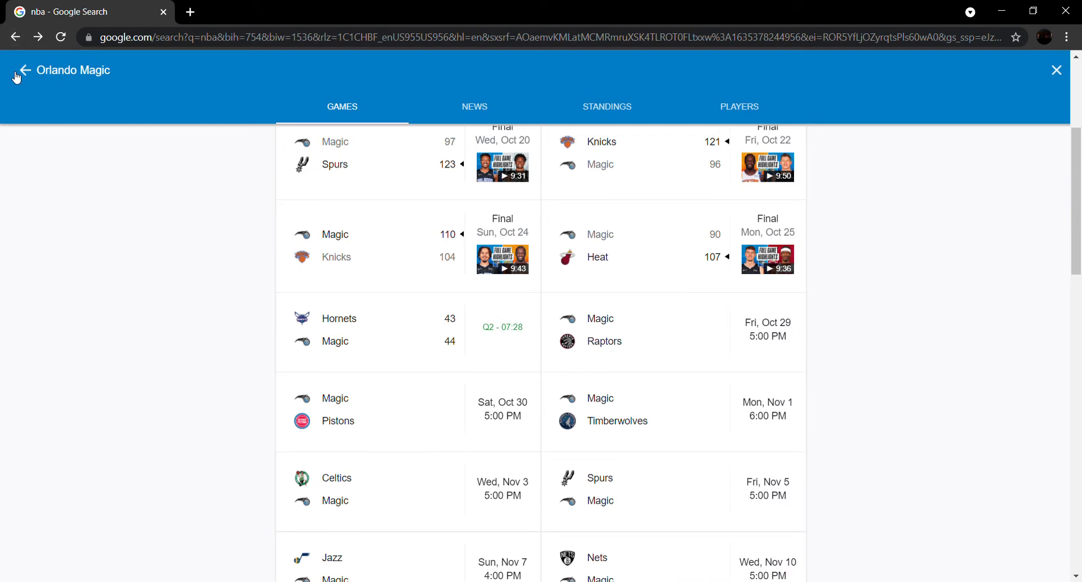
pyautogui.moveTo(541, 176)
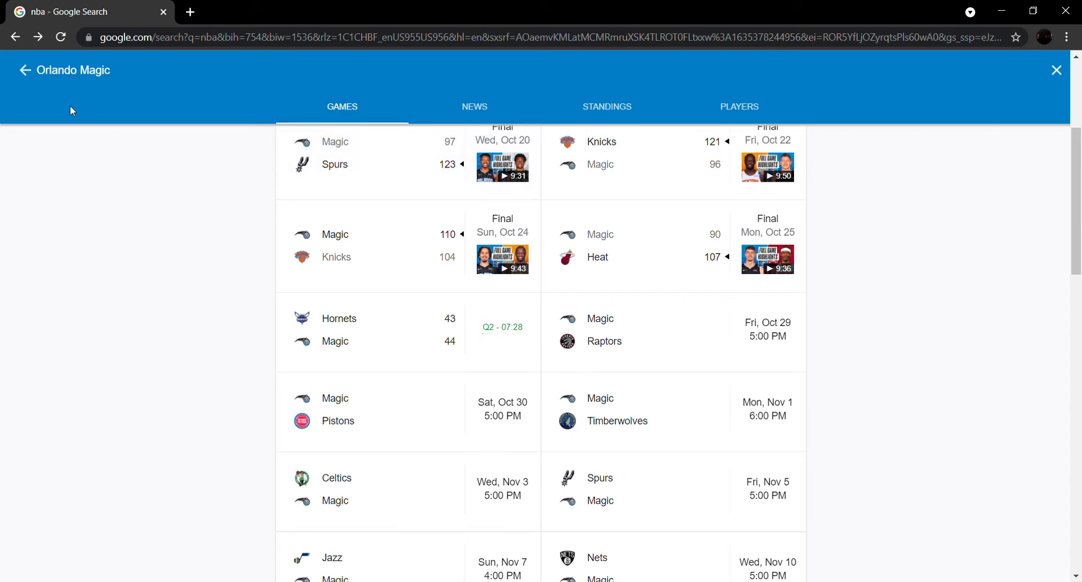
# Go back to the NBA overview and scroll the Eastern Conference standings, Magic 13th at 1–3
pyautogui.click(1056, 70)
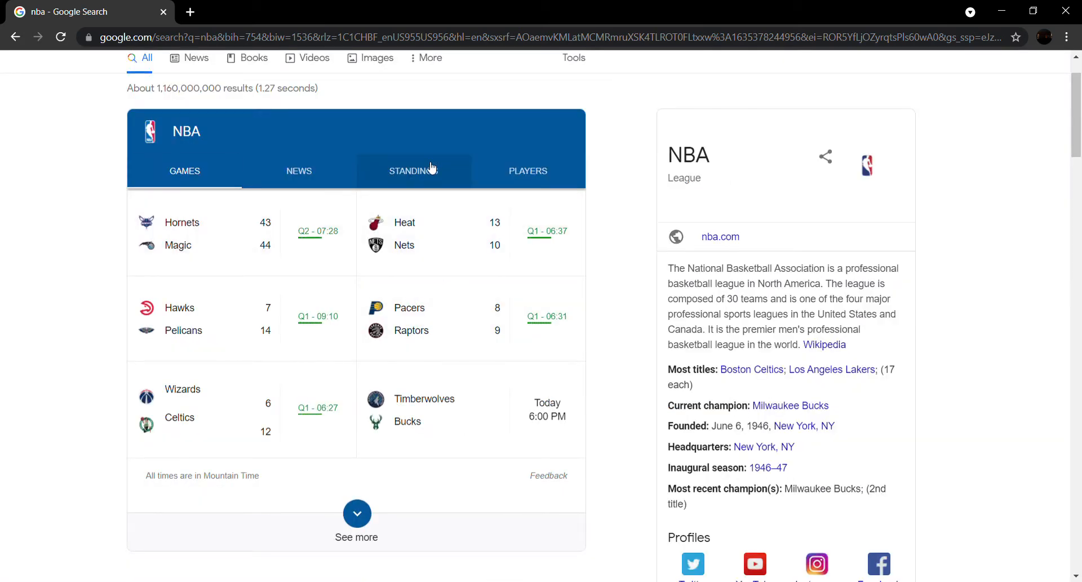
pyautogui.click(410, 171)
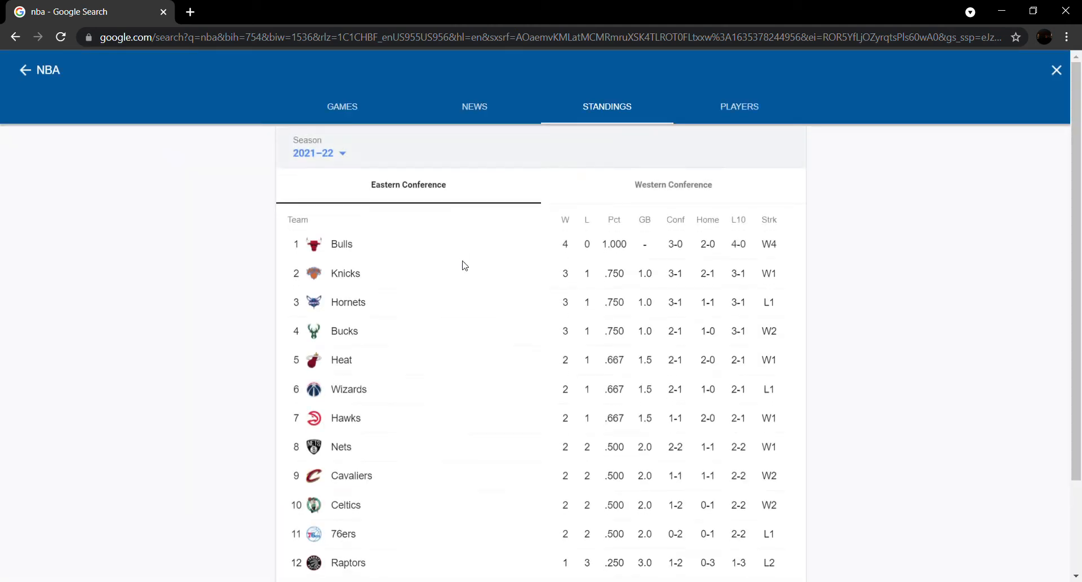
pyautogui.scroll(-3)
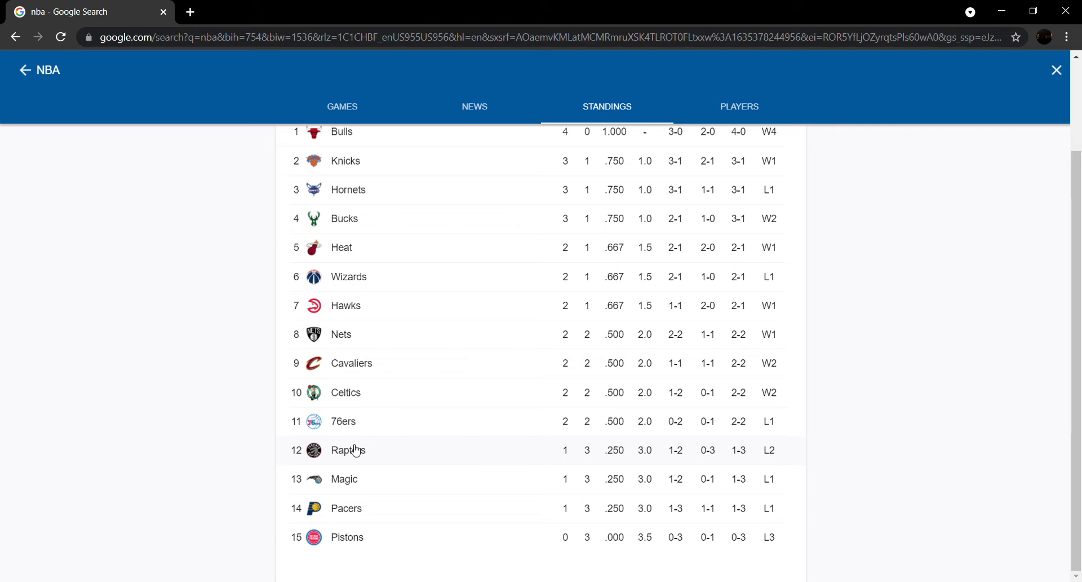
# Open the Raptors' schedule and scroll up to their preseason results
pyautogui.click(348, 450)
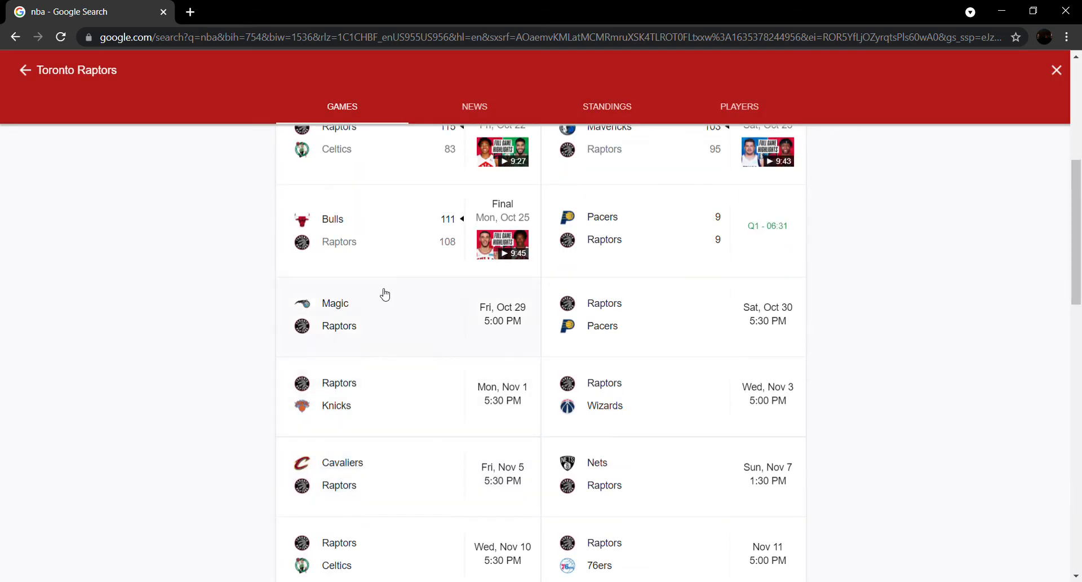
pyautogui.scroll(3)
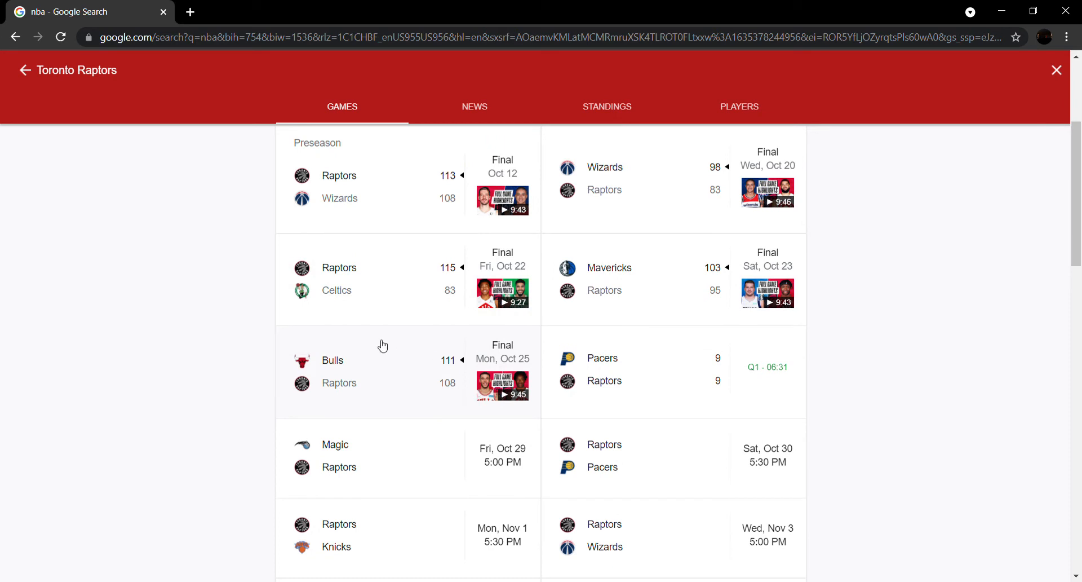
pyautogui.moveTo(463, 280)
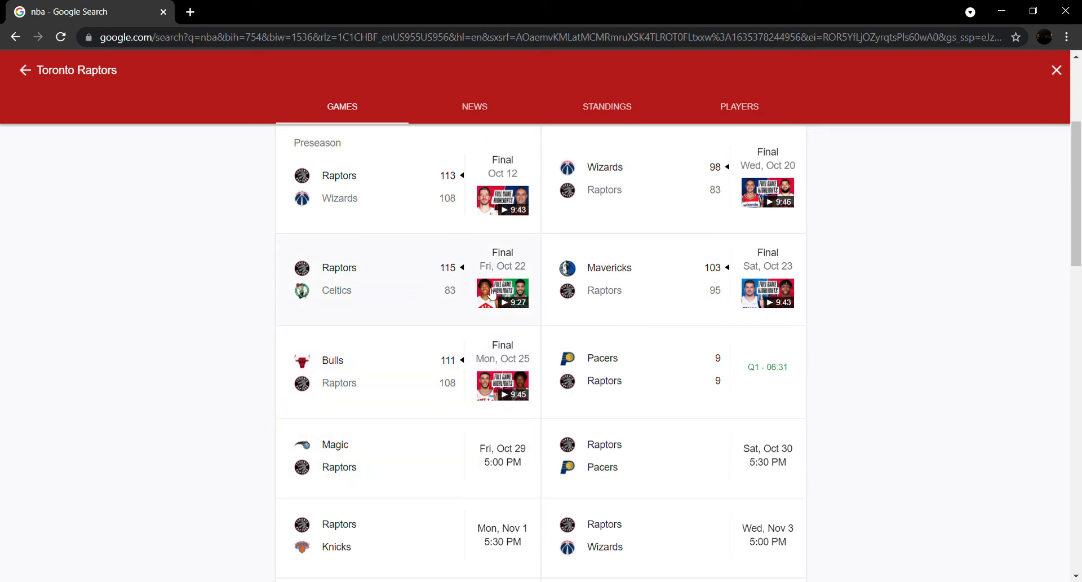
pyautogui.moveTo(693, 198)
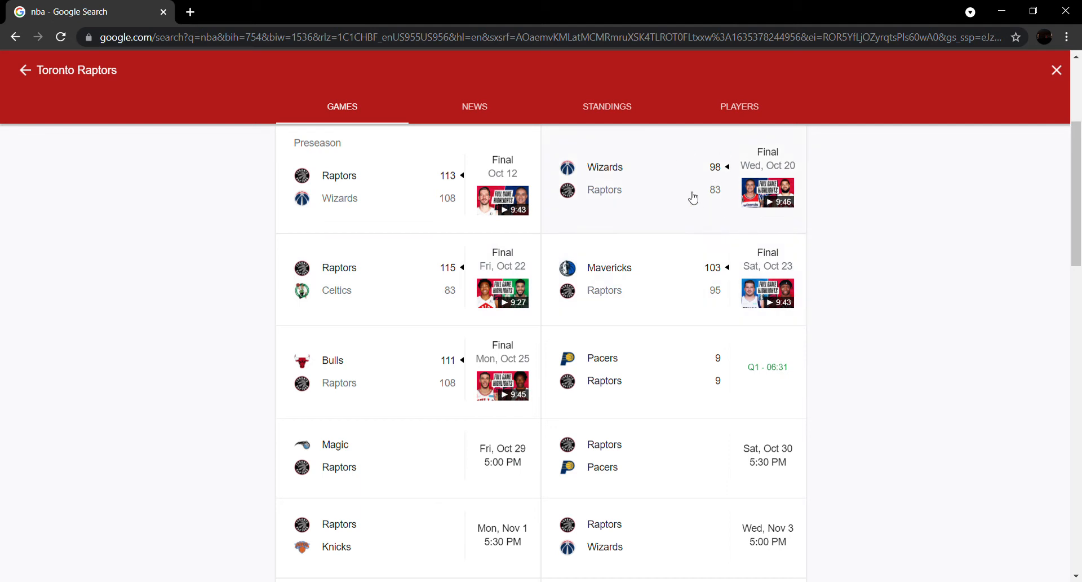
pyautogui.moveTo(711, 279)
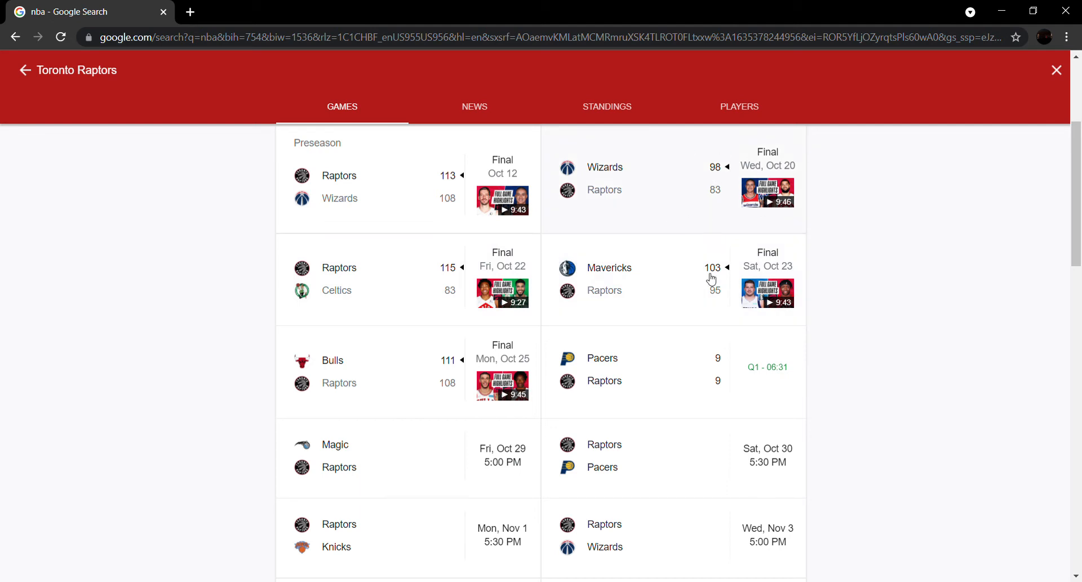
pyautogui.moveTo(677, 394)
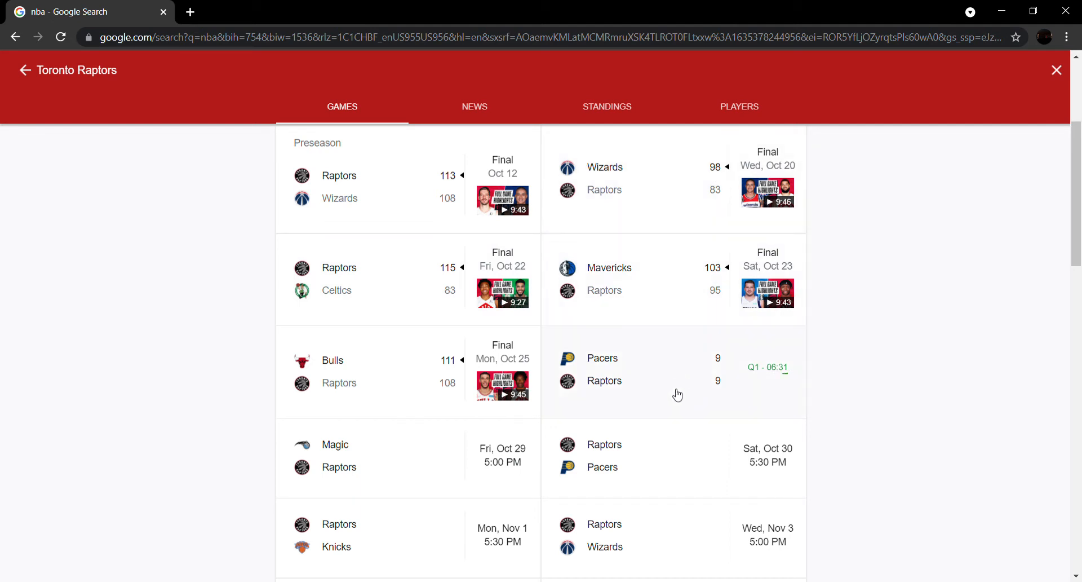
pyautogui.moveTo(23, 72)
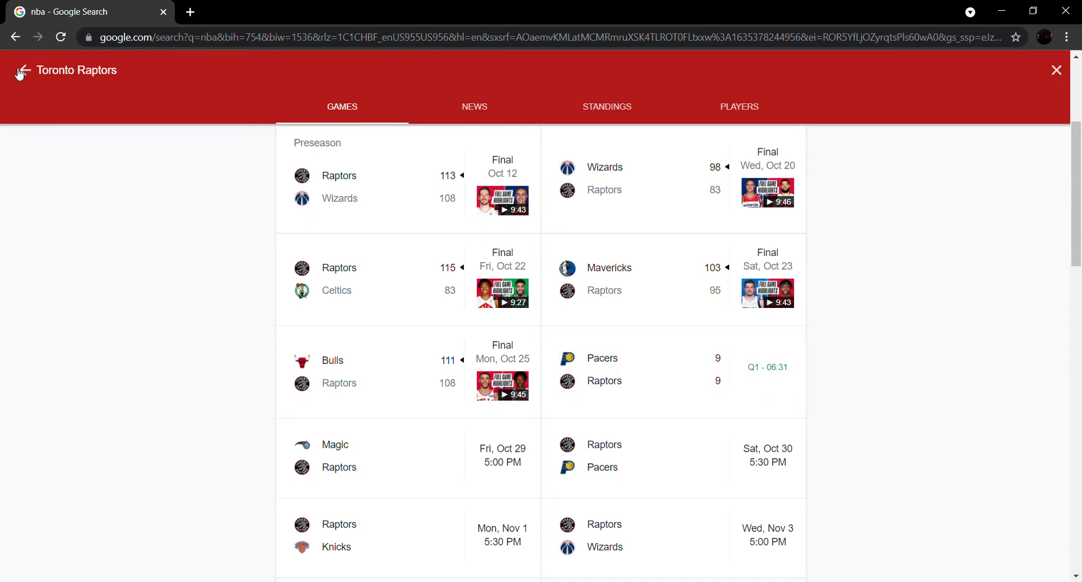
# Return to the league standings and open the Philadelphia 76ers' schedule
pyautogui.click(1056, 70)
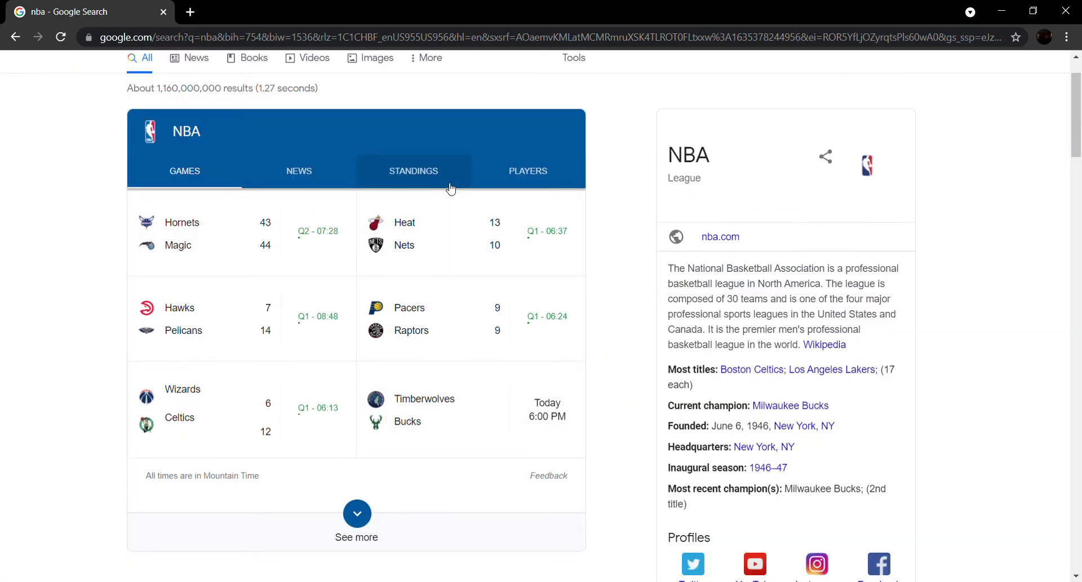
pyautogui.click(413, 171)
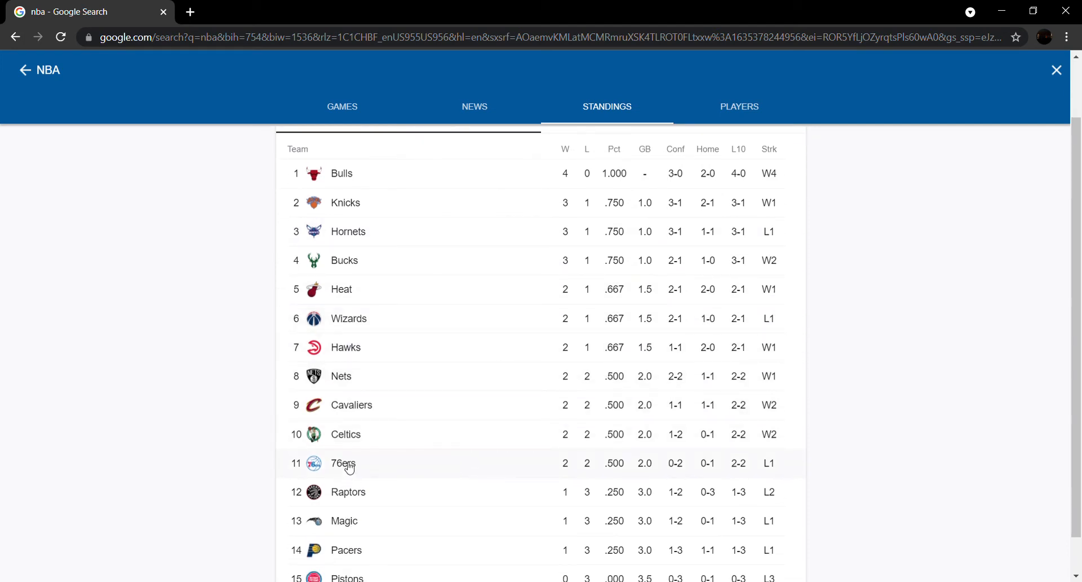
pyautogui.moveTo(359, 470)
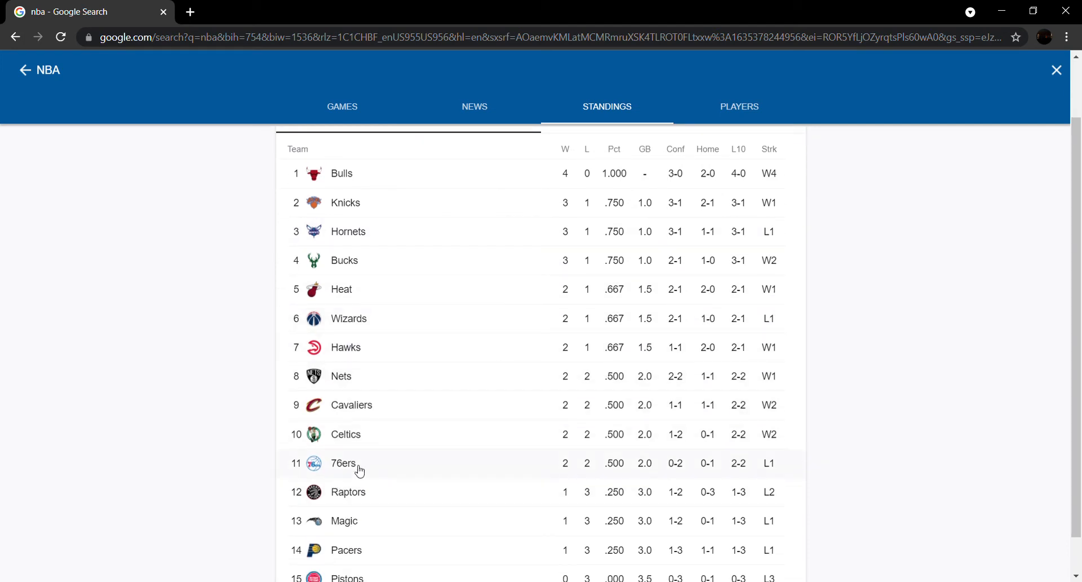
pyautogui.moveTo(364, 496)
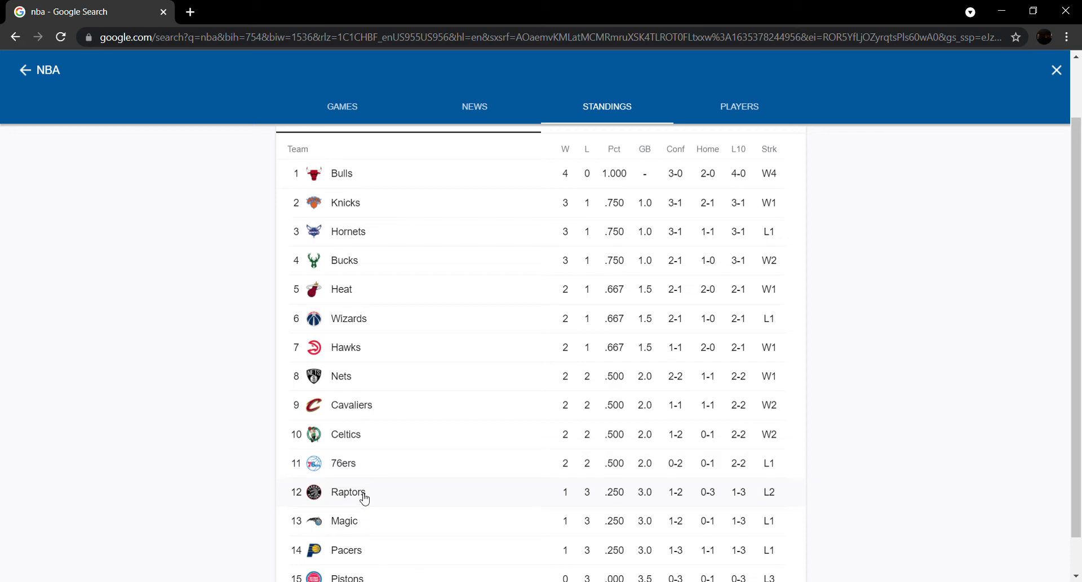
pyautogui.moveTo(352, 460)
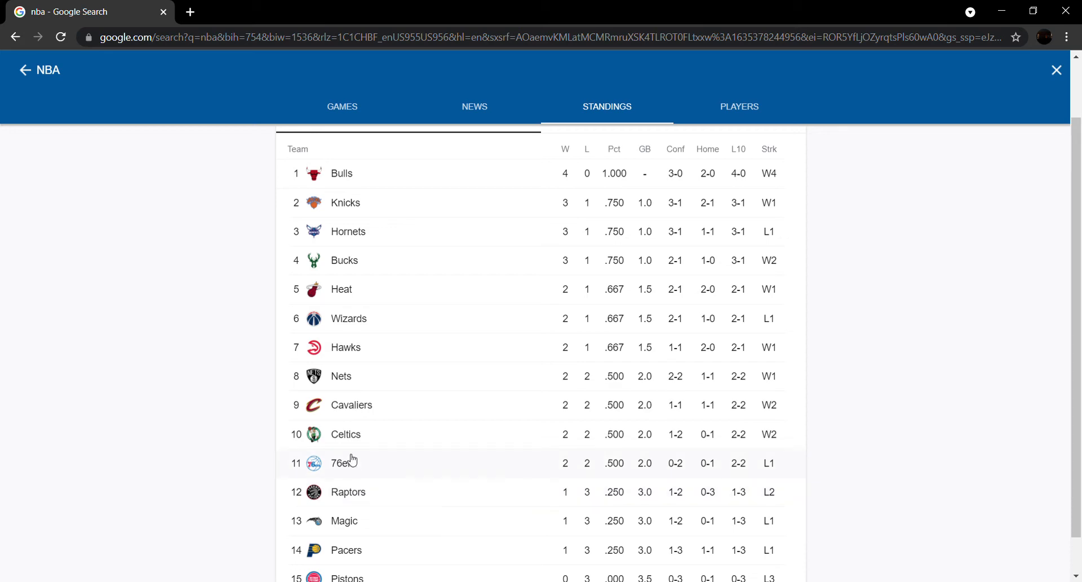
pyautogui.click(340, 463)
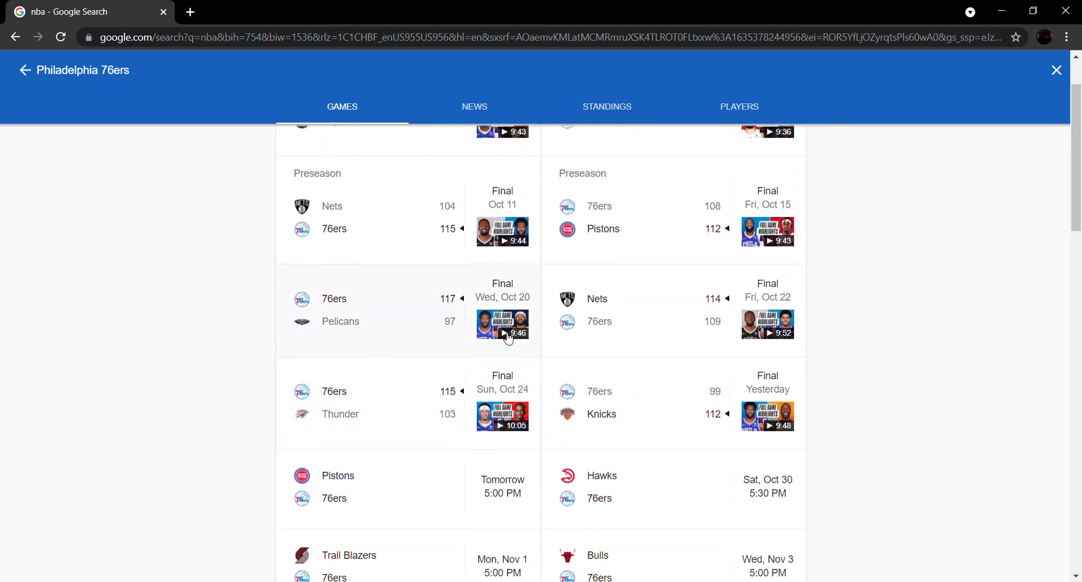
pyautogui.scroll(-3)
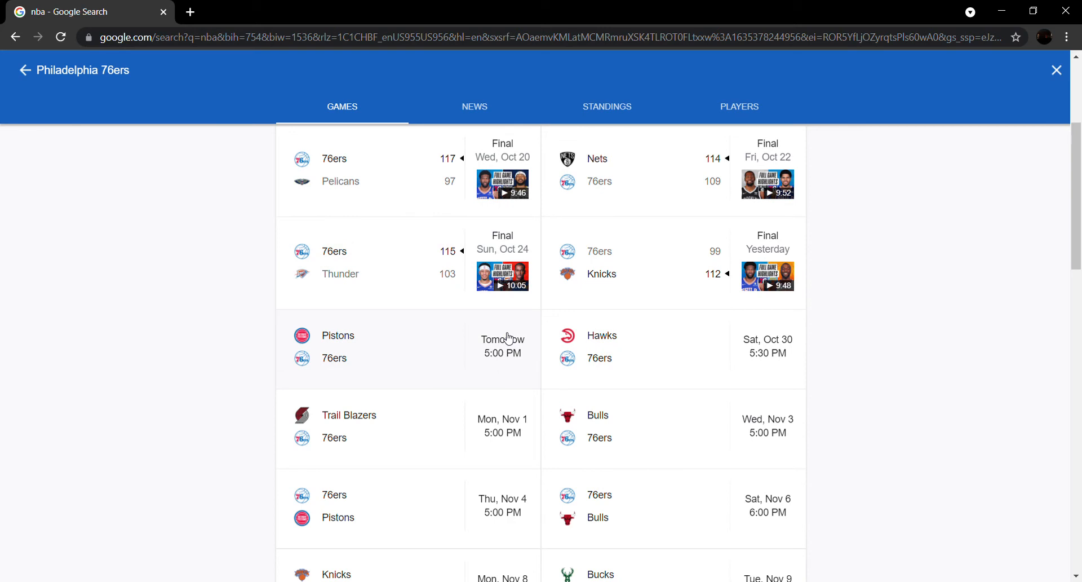
pyautogui.moveTo(371, 302)
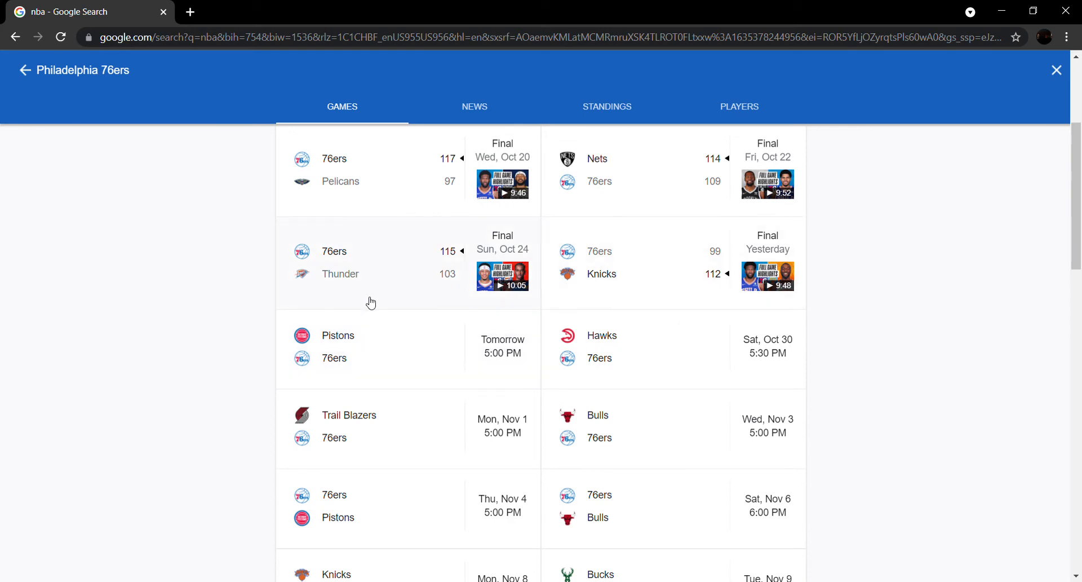
pyautogui.moveTo(704, 176)
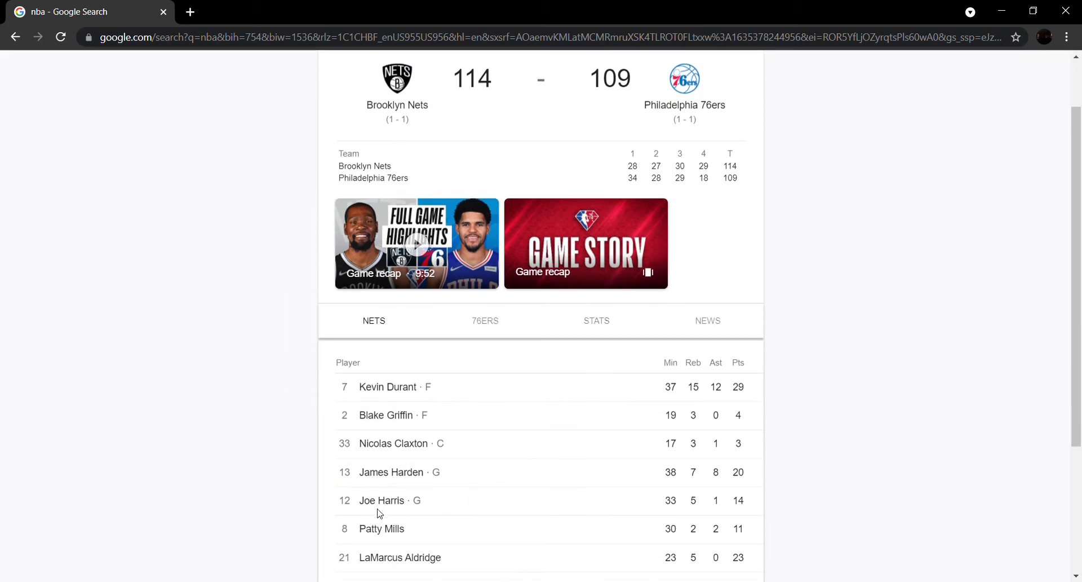
# View the 76ers' 114–109 loss to the Nets, then return to the standings
pyautogui.scroll(-3)
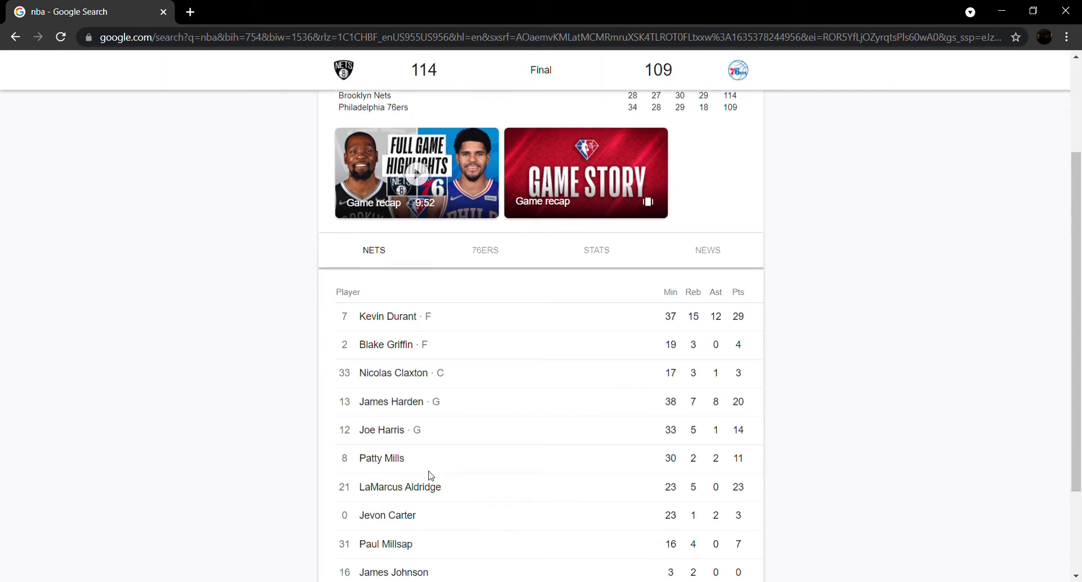
pyautogui.moveTo(393, 458)
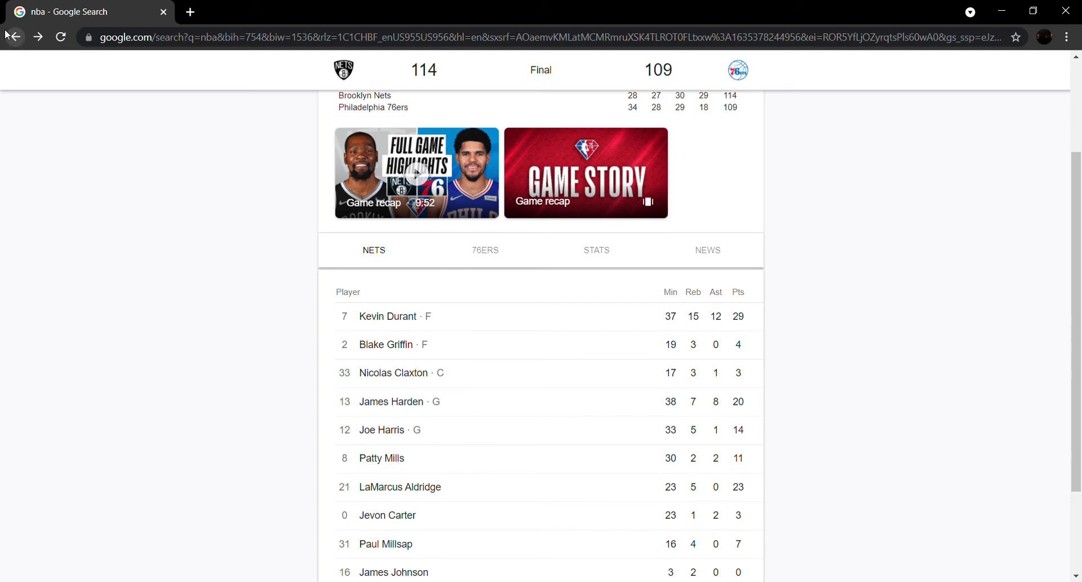
pyautogui.click(737, 69)
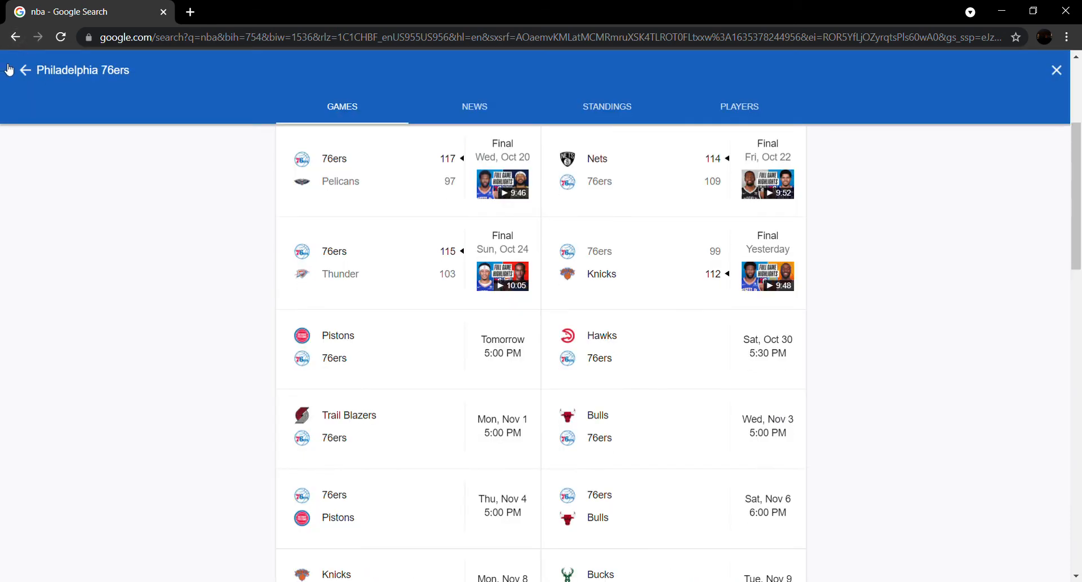
pyautogui.click(607, 106)
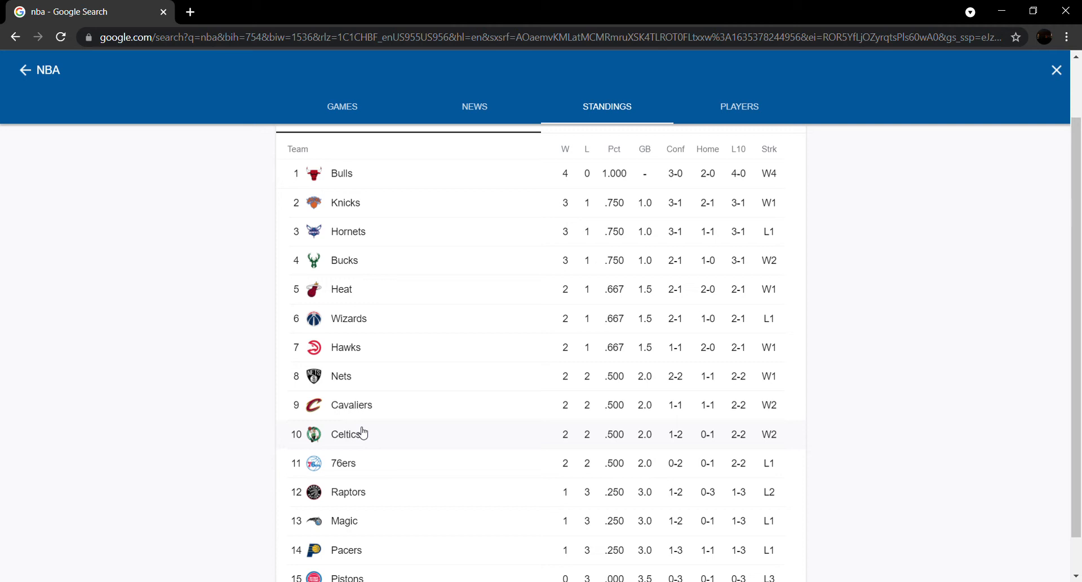
pyautogui.click(346, 434)
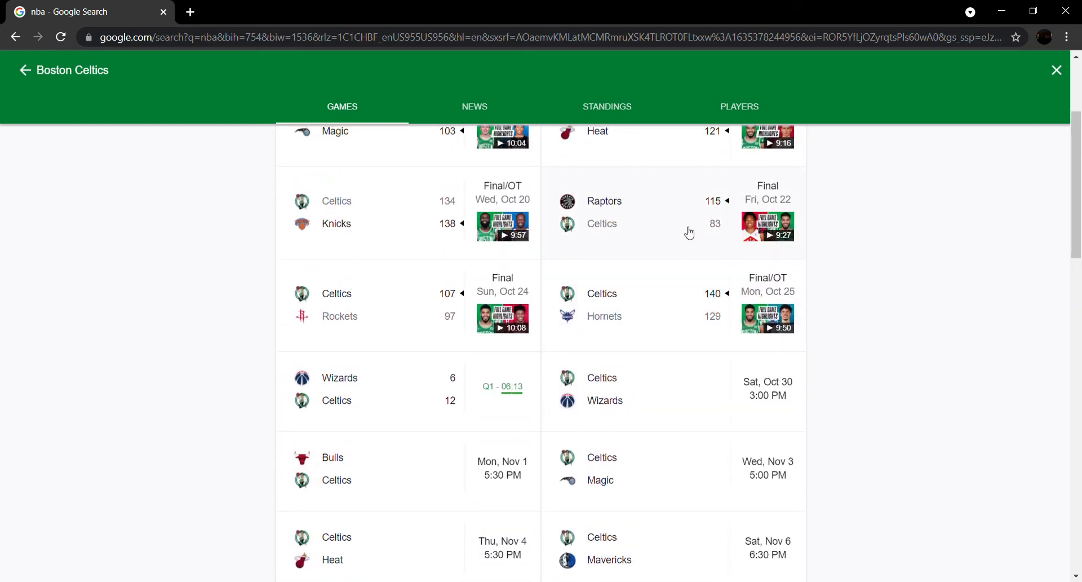
pyautogui.moveTo(728, 241)
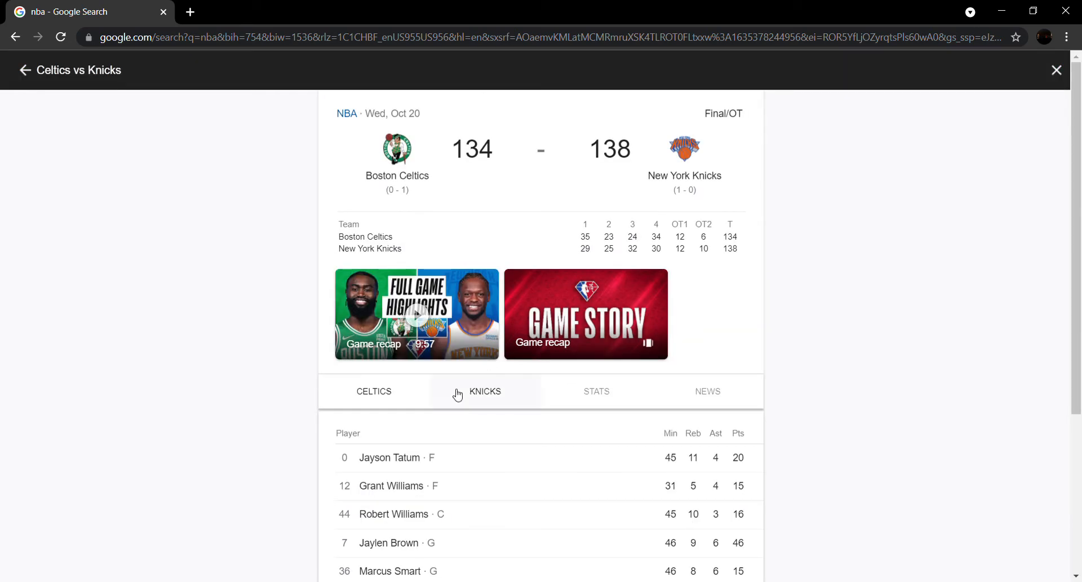
pyautogui.scroll(-3)
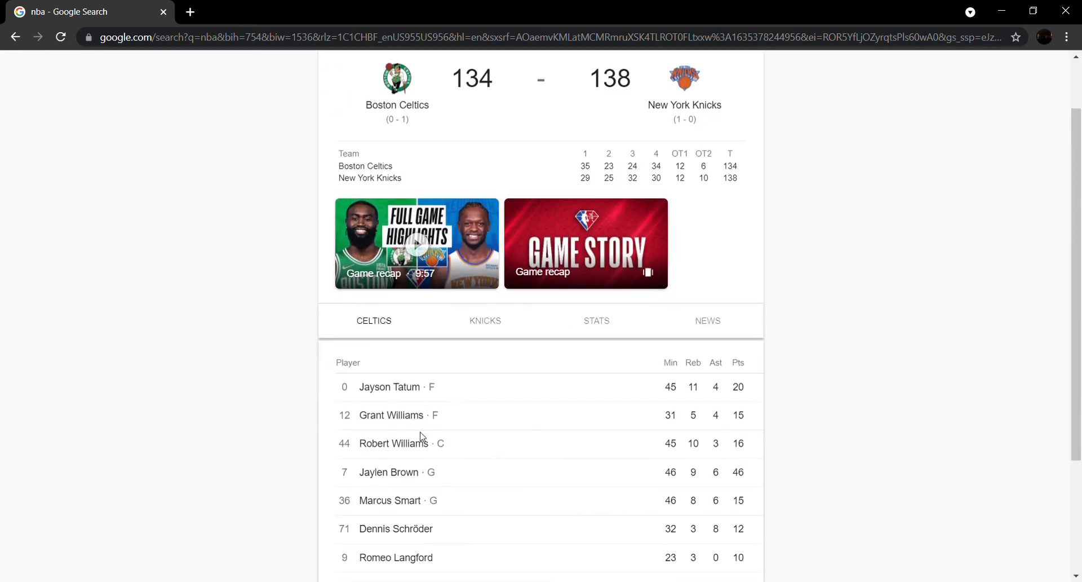
pyautogui.moveTo(453, 479)
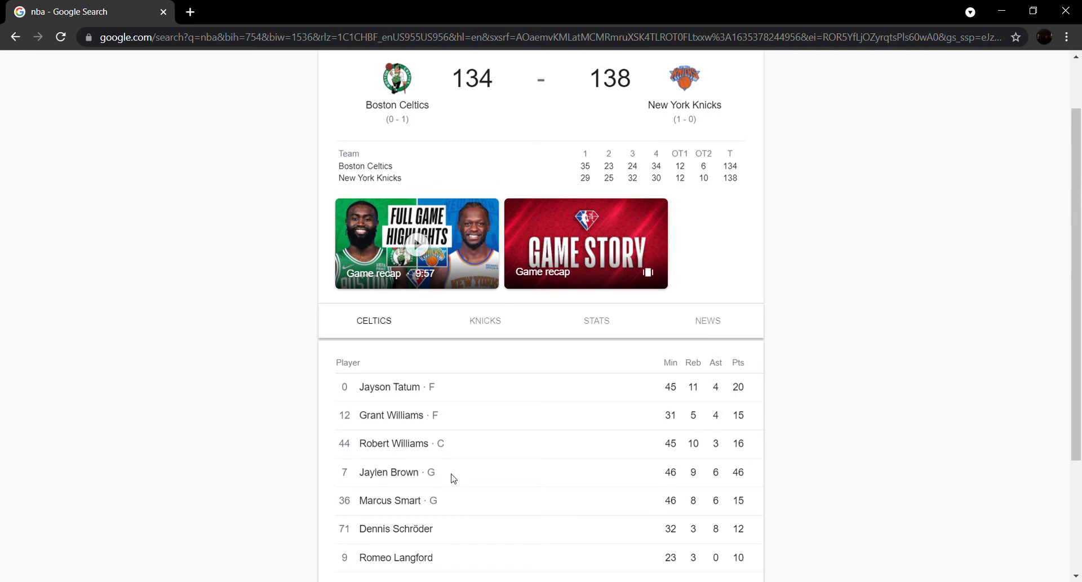
pyautogui.moveTo(495, 472)
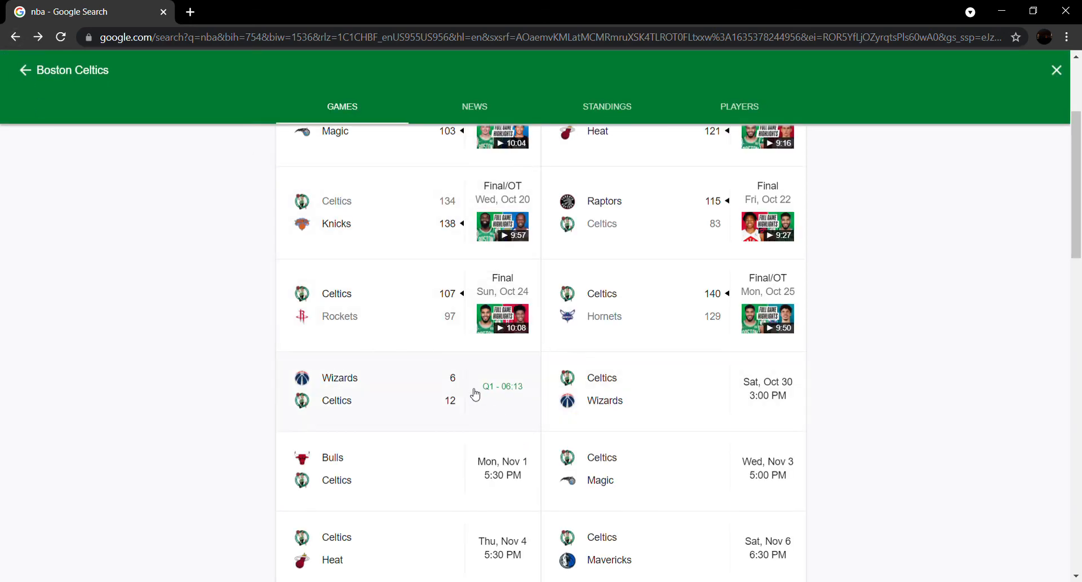
pyautogui.click(475, 390)
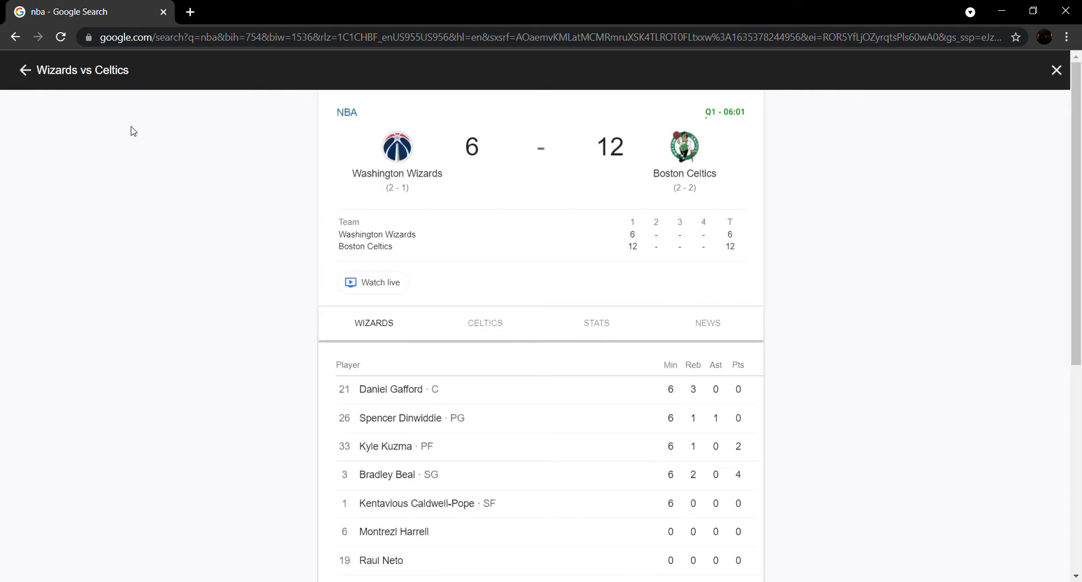
pyautogui.click(484, 323)
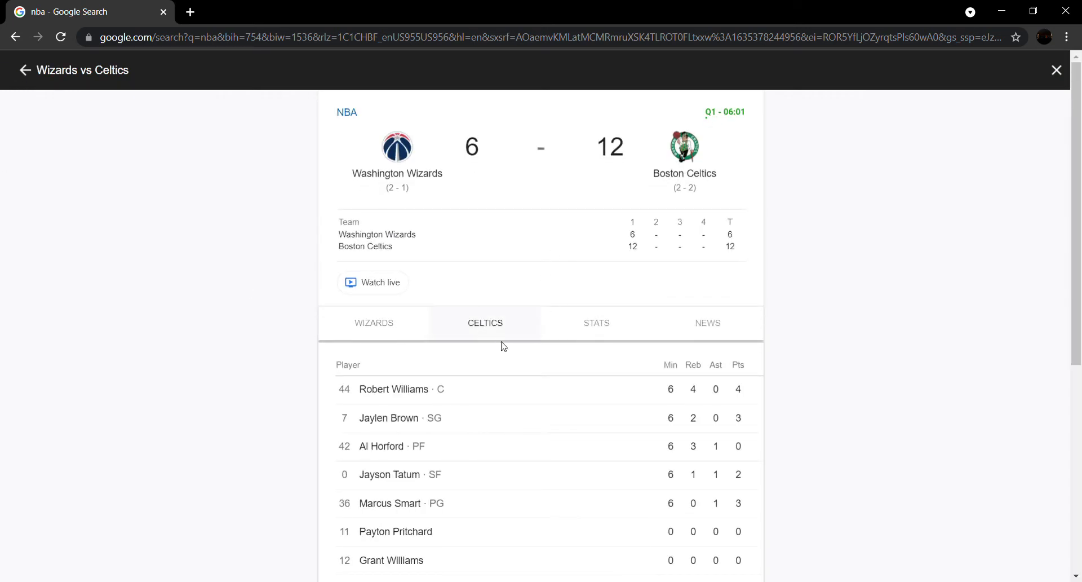
pyautogui.click(1056, 70)
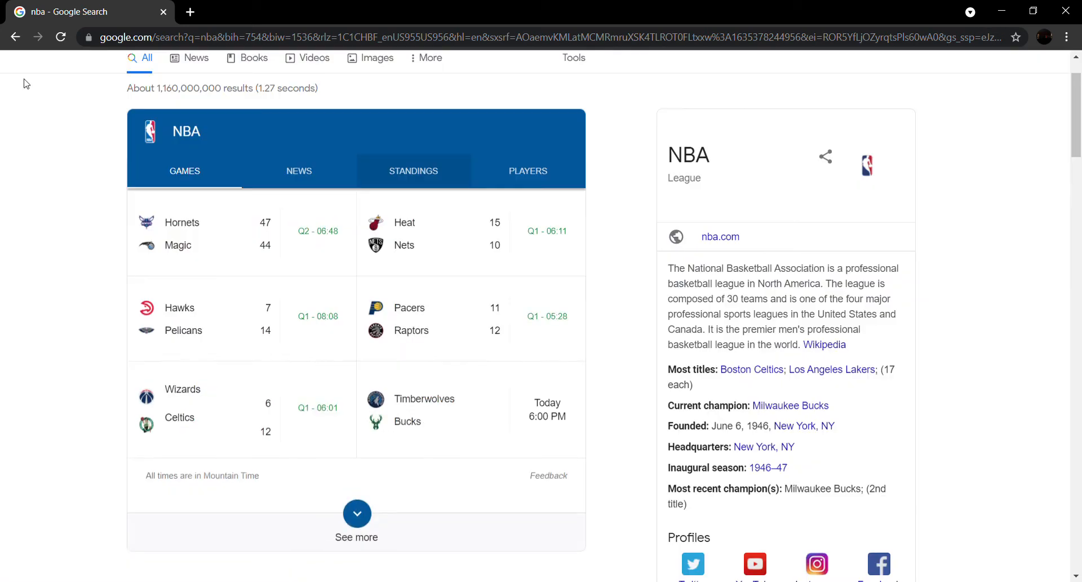
pyautogui.click(413, 171)
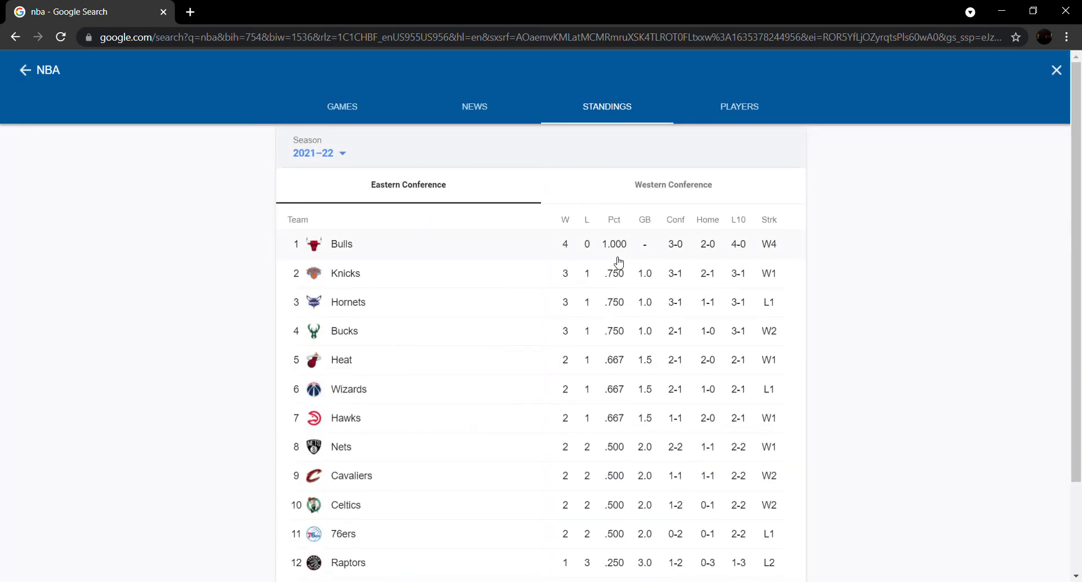
pyautogui.moveTo(377, 457)
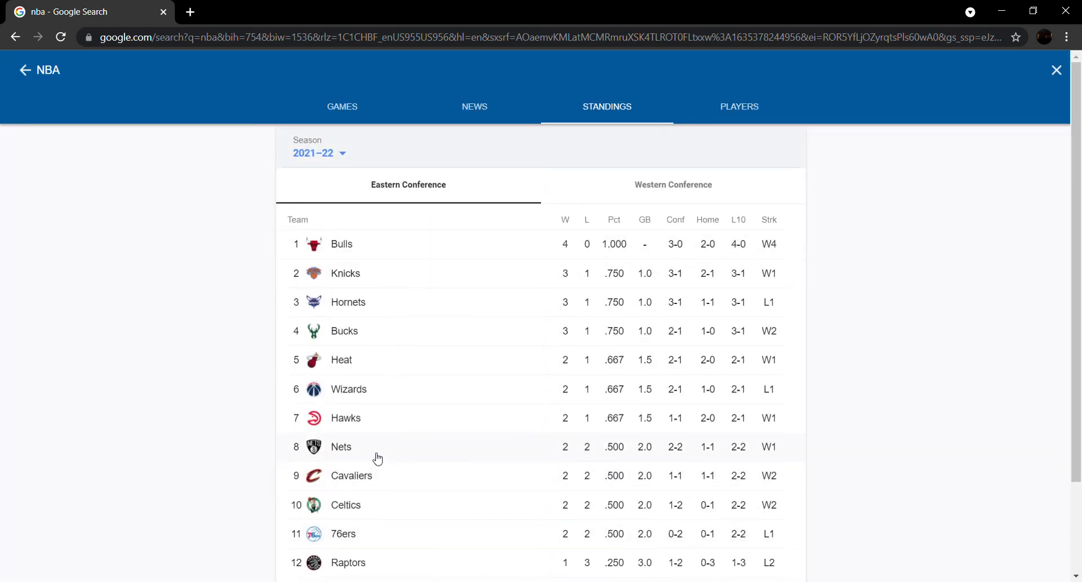
pyautogui.click(351, 475)
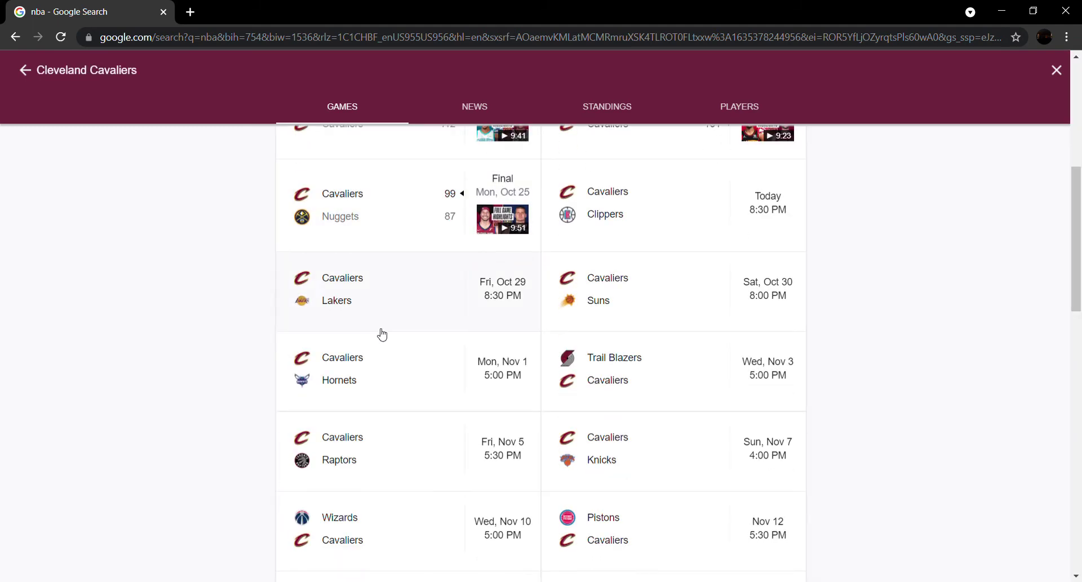
pyautogui.scroll(3)
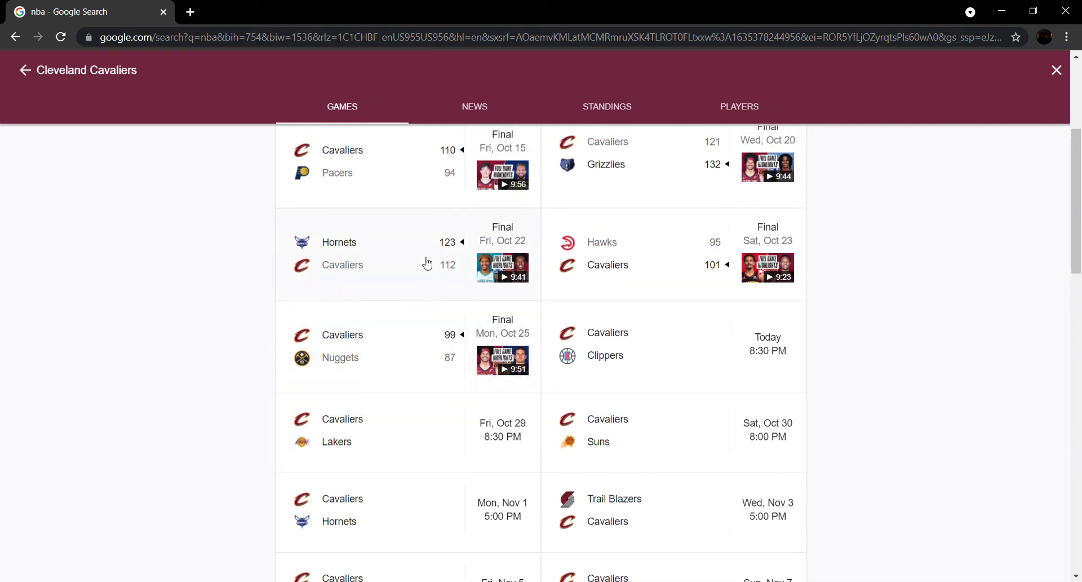
pyautogui.moveTo(20, 80)
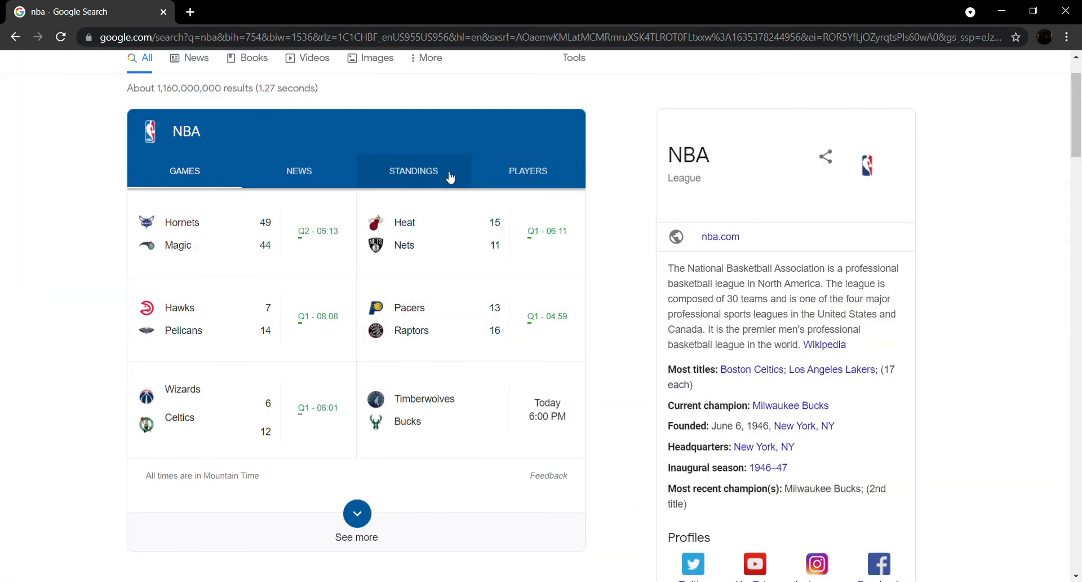
pyautogui.click(413, 170)
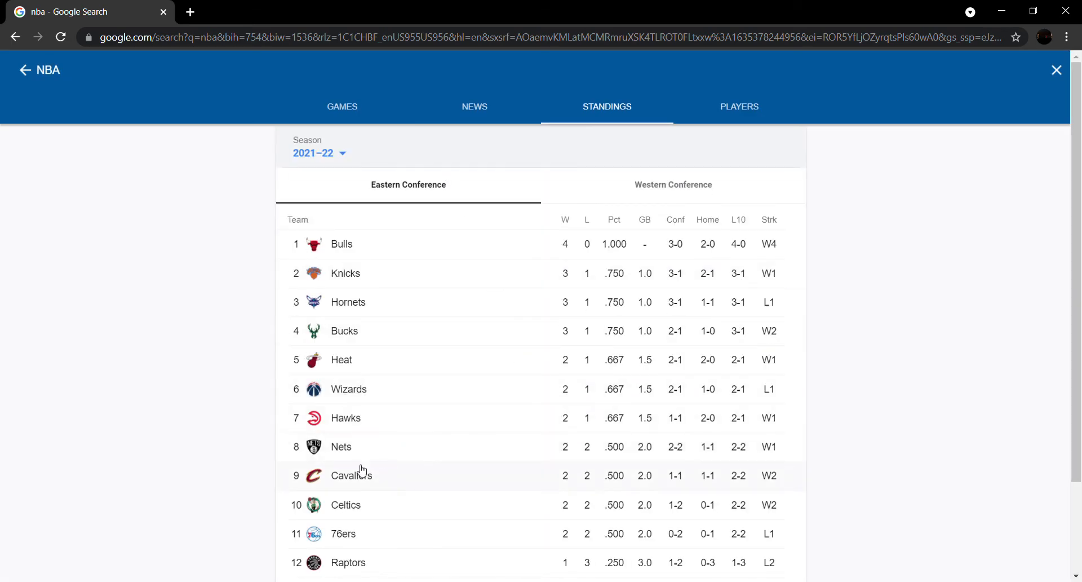
pyautogui.click(340, 447)
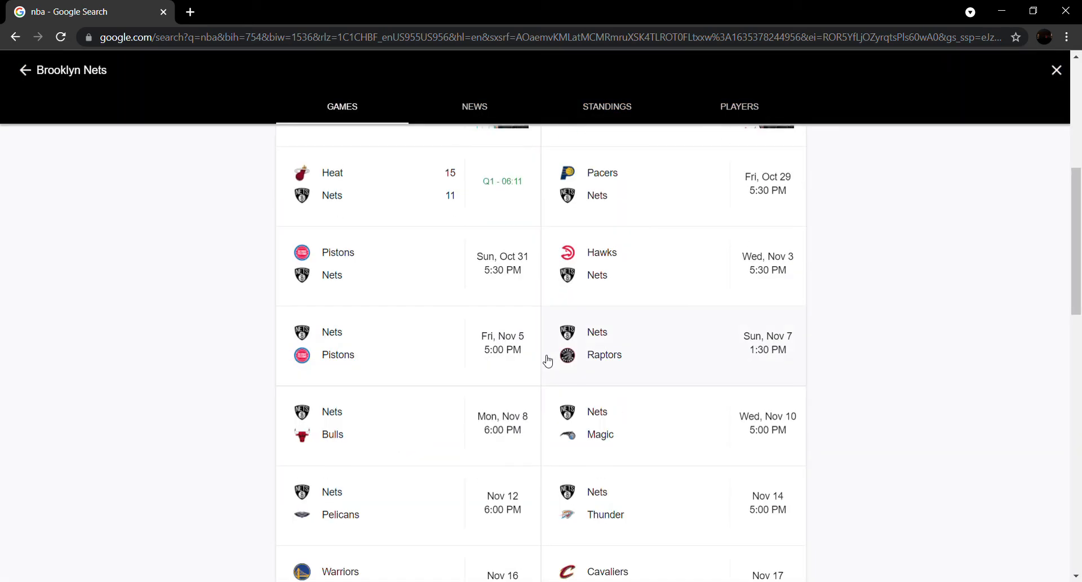
pyautogui.scroll(3)
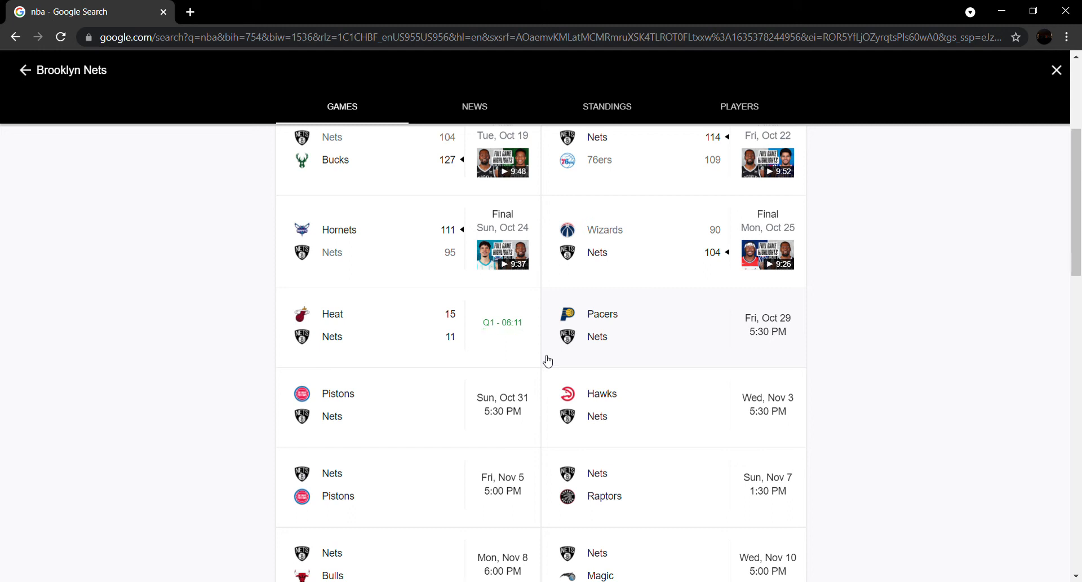
pyautogui.scroll(-3)
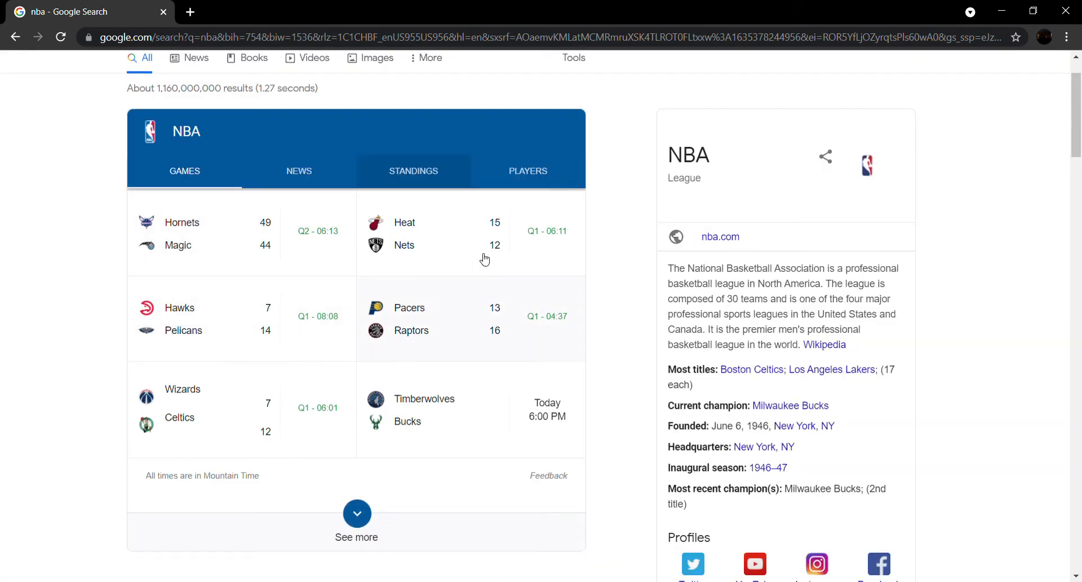
pyautogui.click(413, 171)
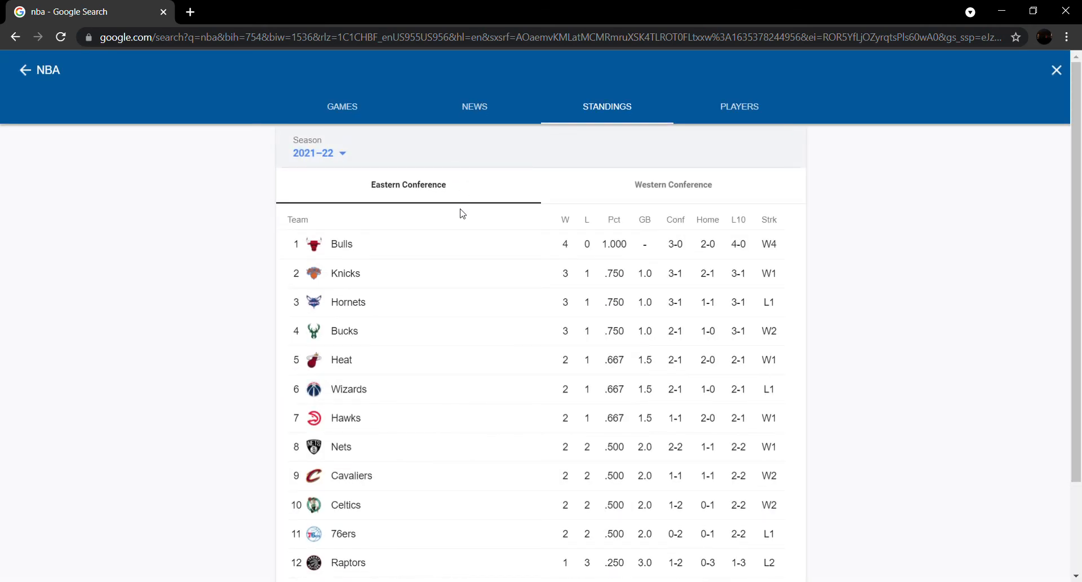
pyautogui.moveTo(609, 456)
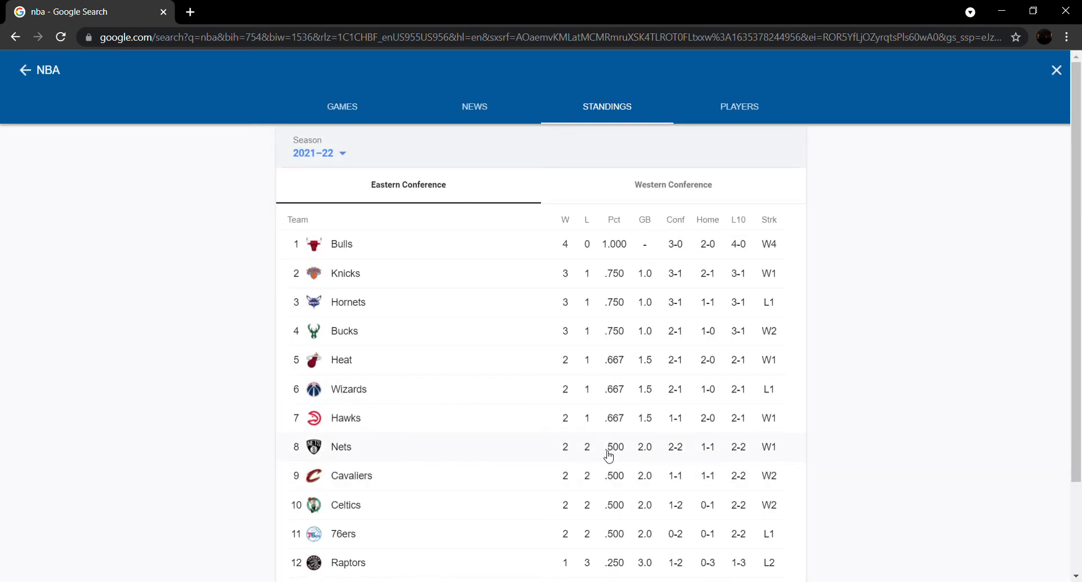
pyautogui.moveTo(349, 419)
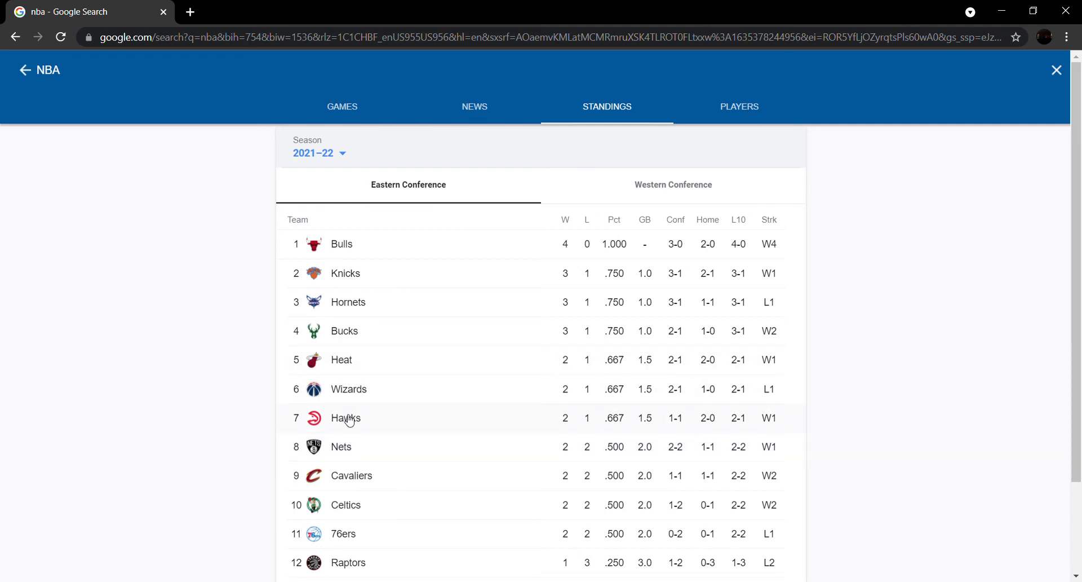
# Check the Hawks' live Pelicans game, then return to standings and open the Wizards' schedule
pyautogui.click(346, 418)
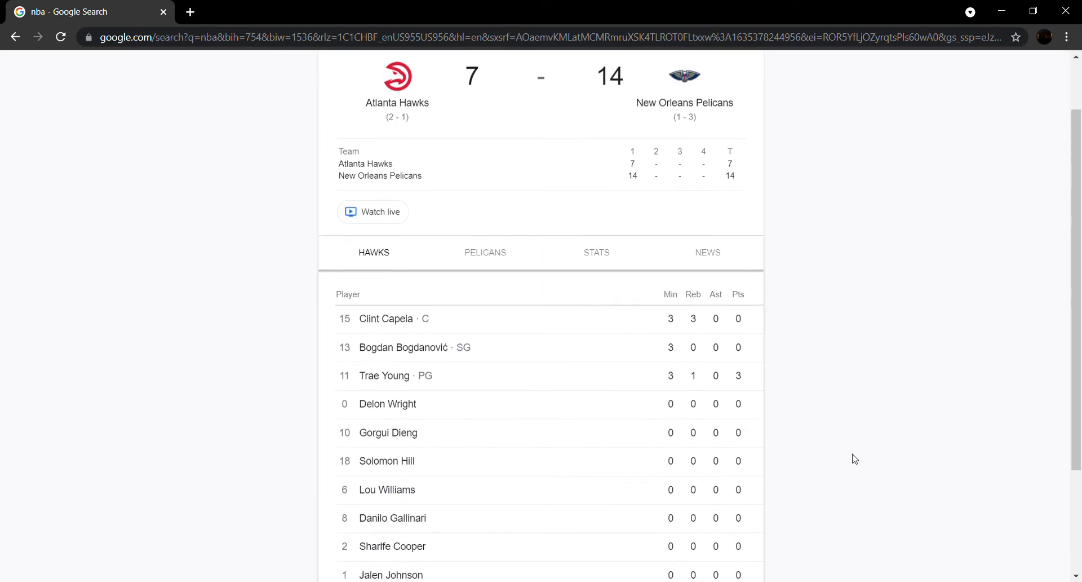
pyautogui.moveTo(739, 375)
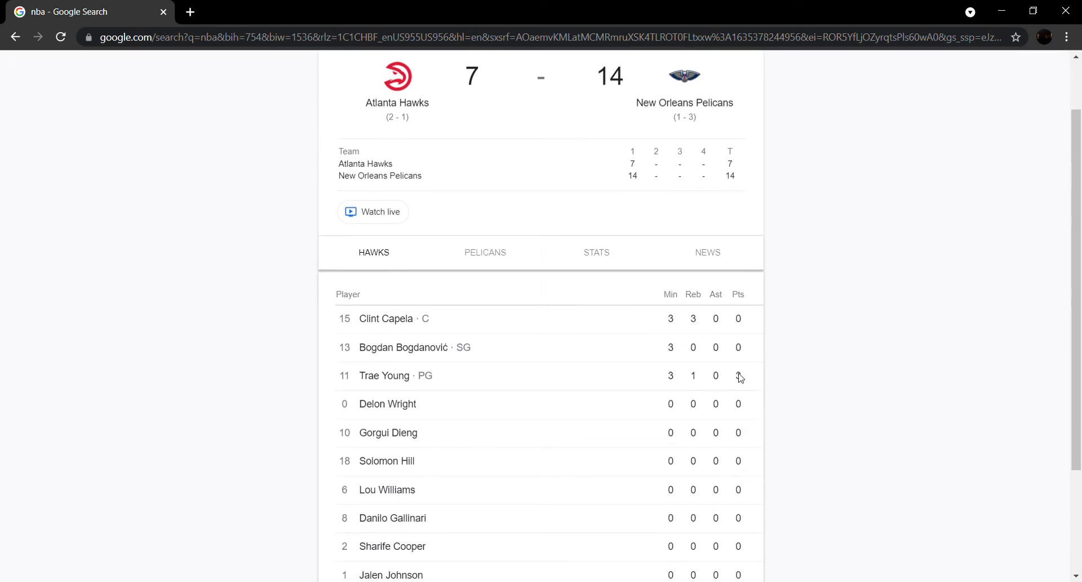
pyautogui.scroll(-3)
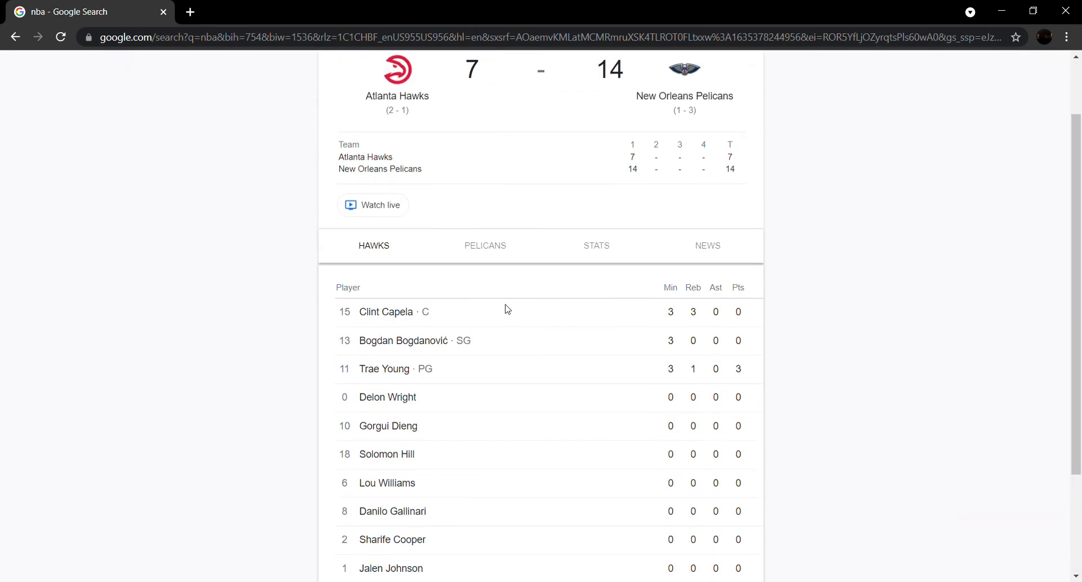
pyautogui.click(485, 246)
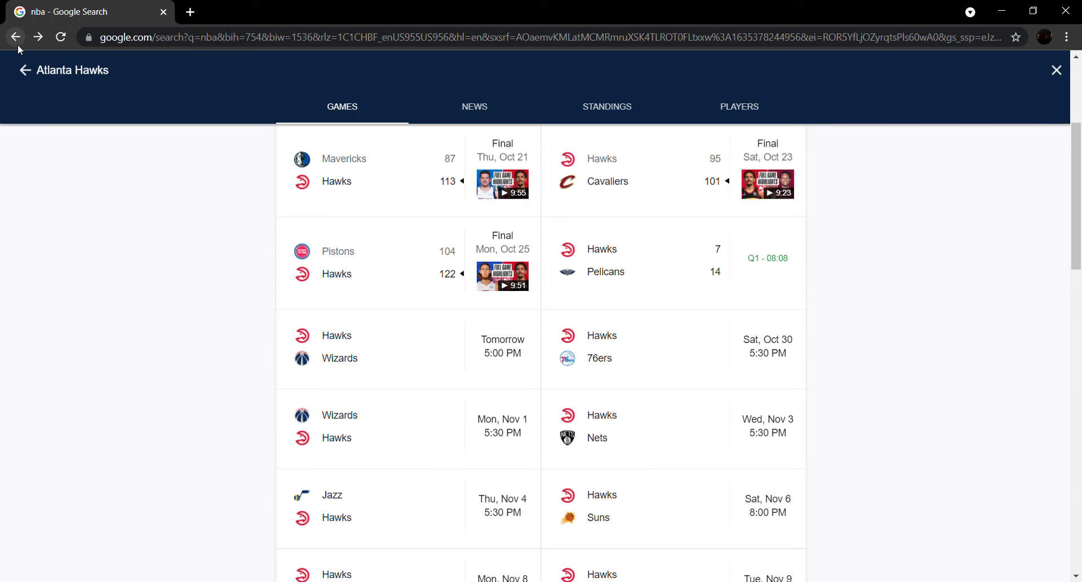
pyautogui.moveTo(580, 99)
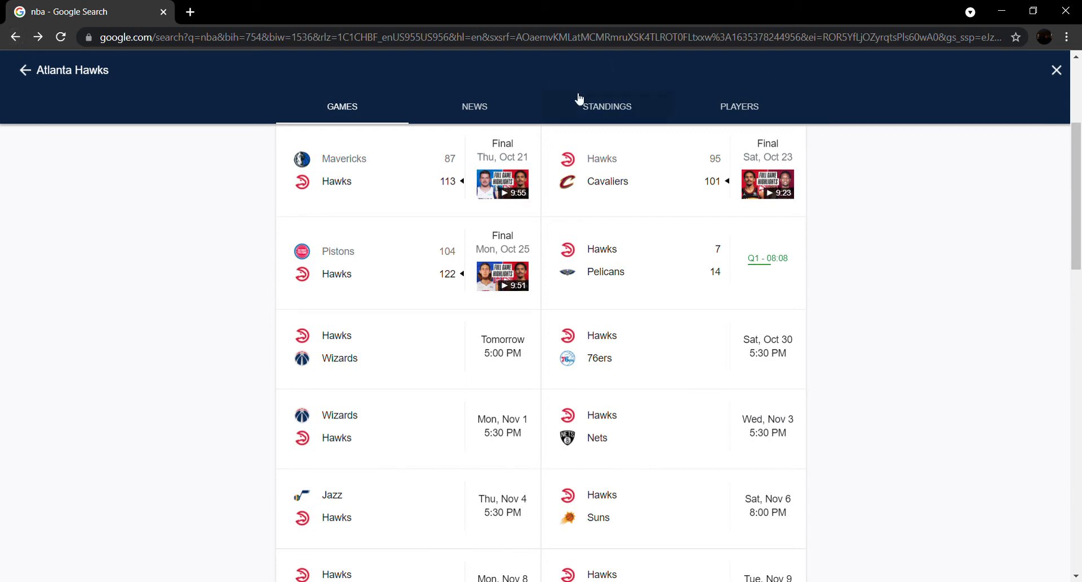
pyautogui.click(606, 106)
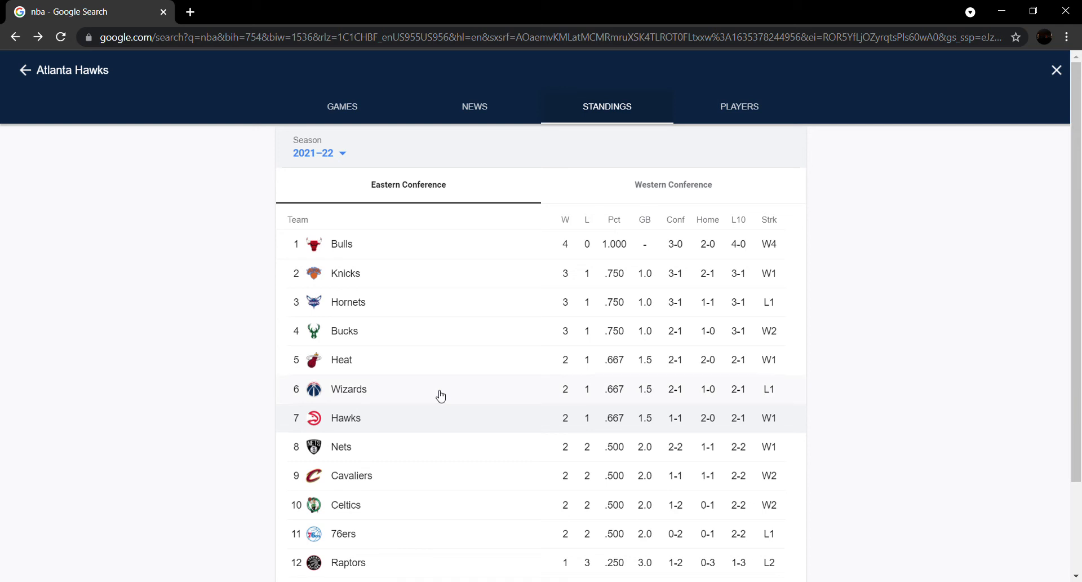
pyautogui.click(342, 107)
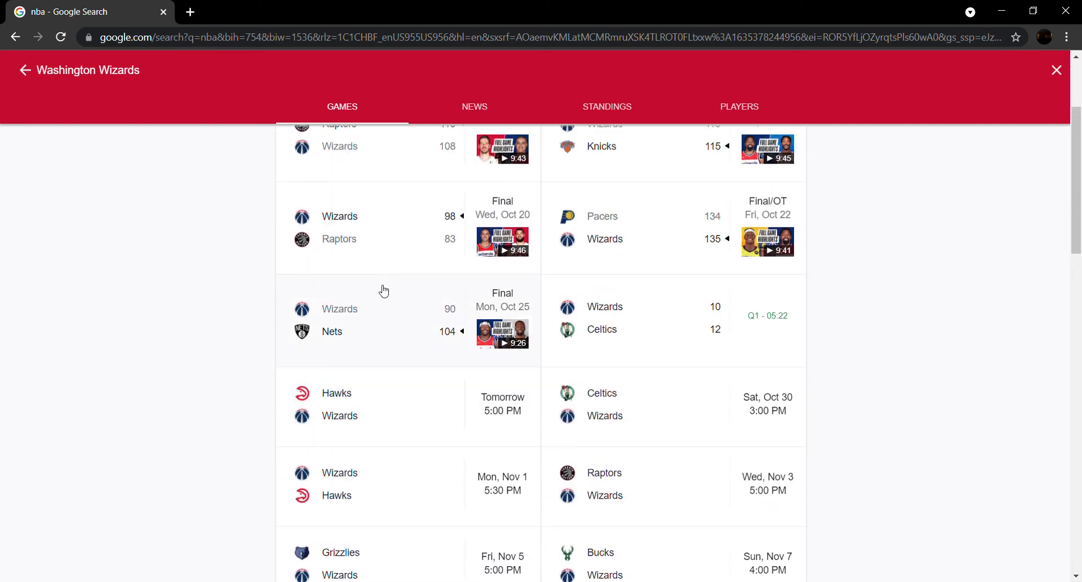
# Scroll through the Wizards' 90–104 loss to the Nets, then return to today's NBA games
pyautogui.click(384, 319)
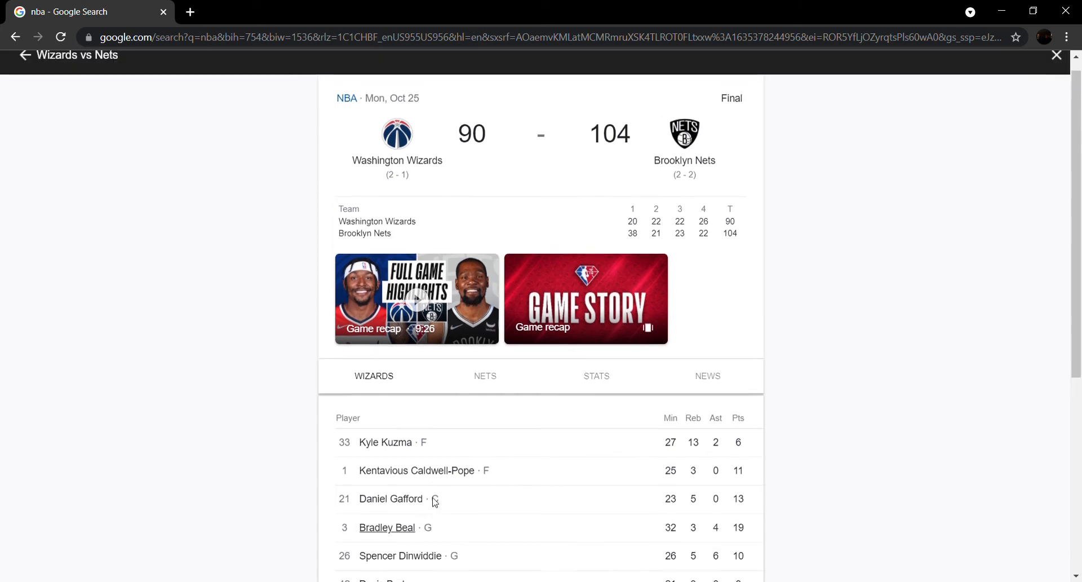
pyautogui.scroll(-3)
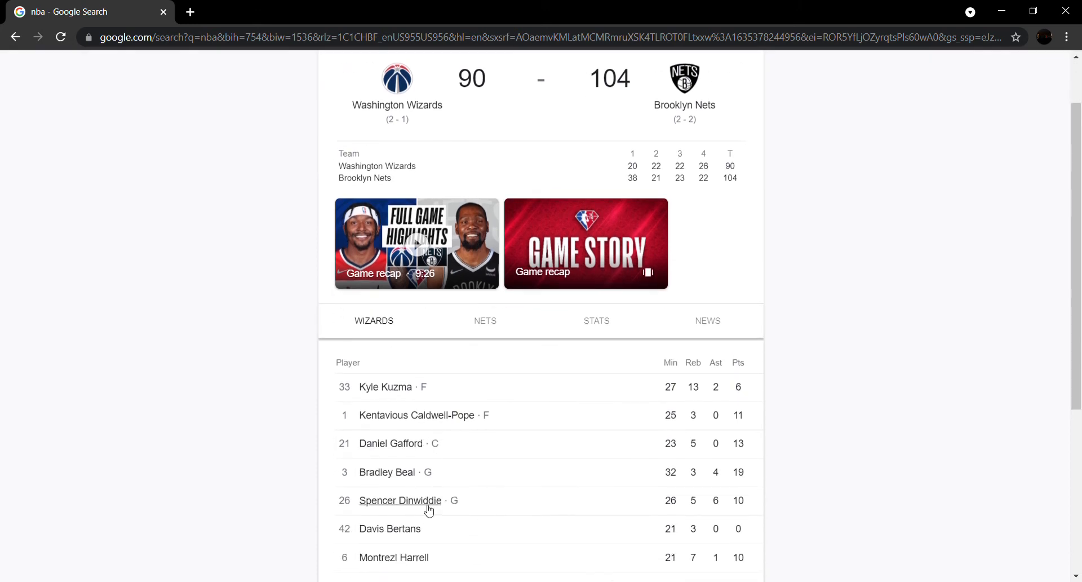
pyautogui.moveTo(407, 452)
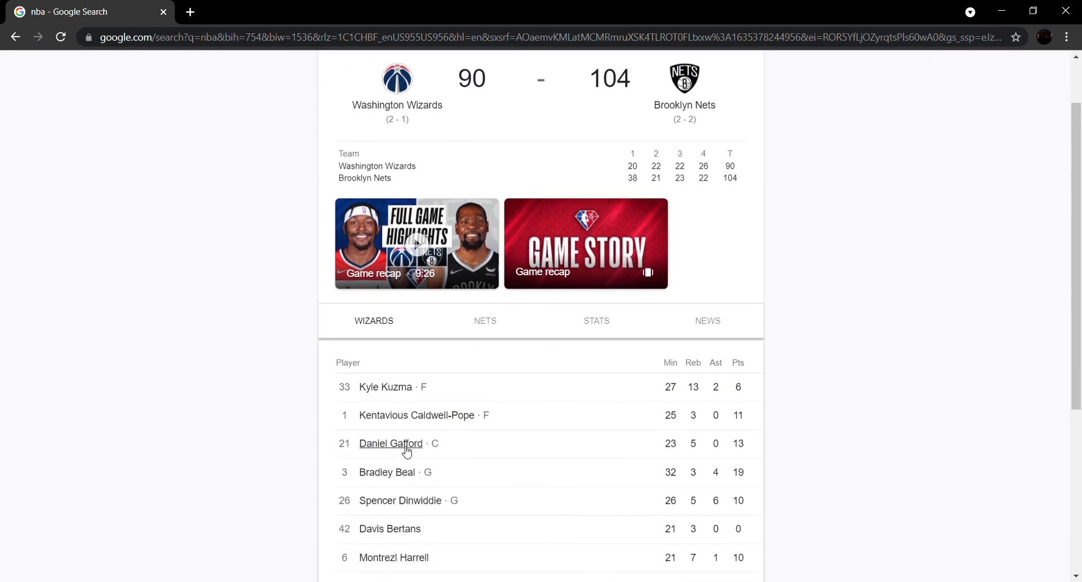
pyautogui.scroll(-3)
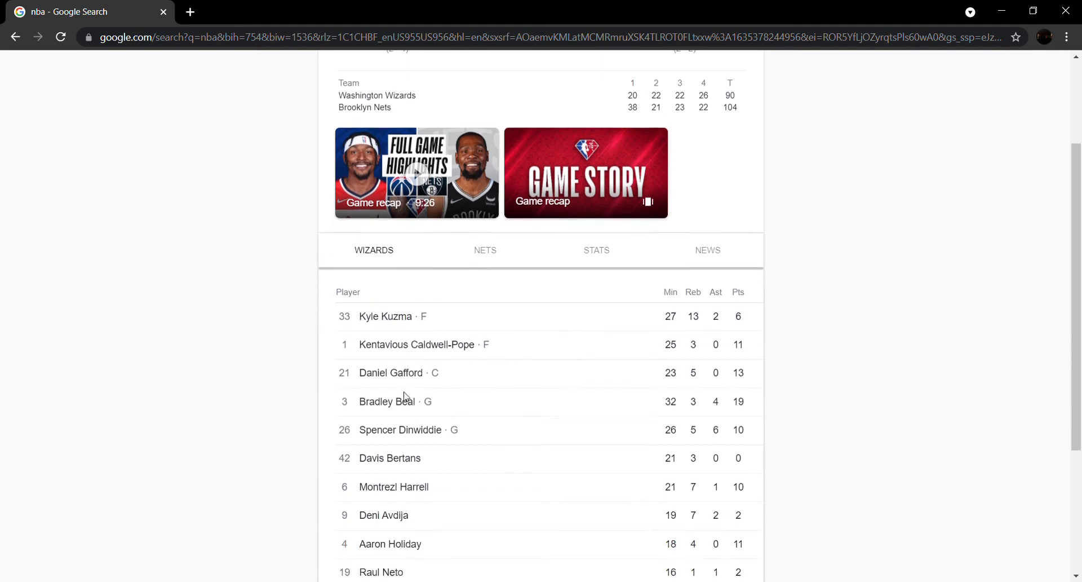
pyautogui.scroll(-3)
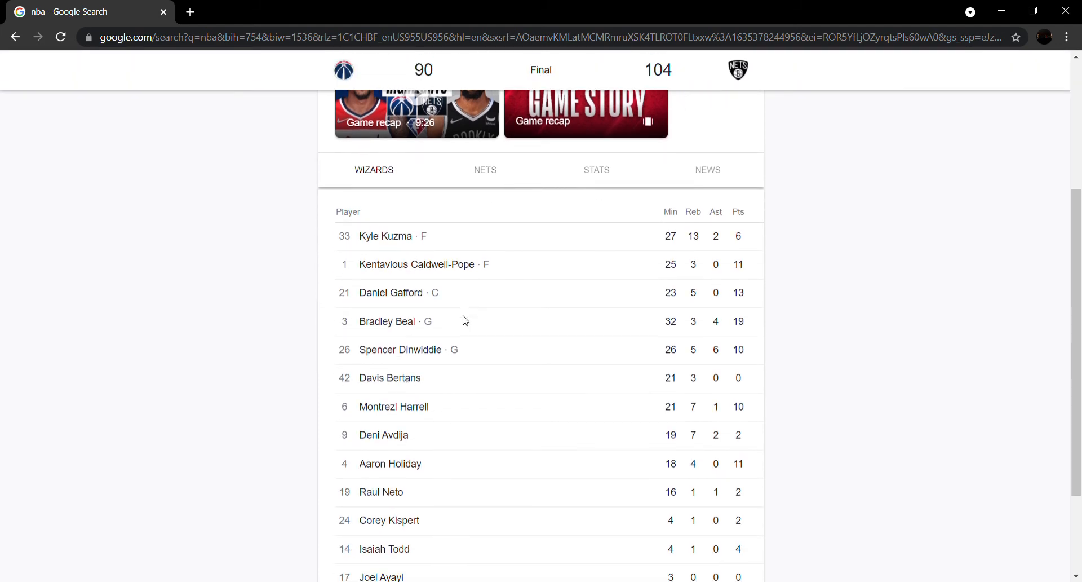
pyautogui.scroll(-3)
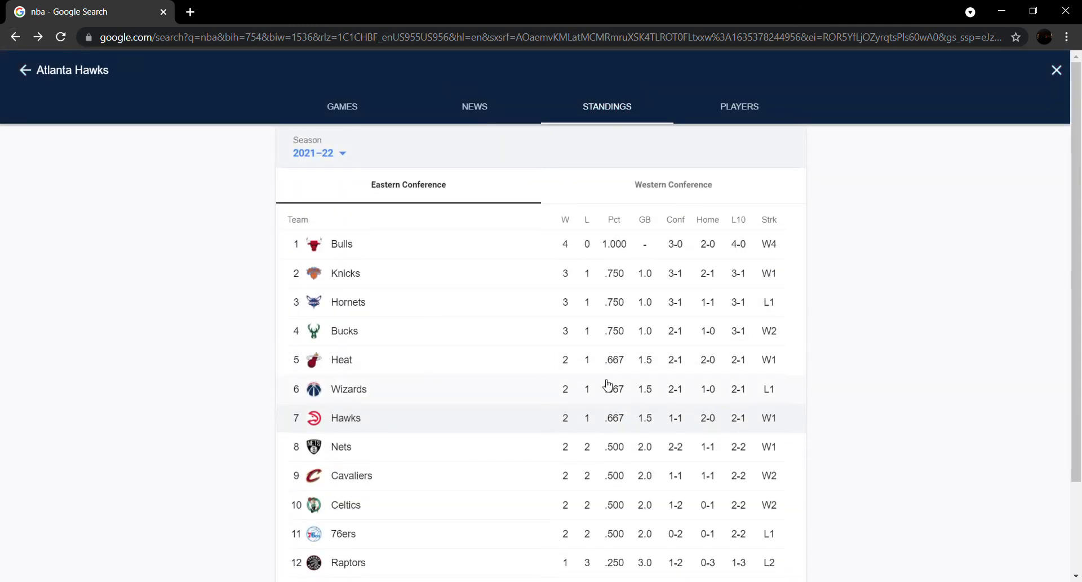
pyautogui.click(348, 389)
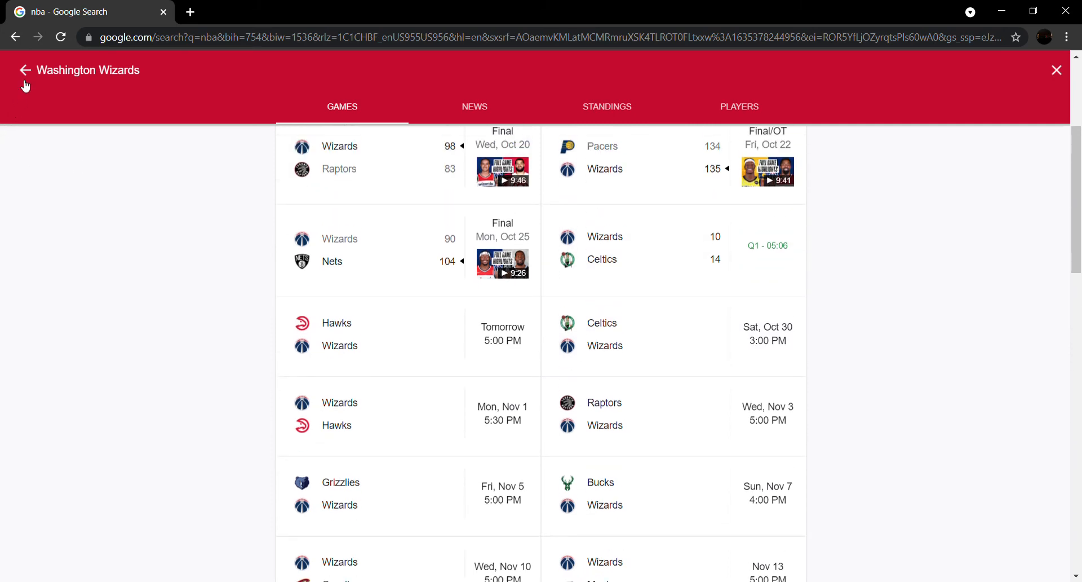
pyautogui.click(23, 70)
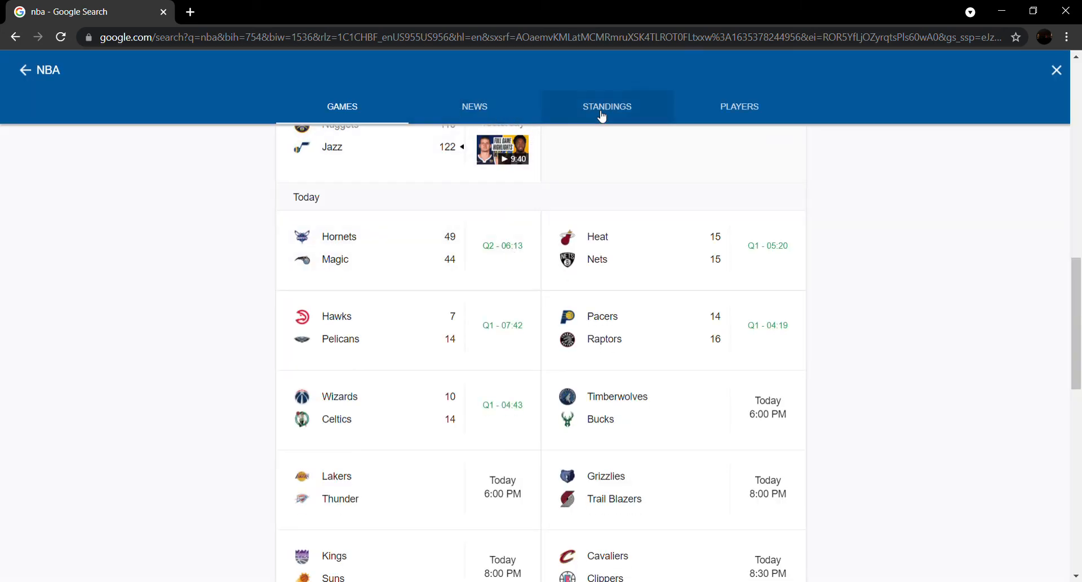
# Pick the Heat from the standings and scroll their 137–95 box score against the Bucks
pyautogui.click(607, 107)
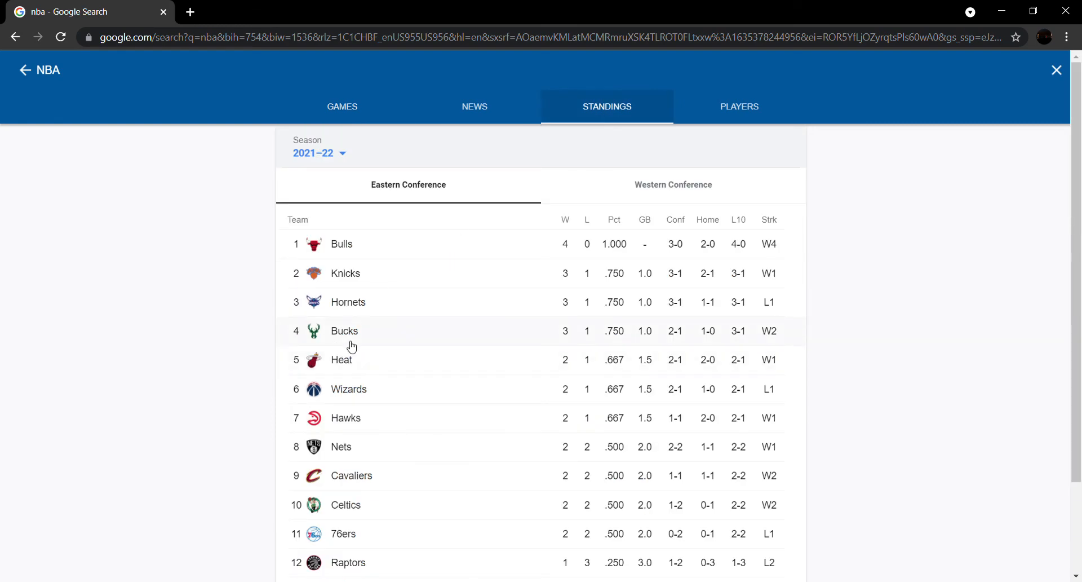
pyautogui.click(341, 359)
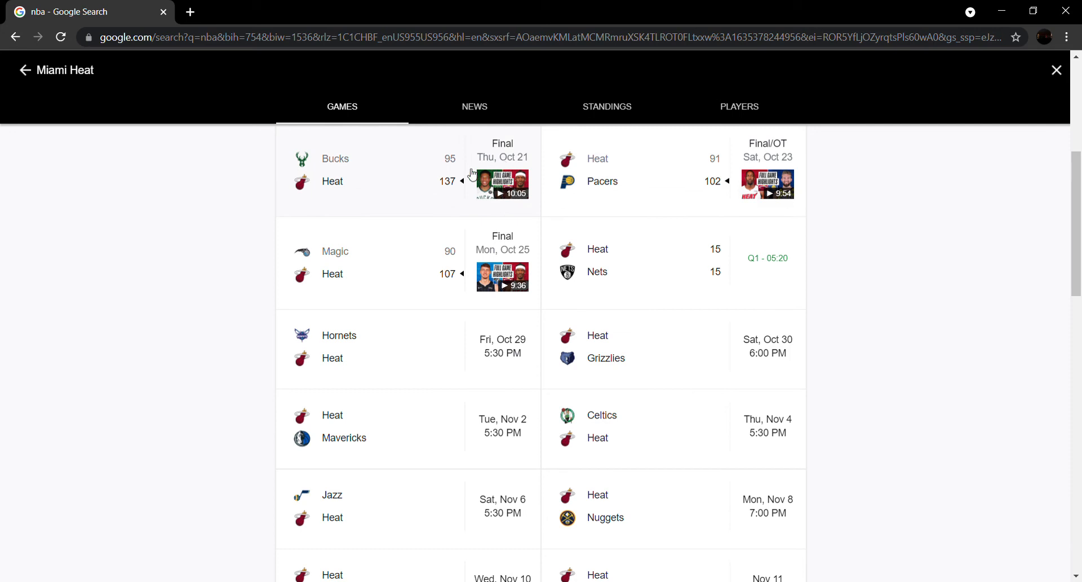
pyautogui.moveTo(440, 172)
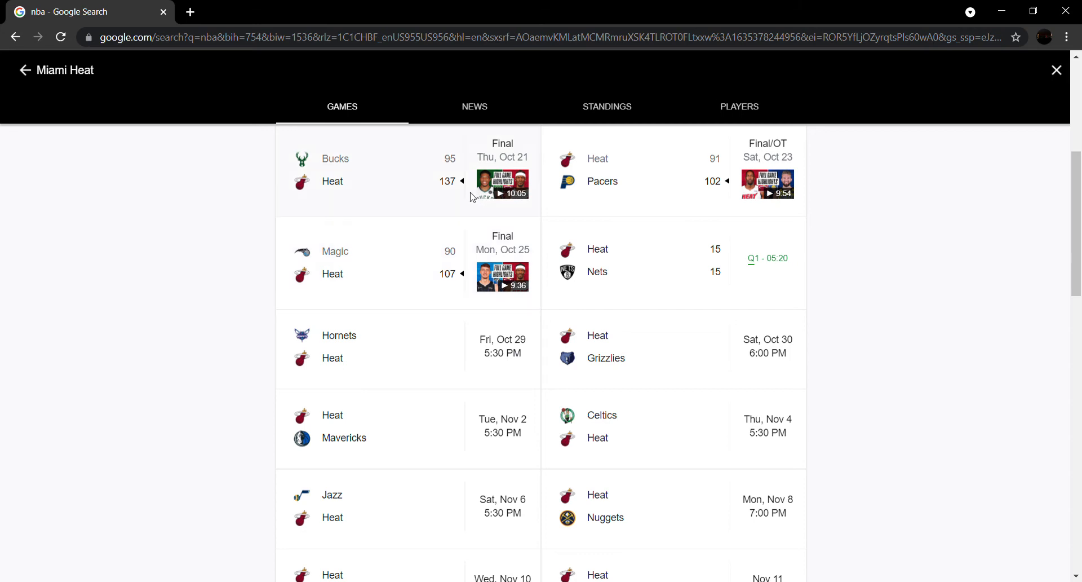
pyautogui.click(373, 169)
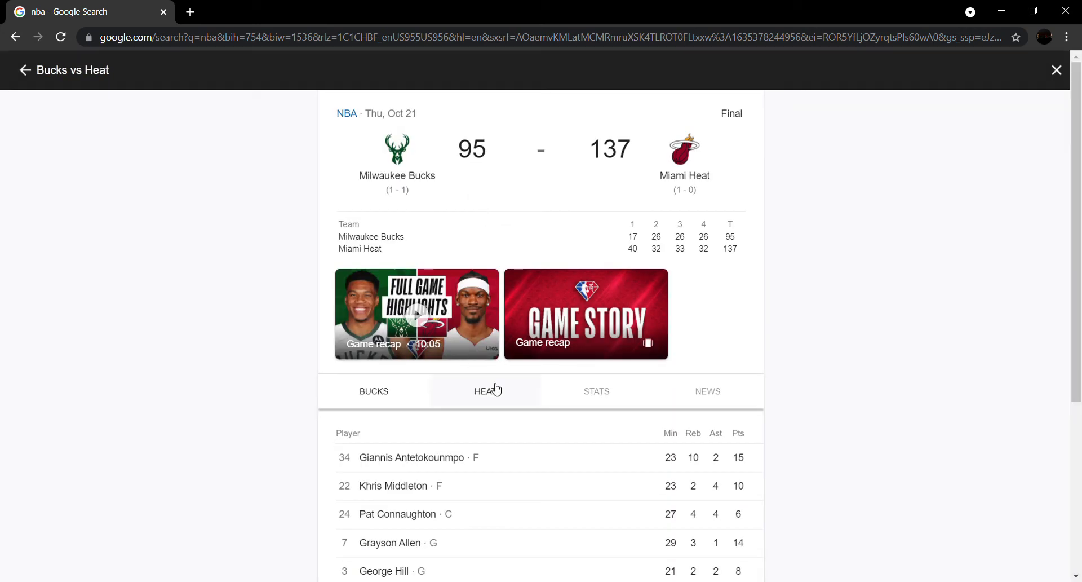
pyautogui.scroll(-3)
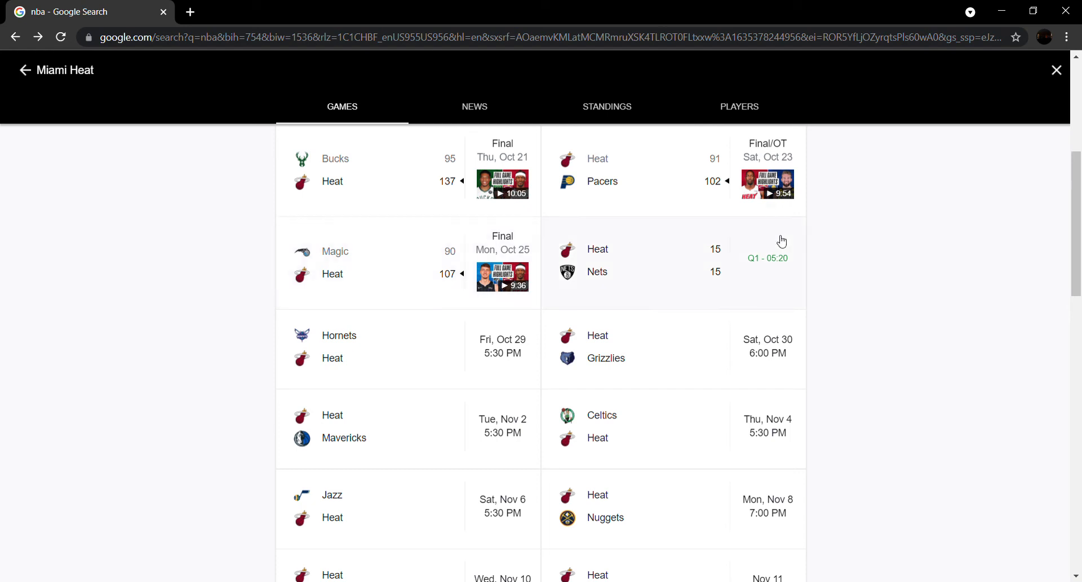
pyautogui.moveTo(693, 186)
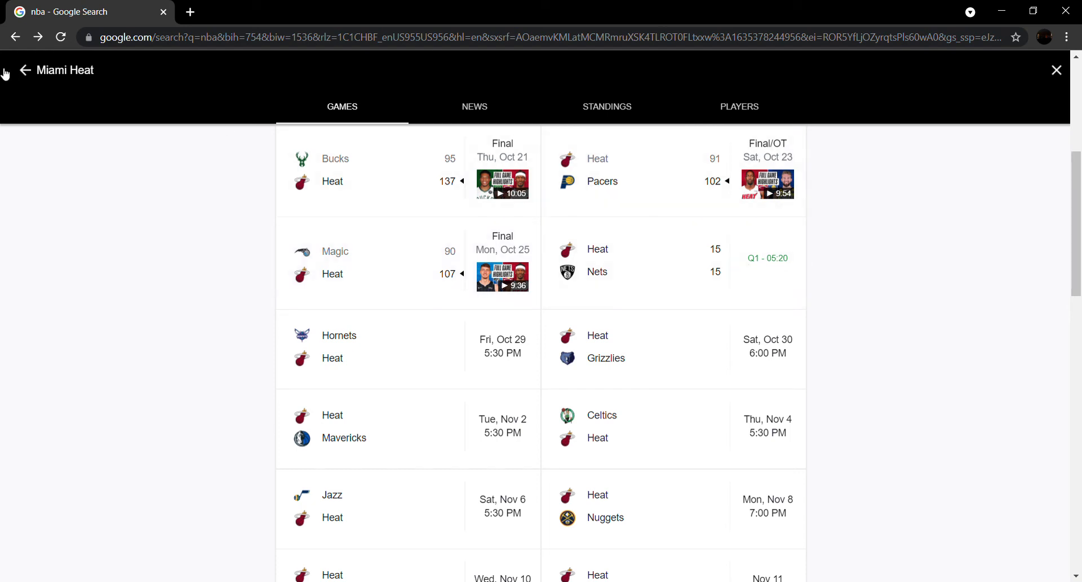
# View the Milwaukee Bucks' schedule, then the Eastern standings showing the Bucks fourth at 3–1
pyautogui.click(1056, 70)
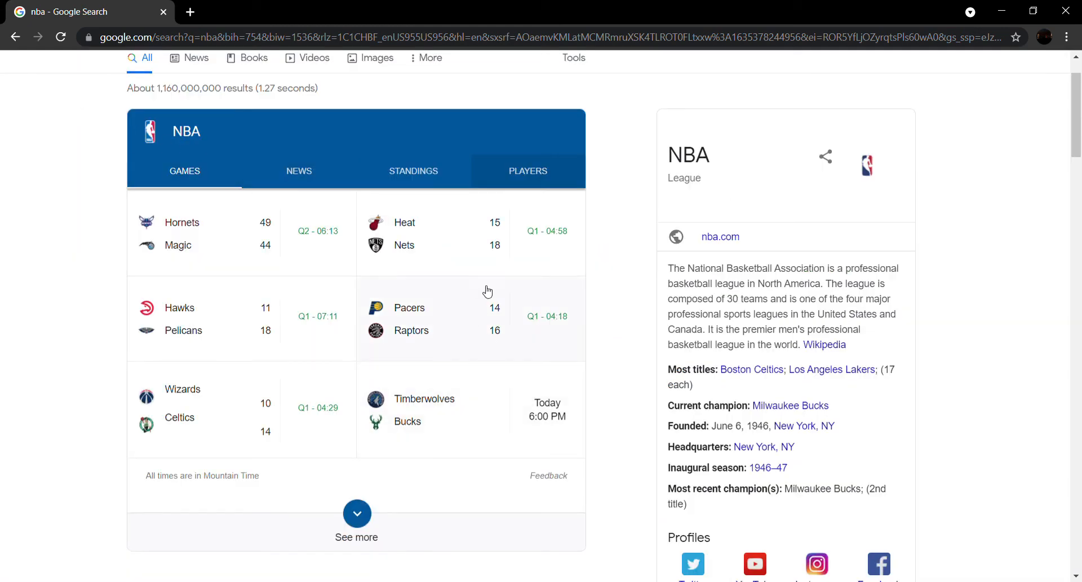
pyautogui.click(413, 171)
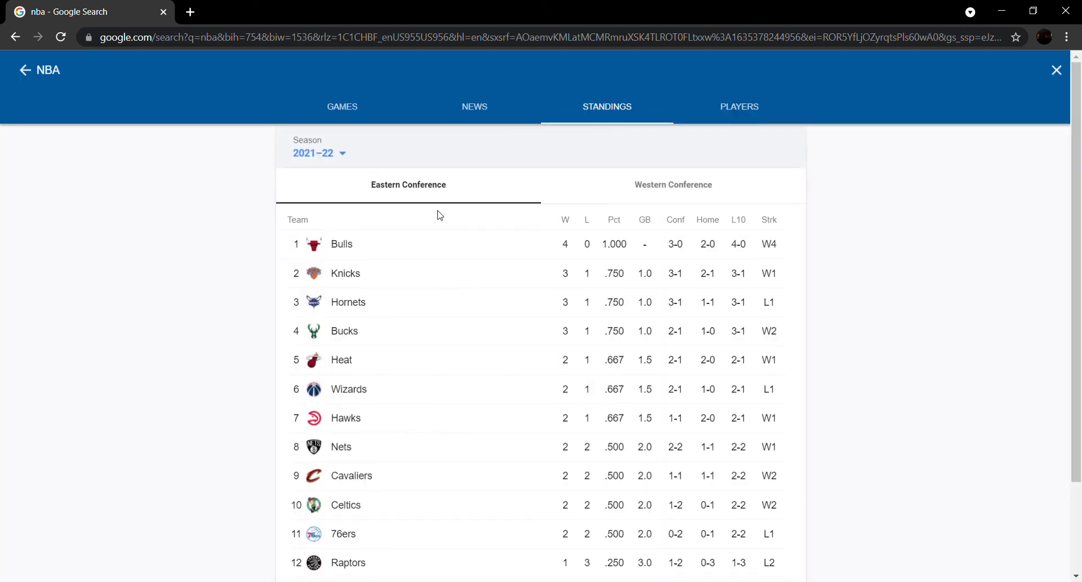
pyautogui.moveTo(448, 234)
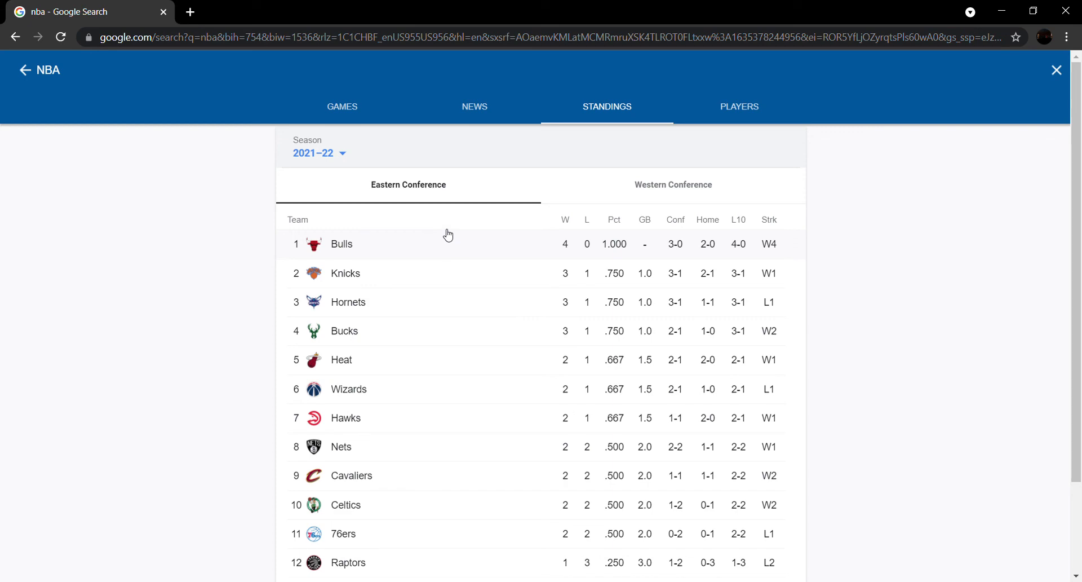
pyautogui.click(345, 331)
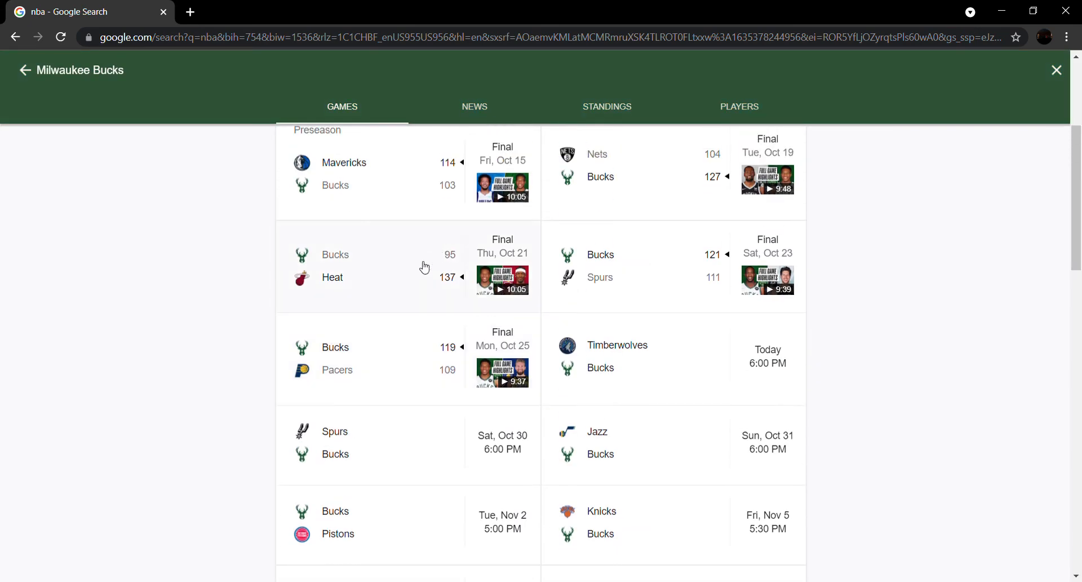
pyautogui.moveTo(500, 339)
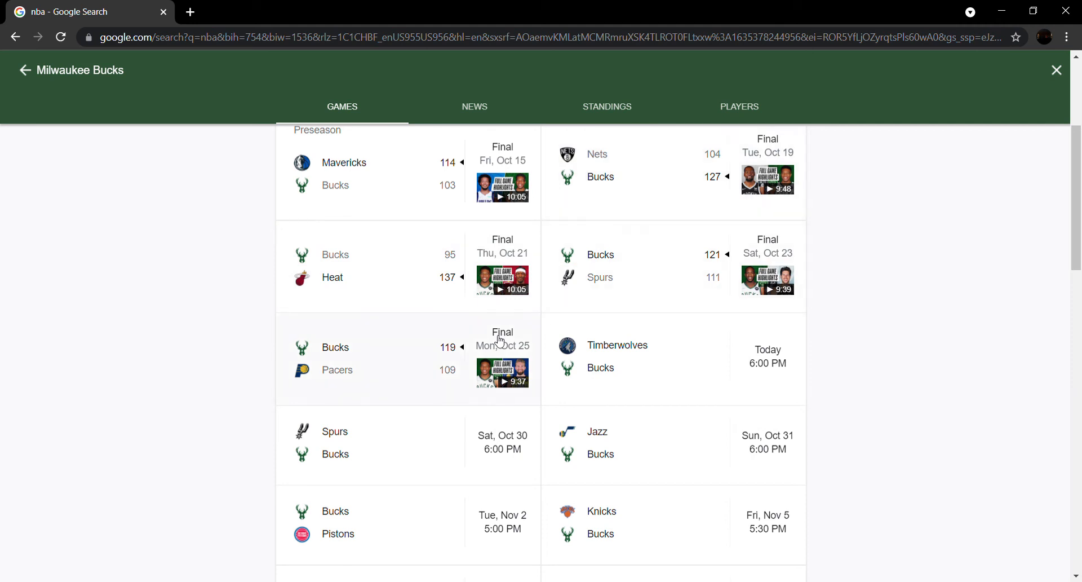
pyautogui.moveTo(678, 272)
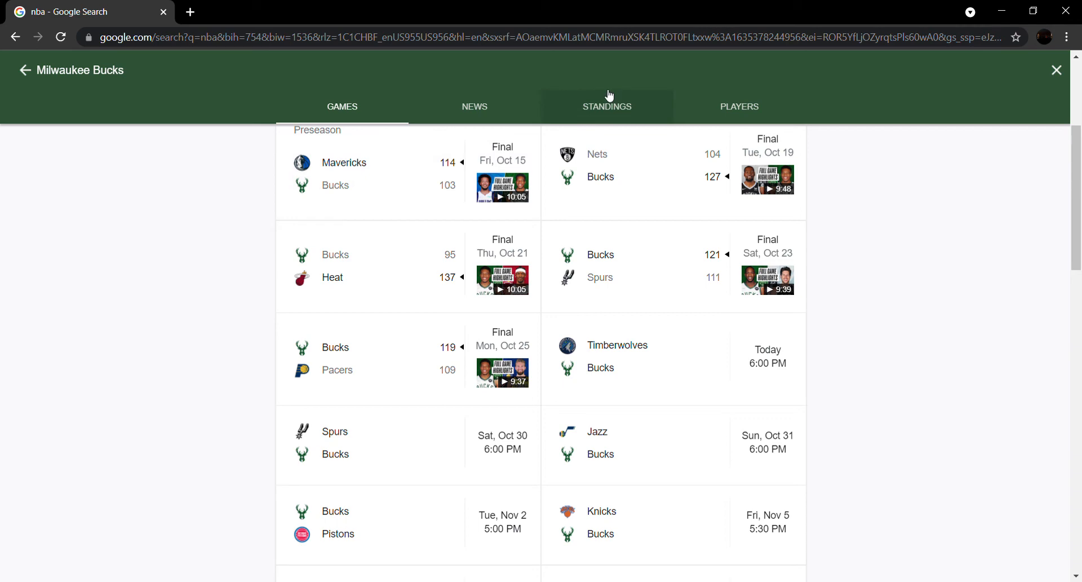
pyautogui.moveTo(616, 146)
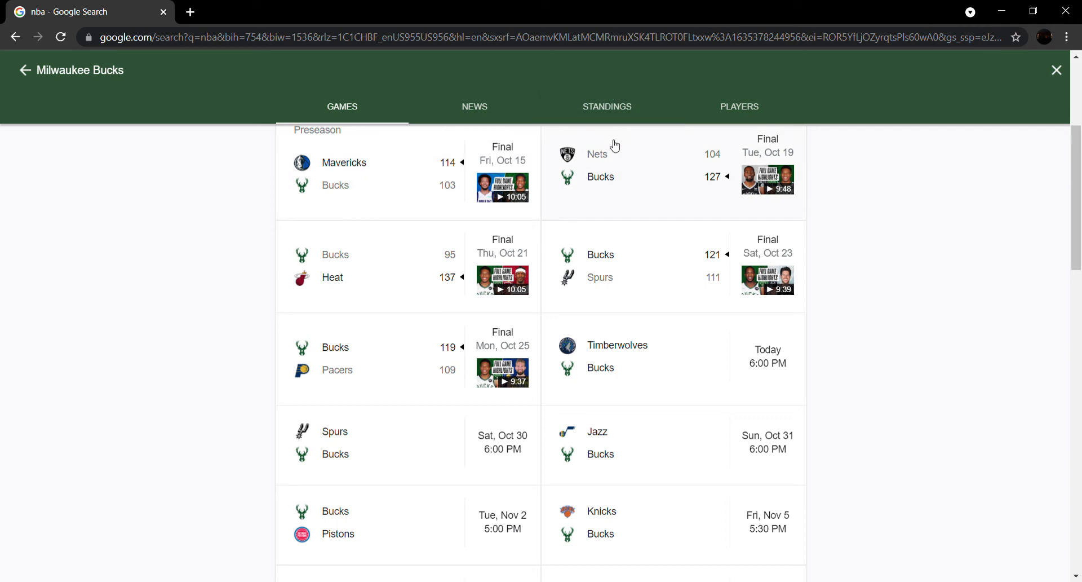
pyautogui.click(606, 107)
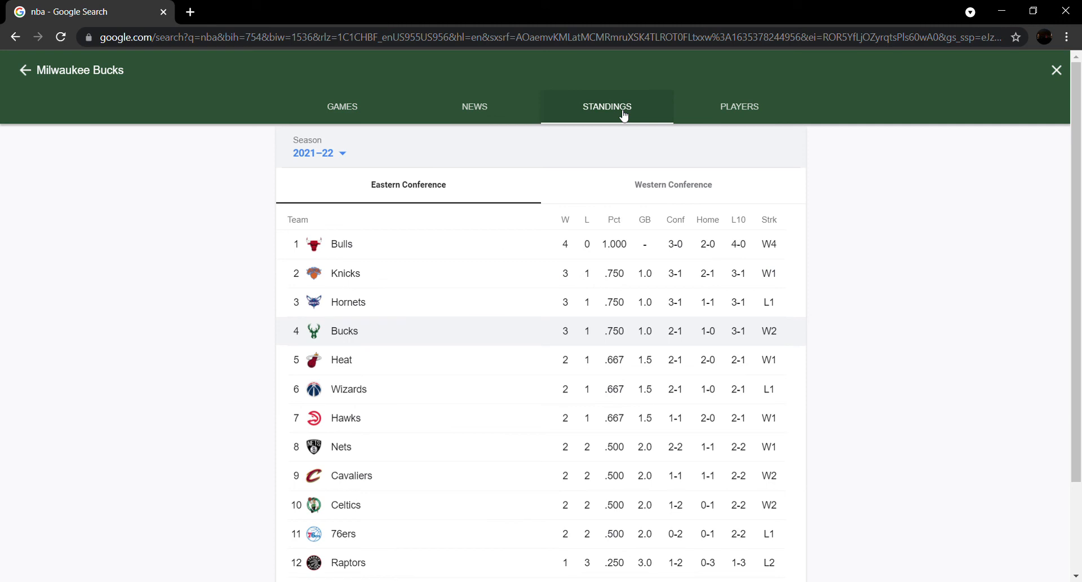
pyautogui.moveTo(323, 319)
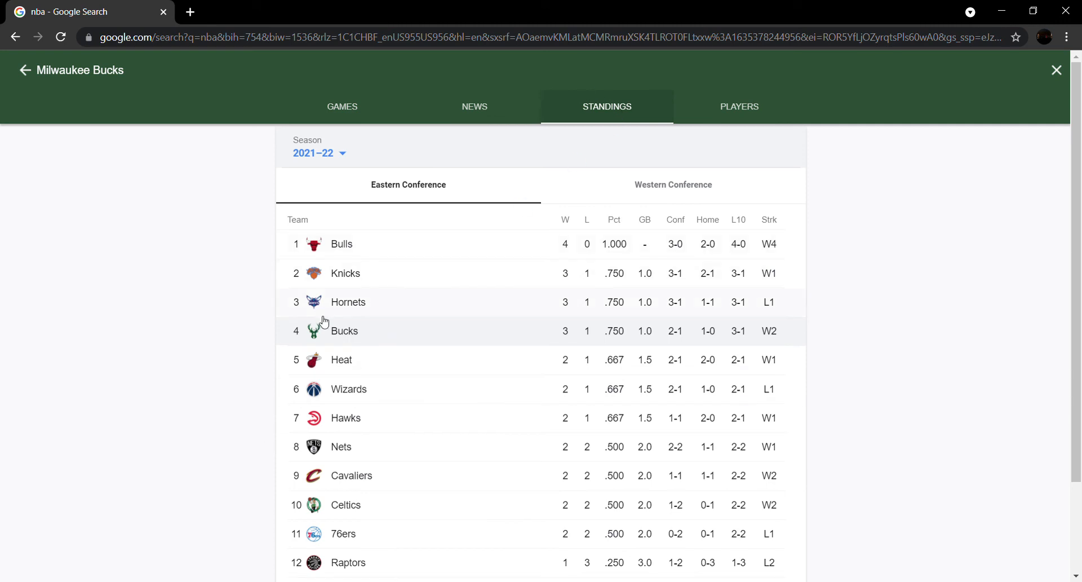
# View the live Hornets vs Magic box score (Hornets up 49–44), then return to the Eastern standings
pyautogui.click(348, 302)
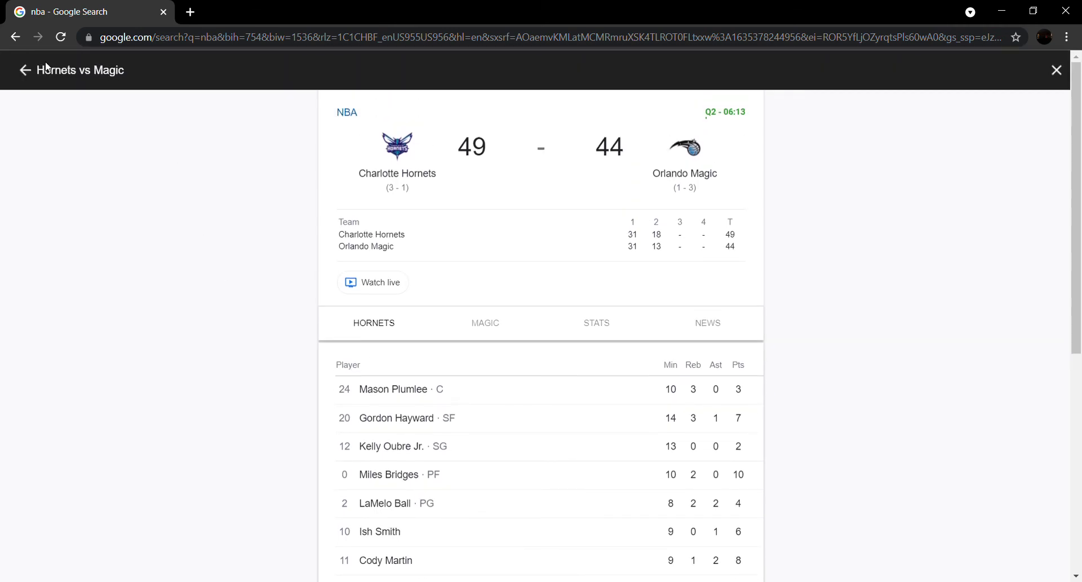
pyautogui.click(1056, 69)
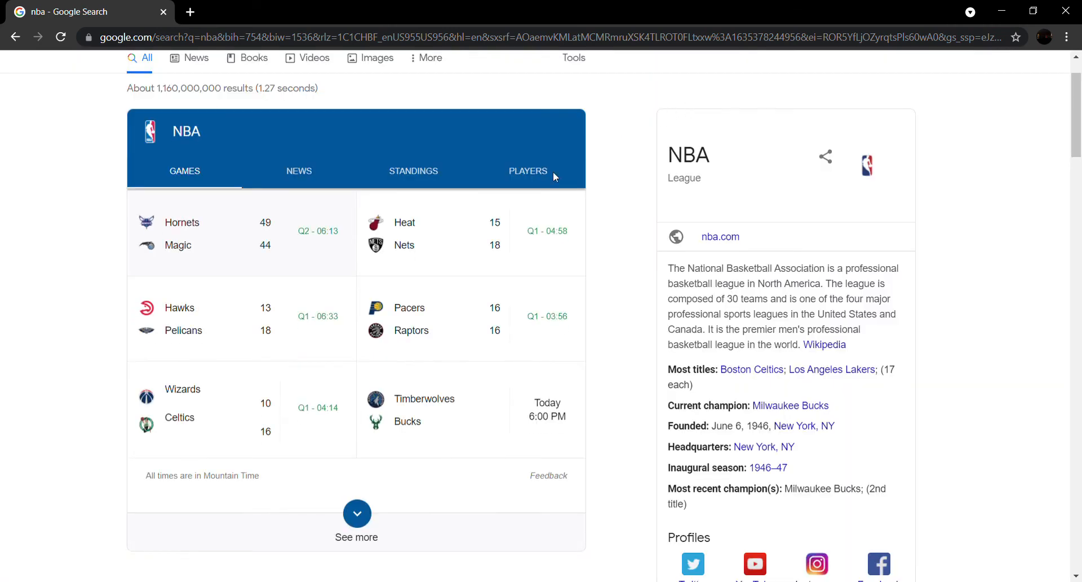
pyautogui.click(413, 171)
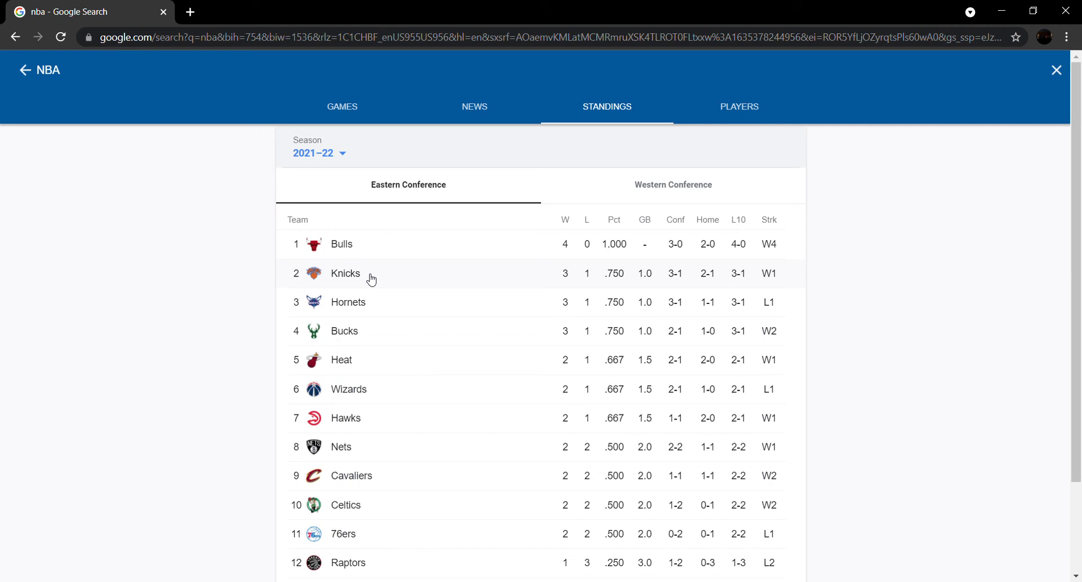
pyautogui.moveTo(393, 306)
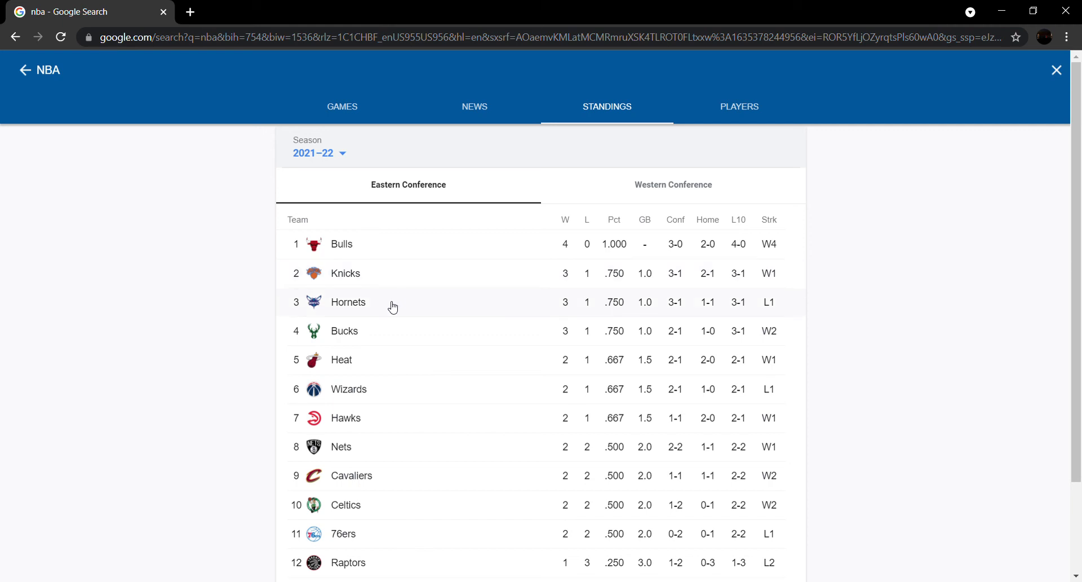
# Open the Knicks' schedule, then the Eastern standings showing the Knicks second at 3–1
pyautogui.click(342, 106)
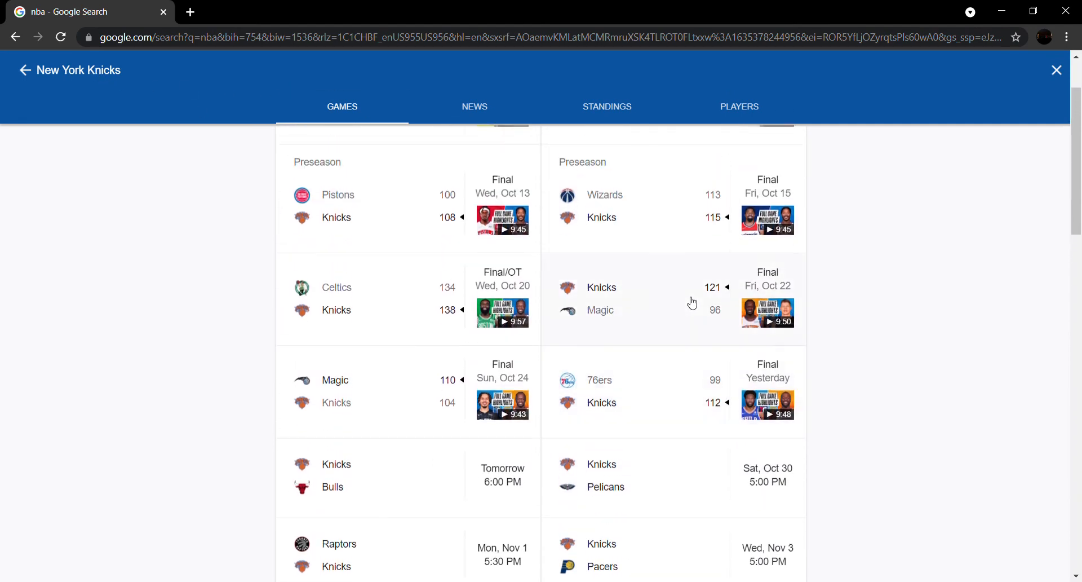
pyautogui.moveTo(666, 299)
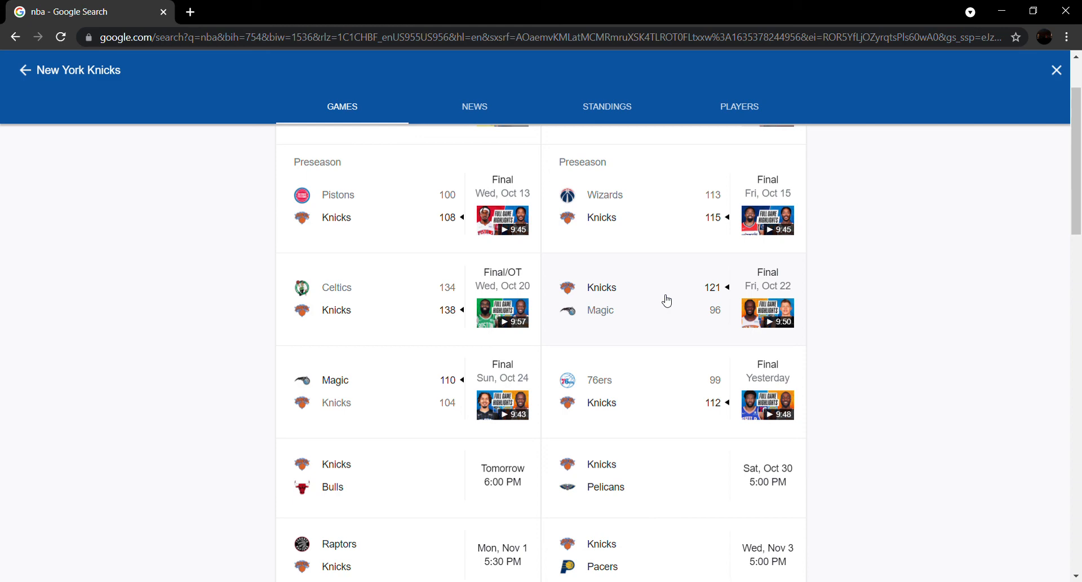
pyautogui.click(607, 107)
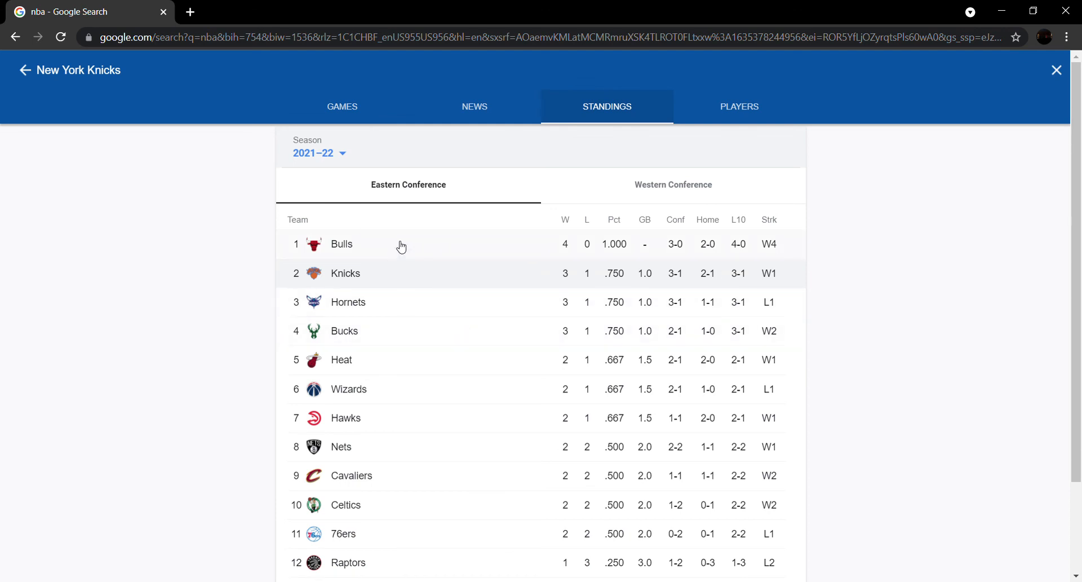
pyautogui.moveTo(532, 272)
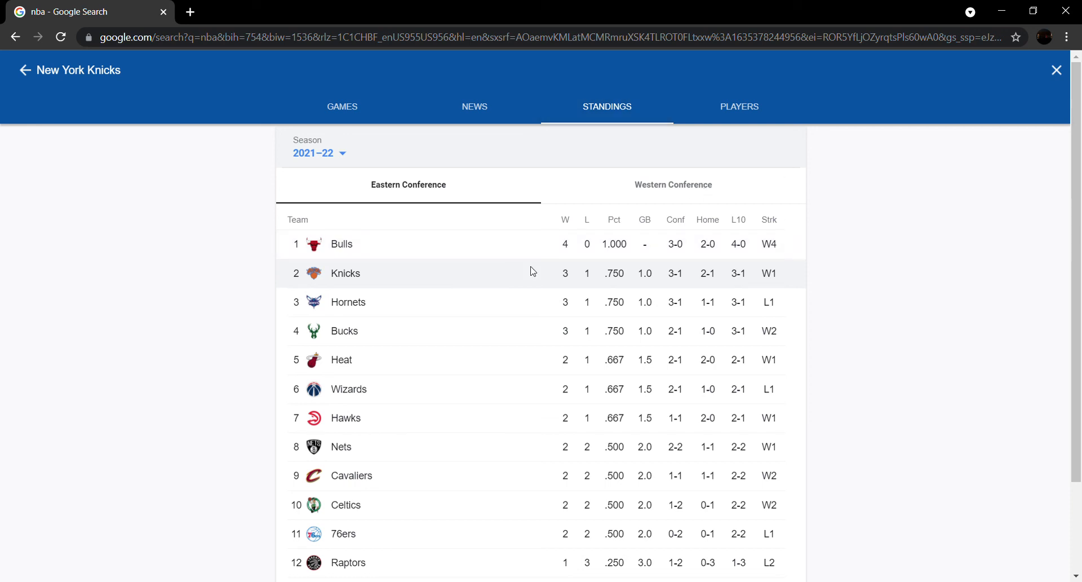
# Glance at the Western standings led by the 4–0 Warriors, then open the Bulls' schedule
pyautogui.click(672, 184)
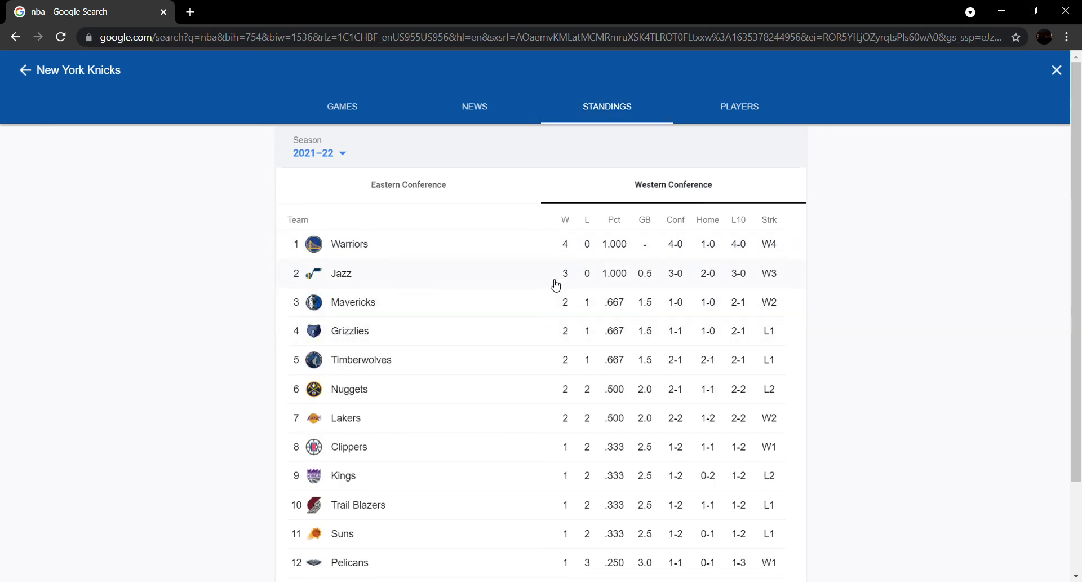
pyautogui.moveTo(424, 233)
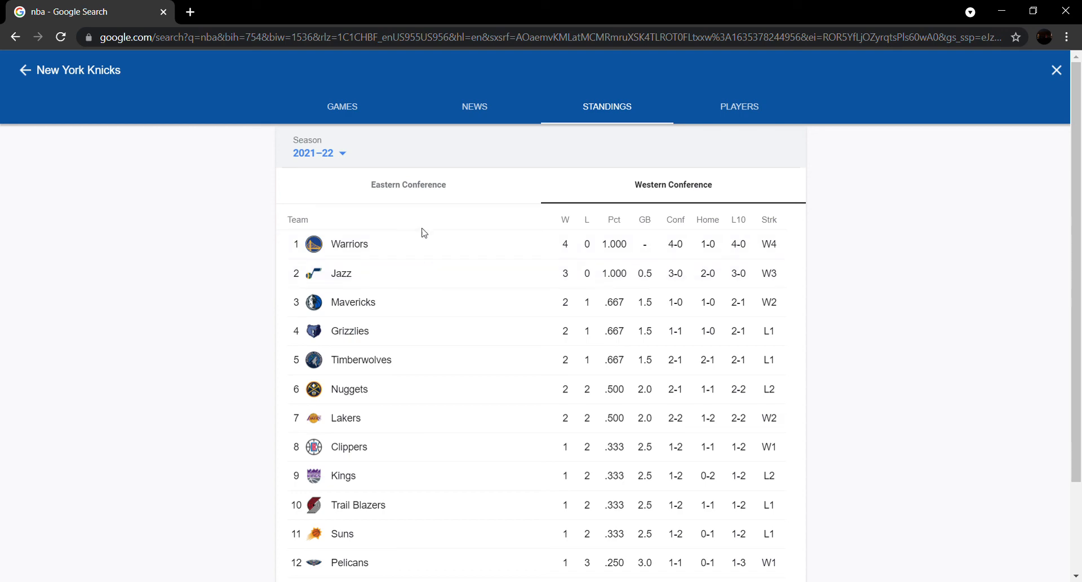
pyautogui.click(342, 106)
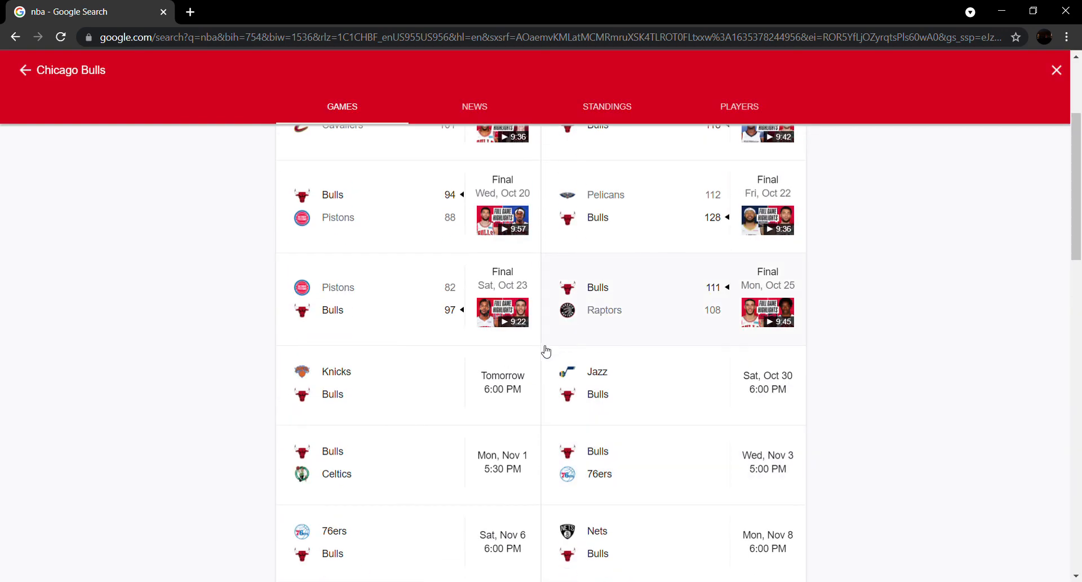
pyautogui.scroll(-3)
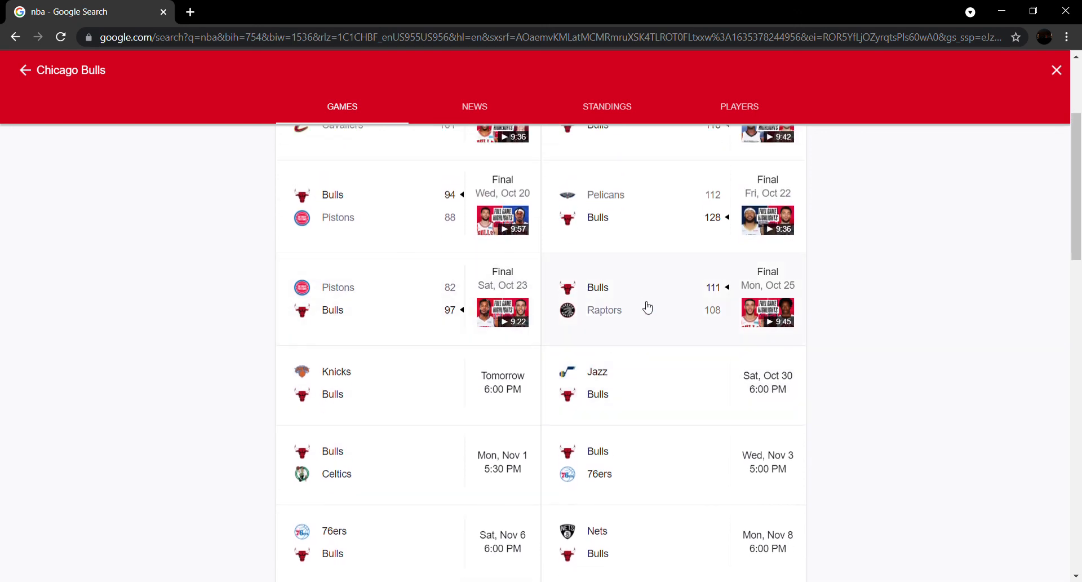
pyautogui.moveTo(653, 315)
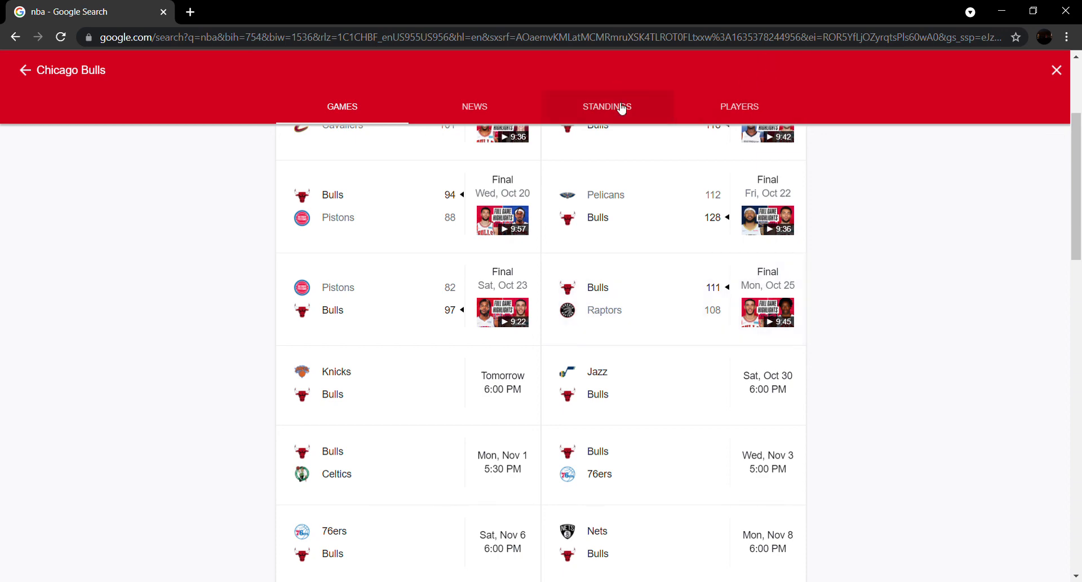
pyautogui.click(607, 107)
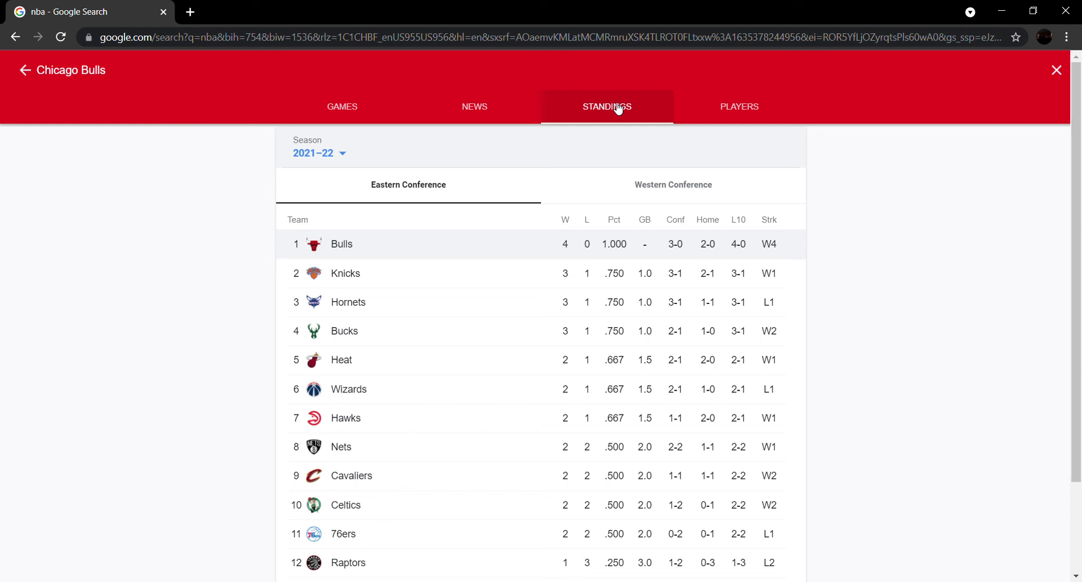
pyautogui.moveTo(417, 286)
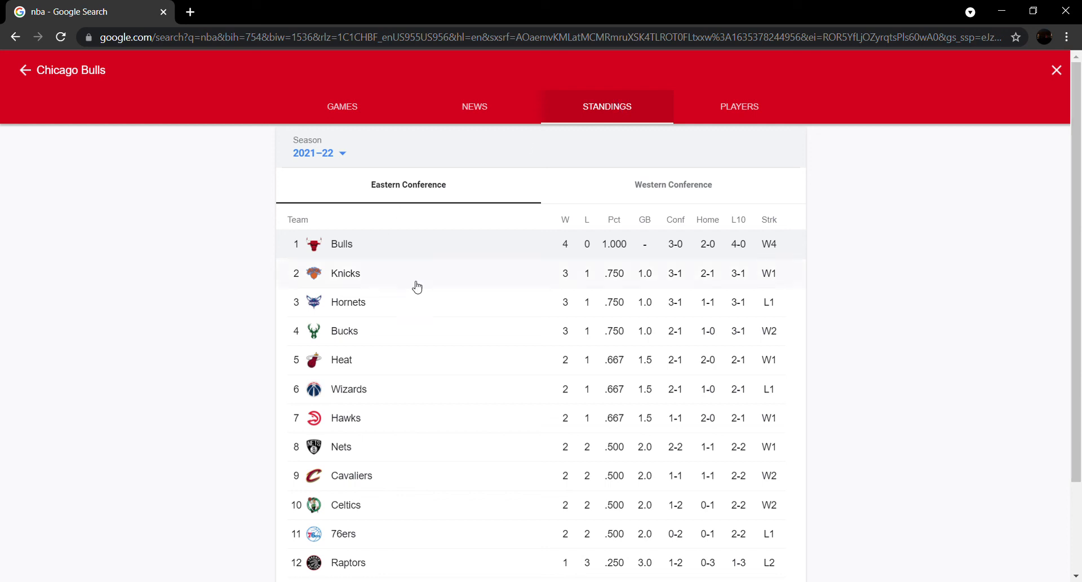
pyautogui.moveTo(371, 255)
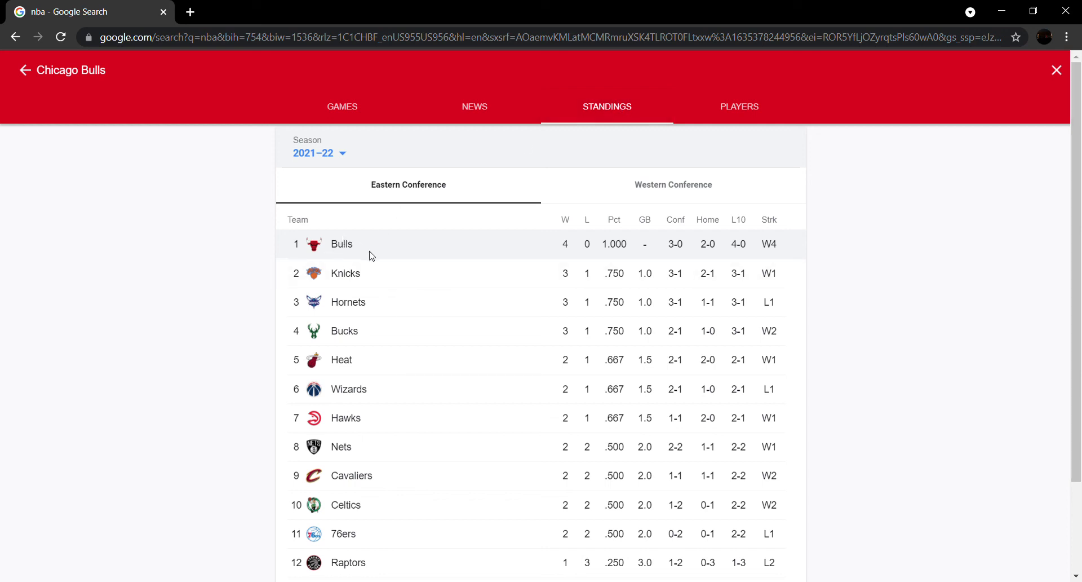
pyautogui.click(342, 106)
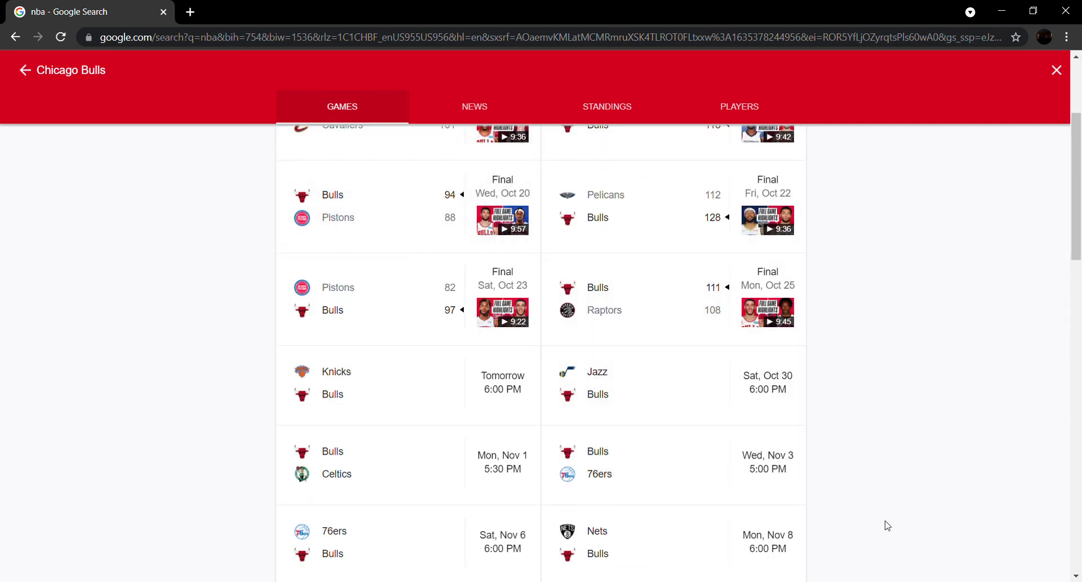
pyautogui.moveTo(773, 405)
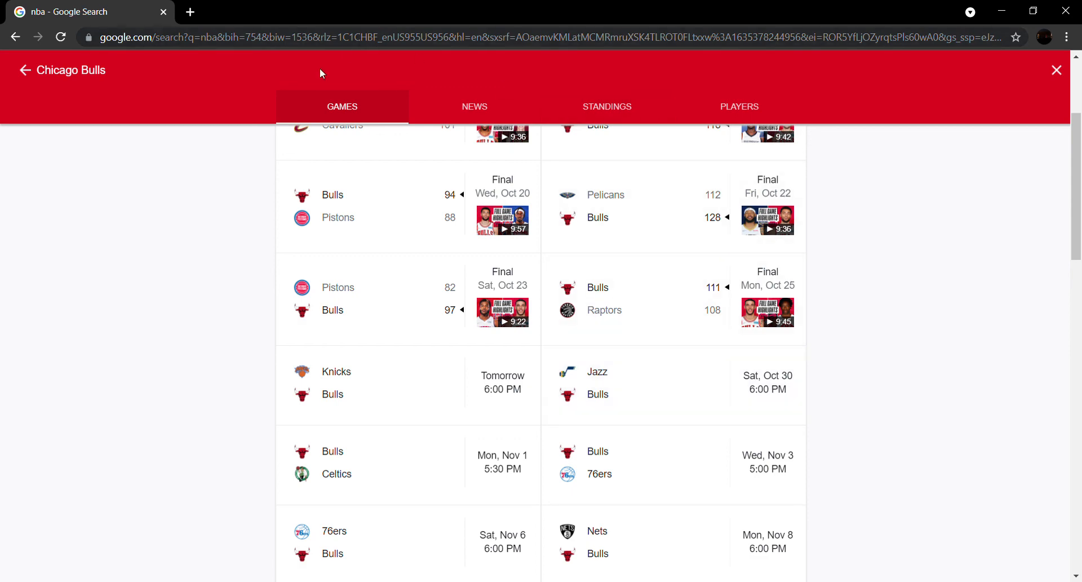
# Scroll the Western standings from the Bulls panel, Warriors 4–0 first down to Thunder 0–4
pyautogui.click(607, 106)
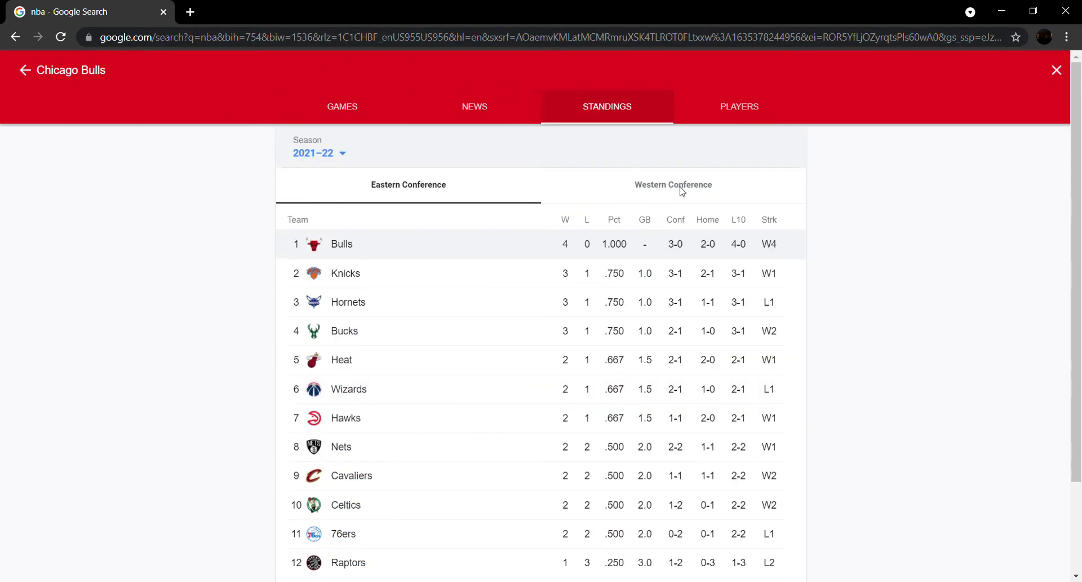
pyautogui.click(674, 185)
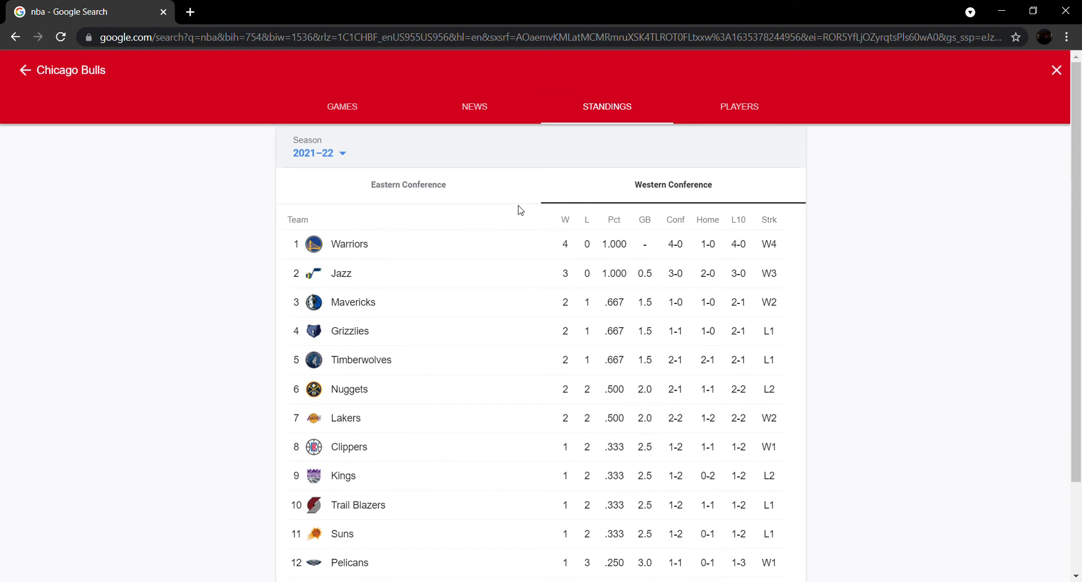
pyautogui.moveTo(211, 491)
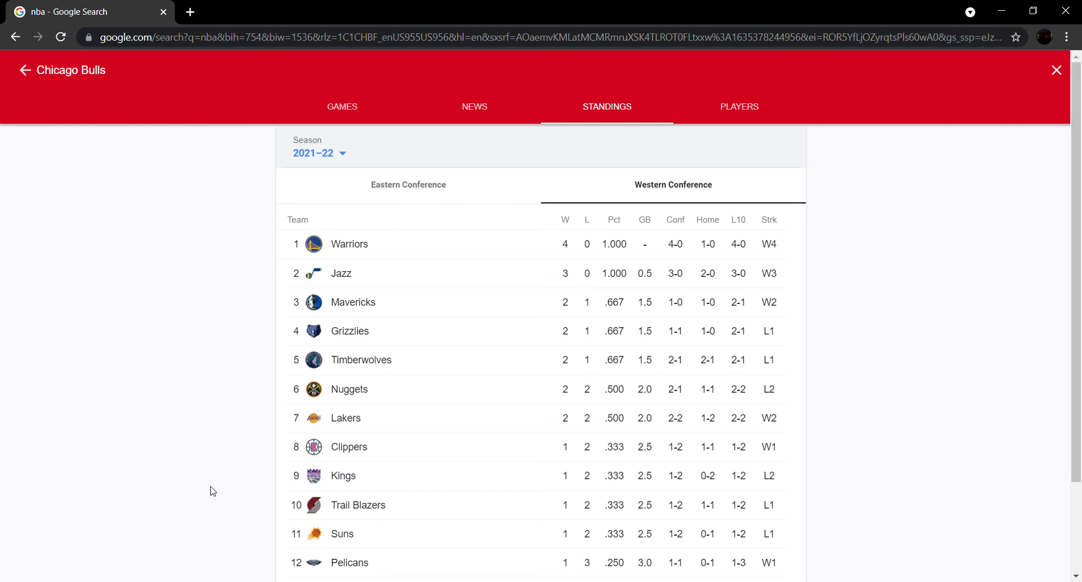
pyautogui.scroll(-3)
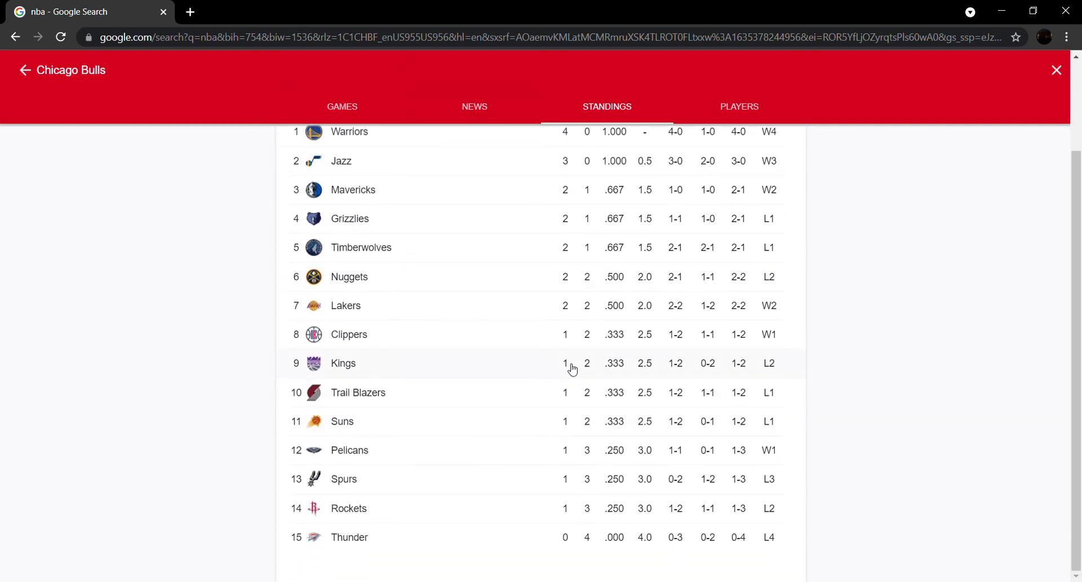
pyautogui.moveTo(564, 419)
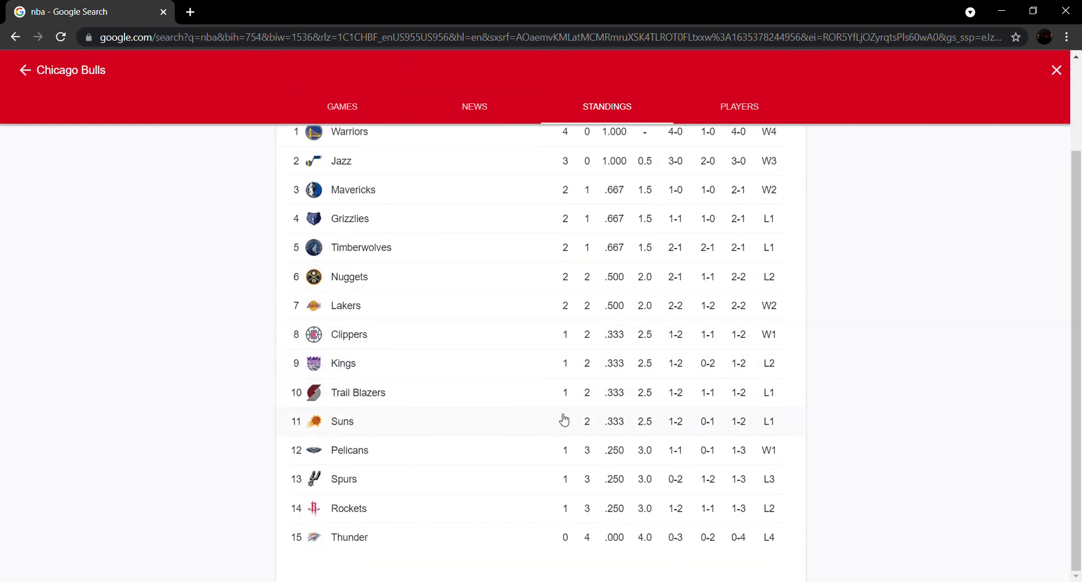
pyautogui.moveTo(572, 354)
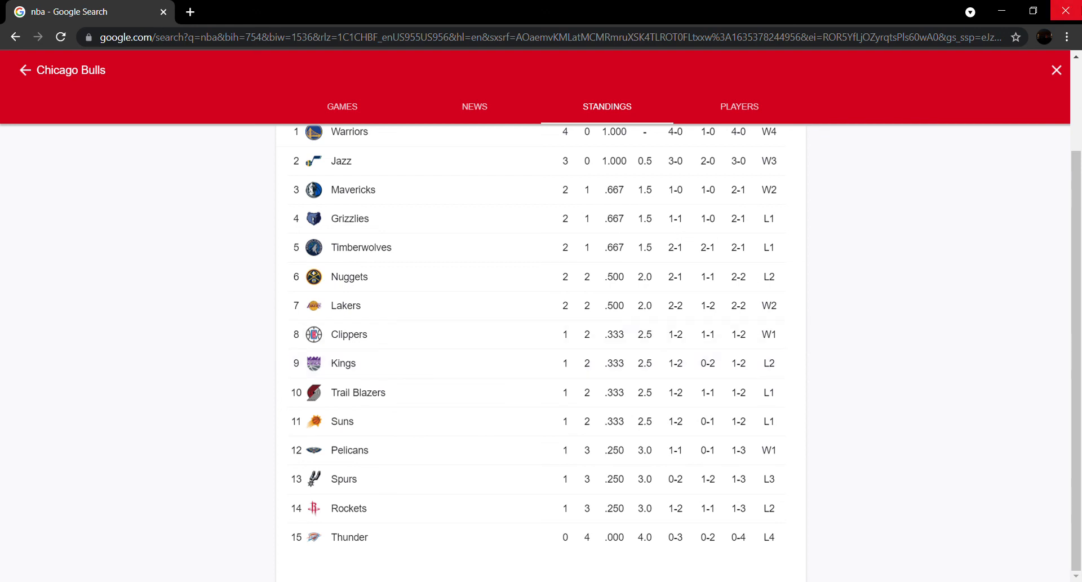
pyautogui.moveTo(1022, 80)
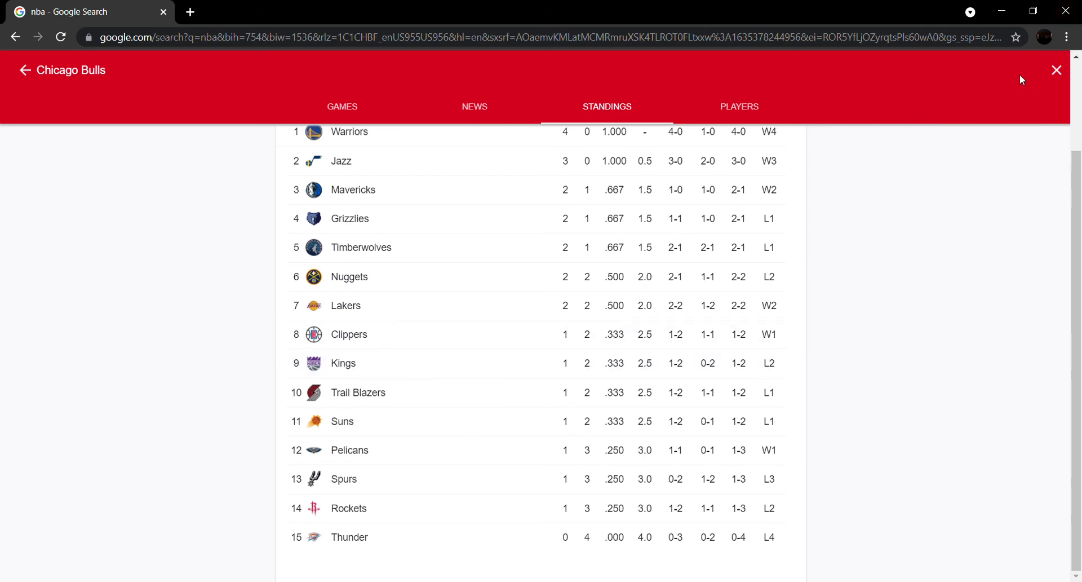